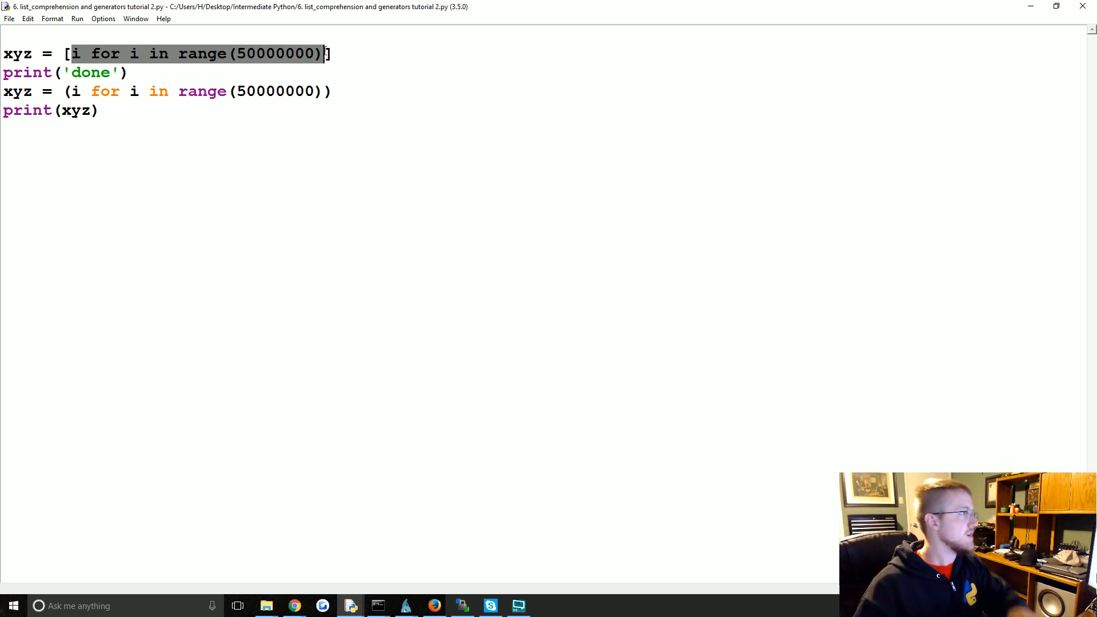
Clear the old code and define input_list = [5,6,2,10,15,20,5,2,1,3].
key("ctrl+a")
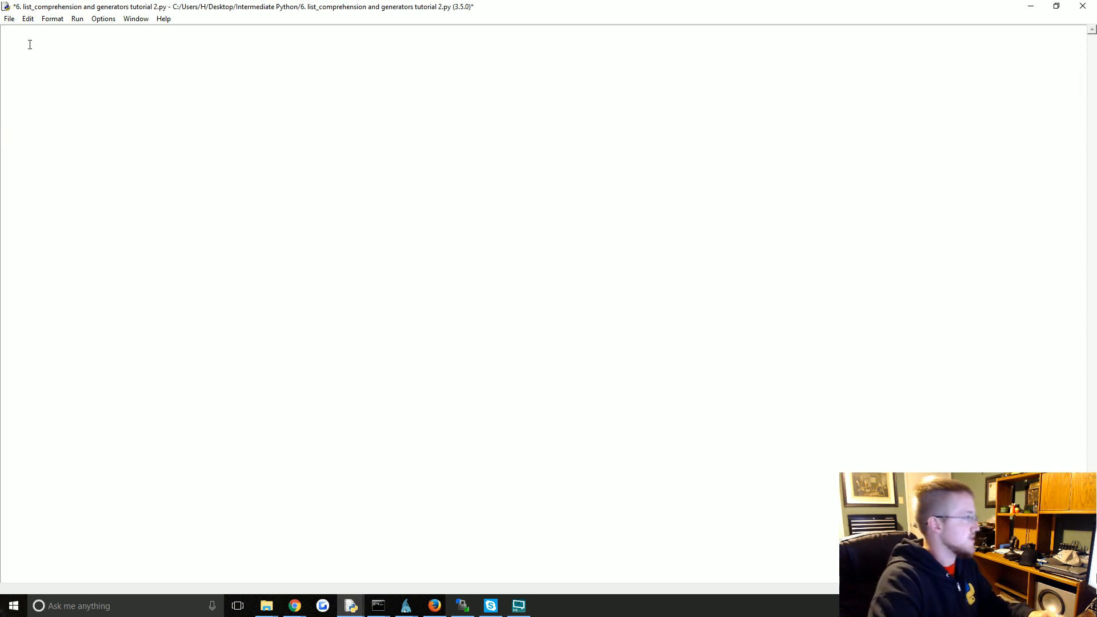
type("input_list")
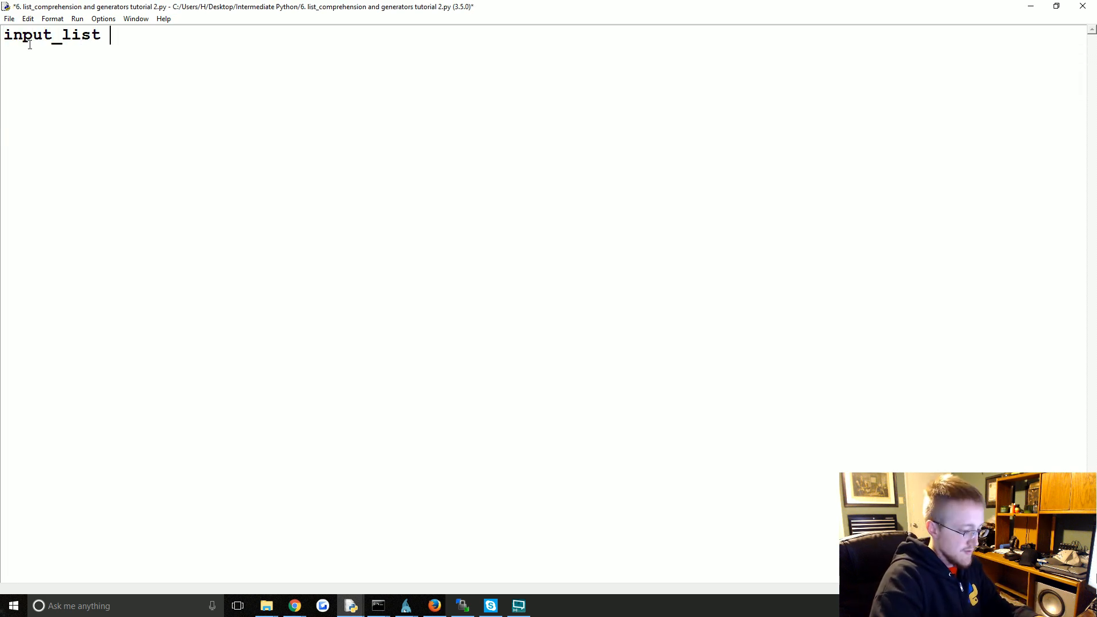
type("= []")
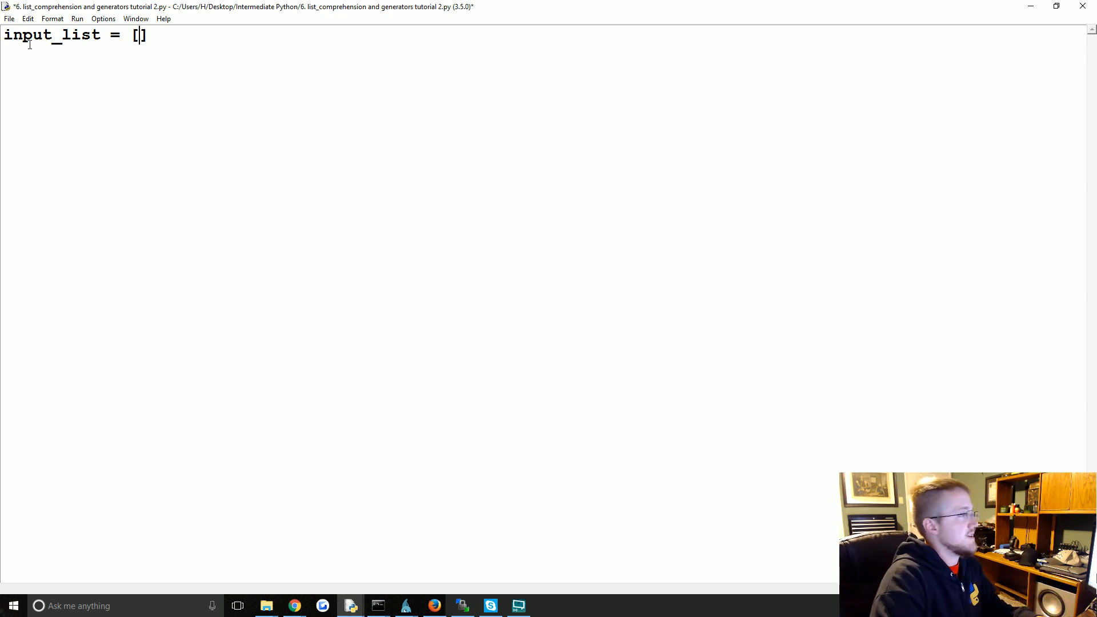
type("5,6,2,1,")
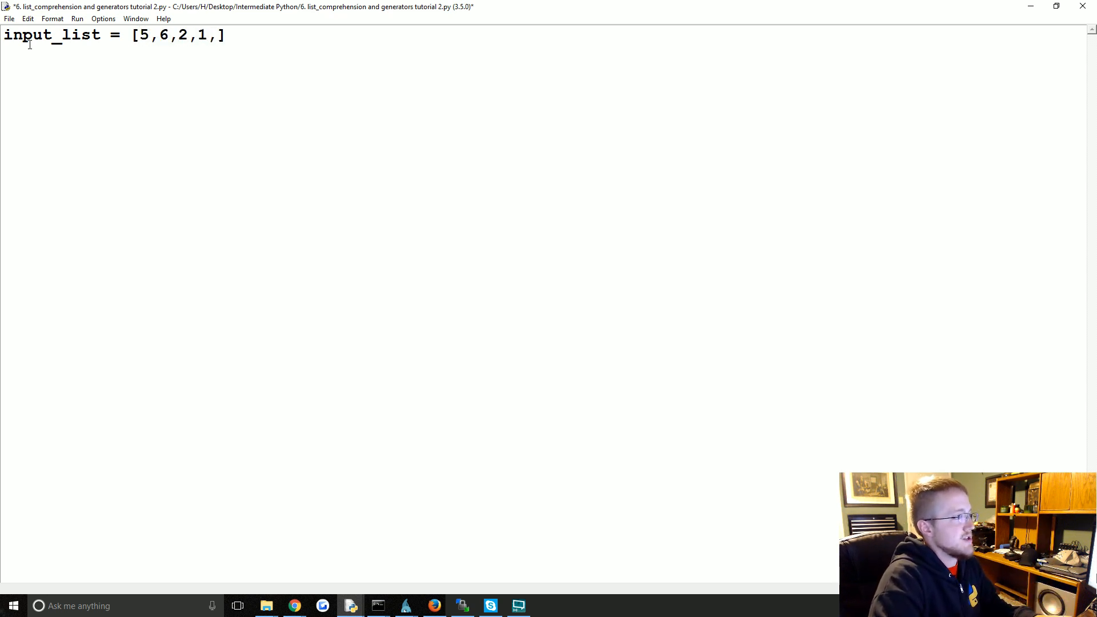
type("10,15,20")
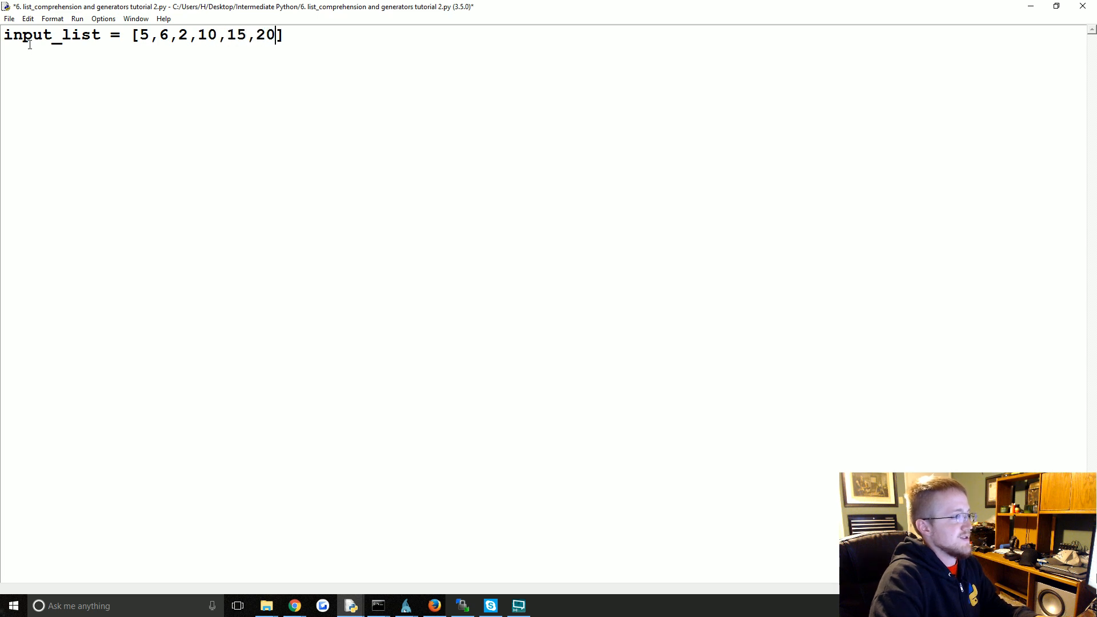
type(",5,2,1,3")
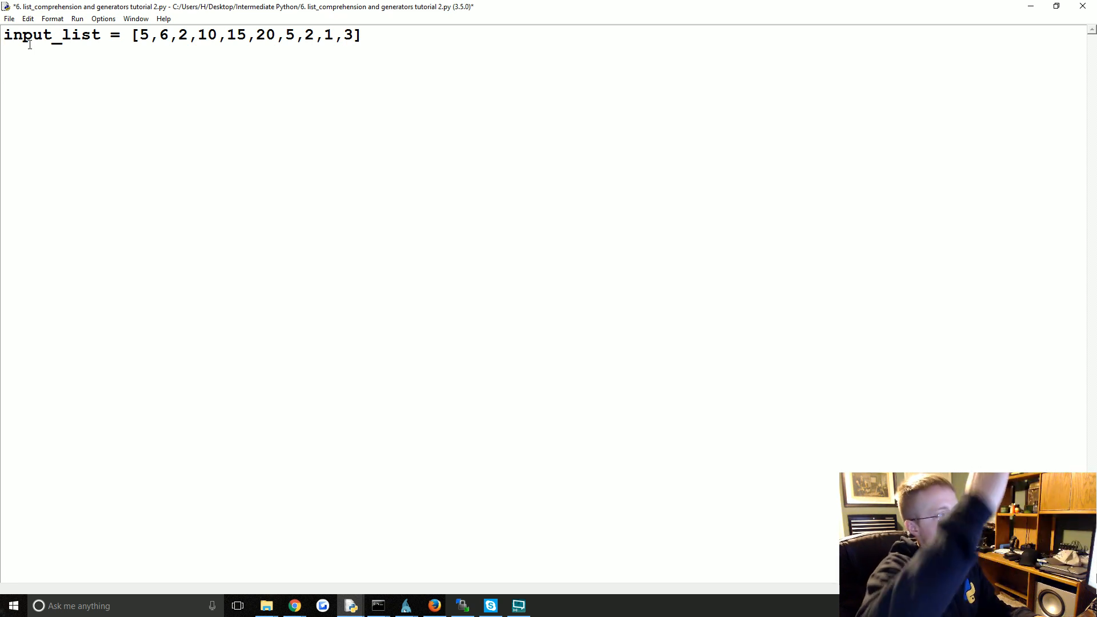
Start a div_by_five(num) function definition below the list.
type("d")
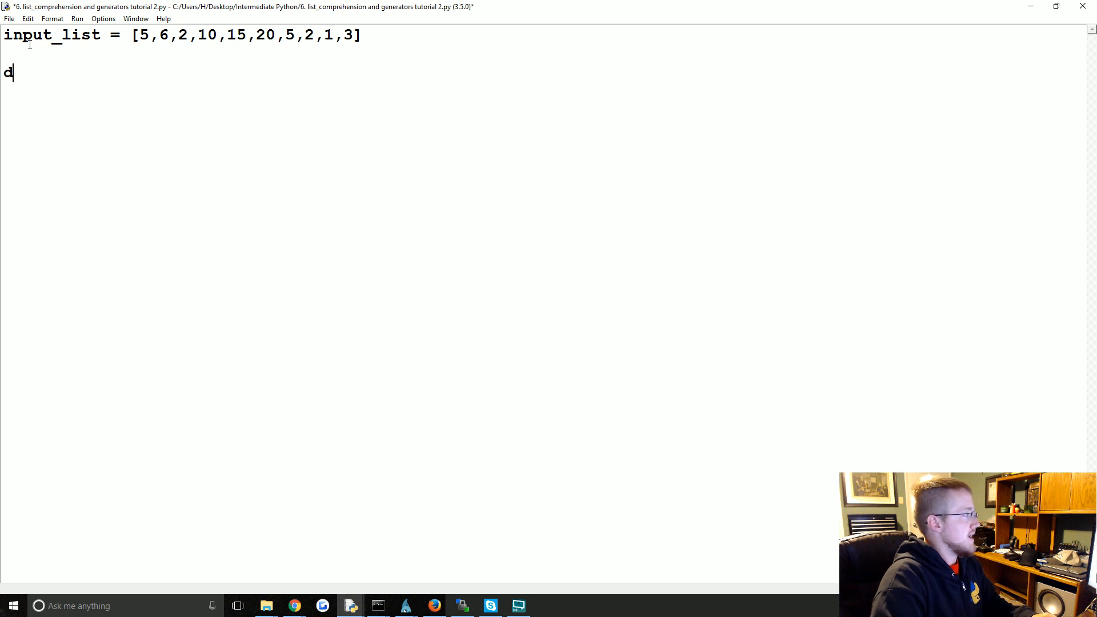
type("ef div_by_")
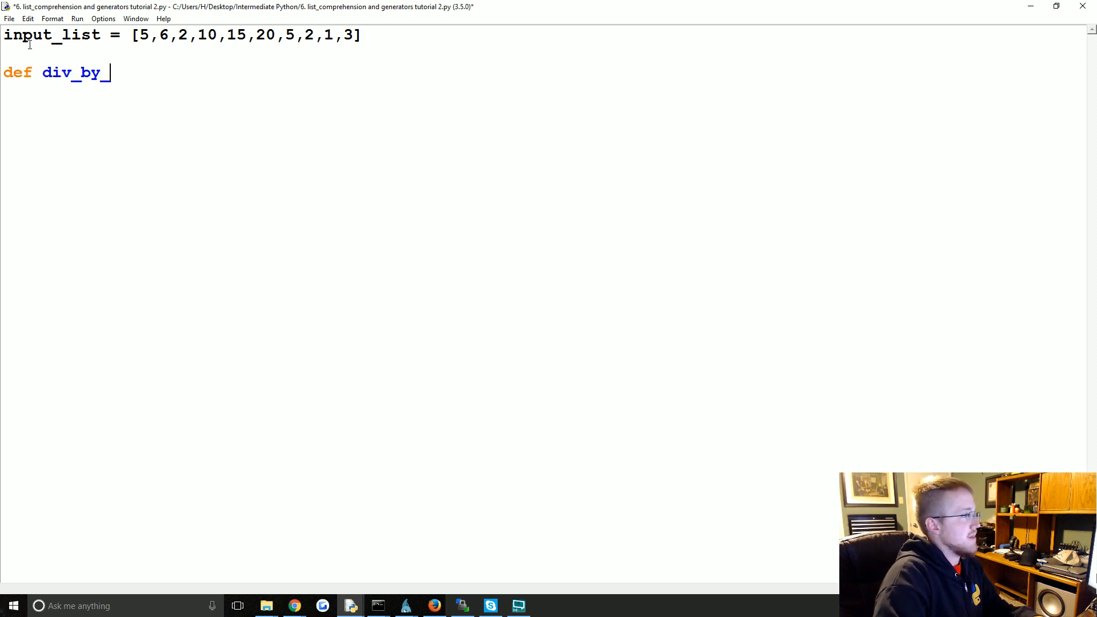
type("five()")
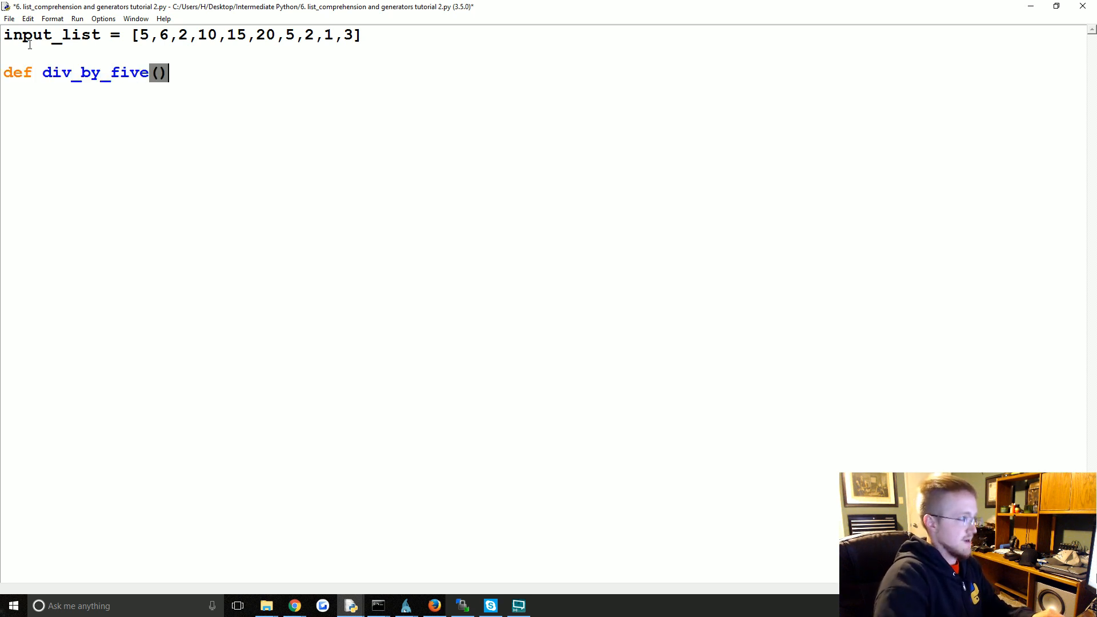
type("num")
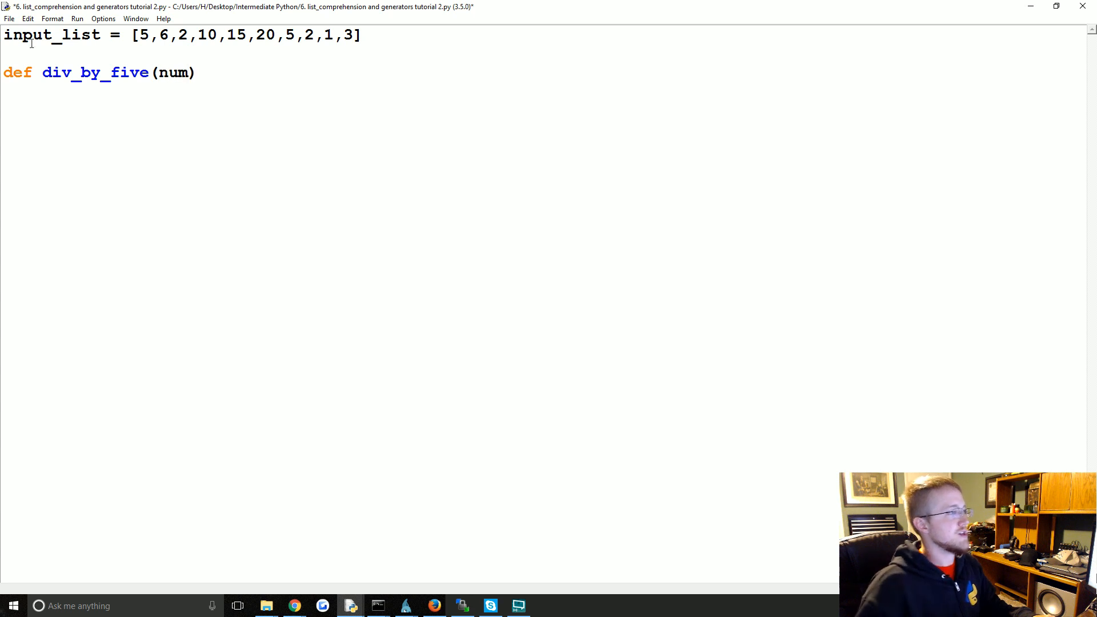
double_click(91, 74)
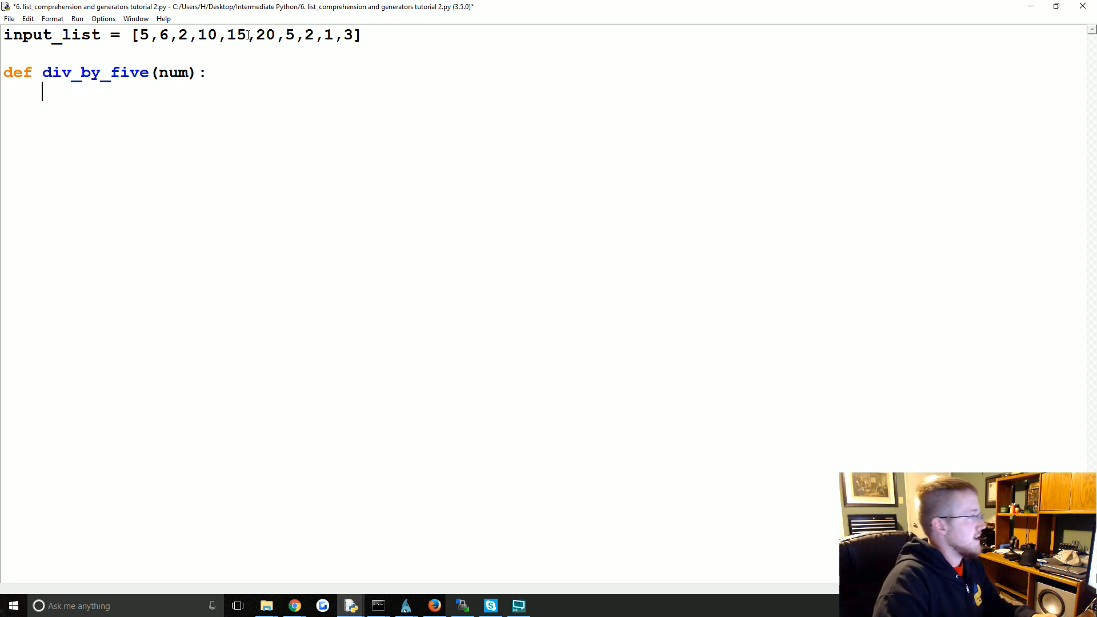
Make div_by_five return True when num % 5 == 0 and False otherwise.
type("if num")
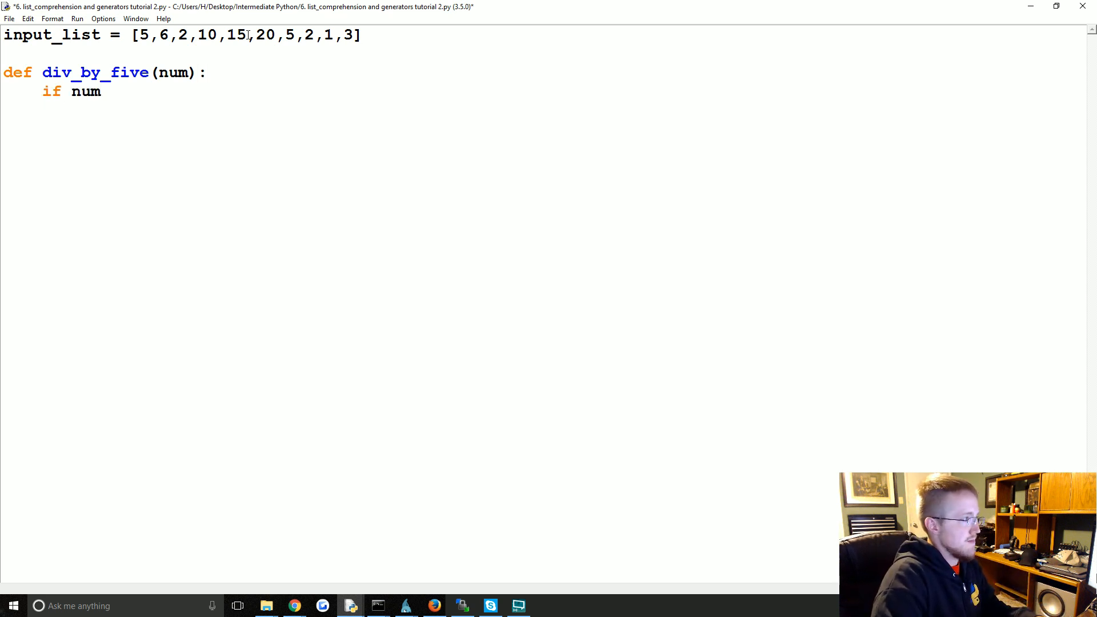
type("% 5")
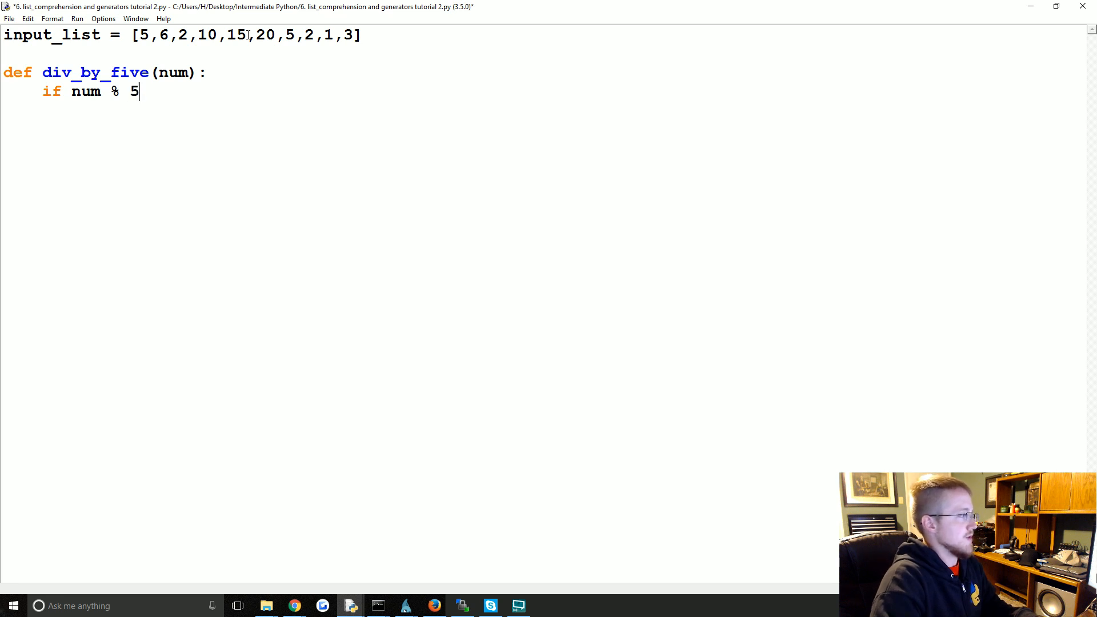
type("== -")
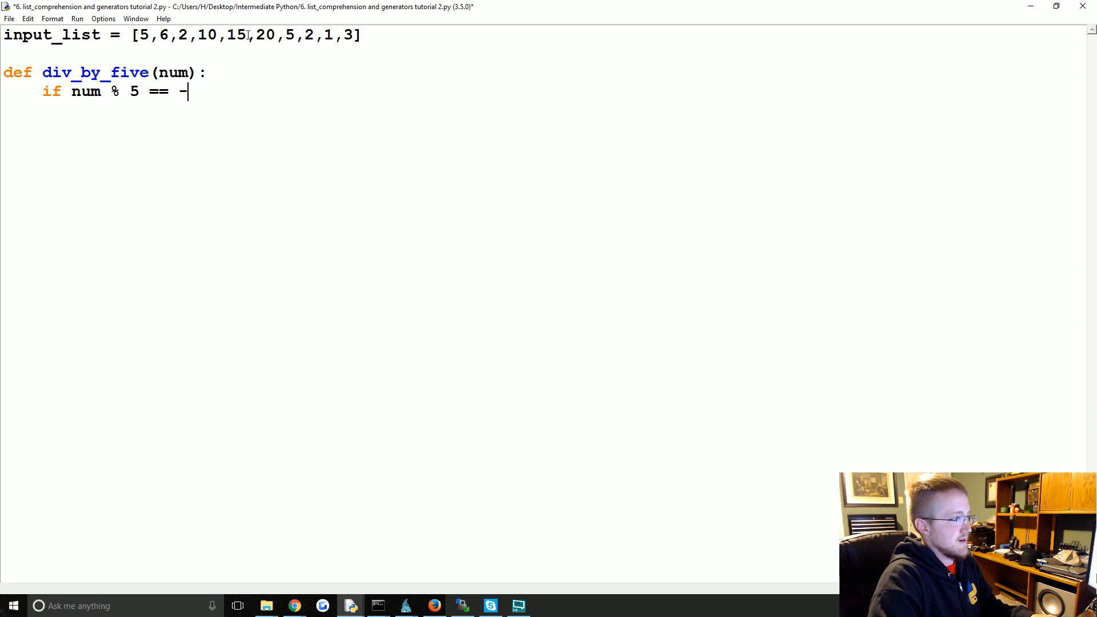
type("0:")
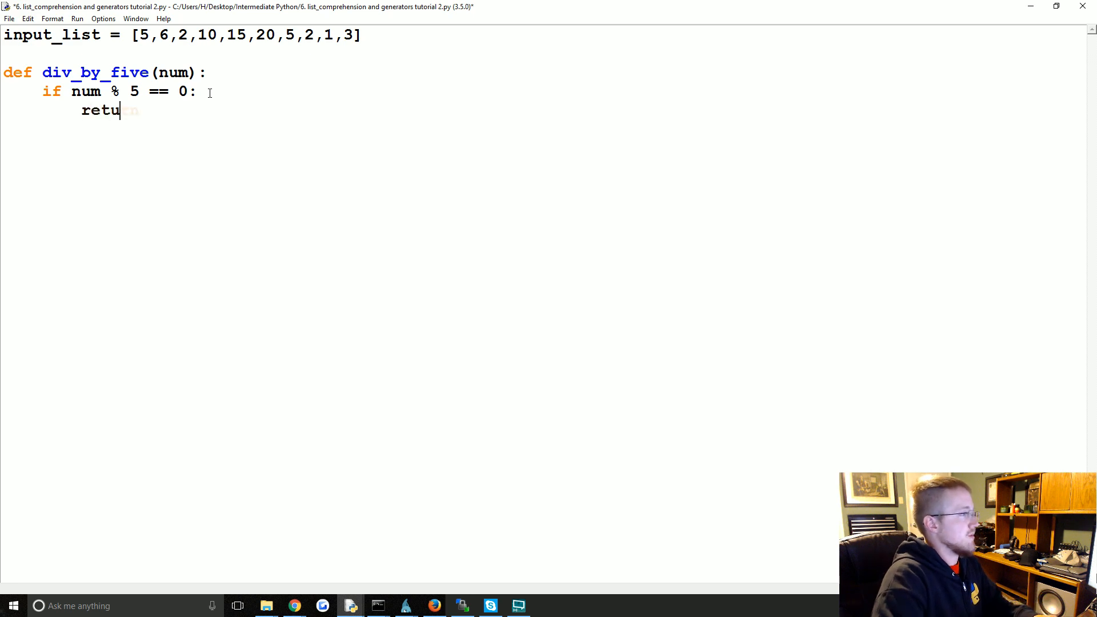
type("rn True")
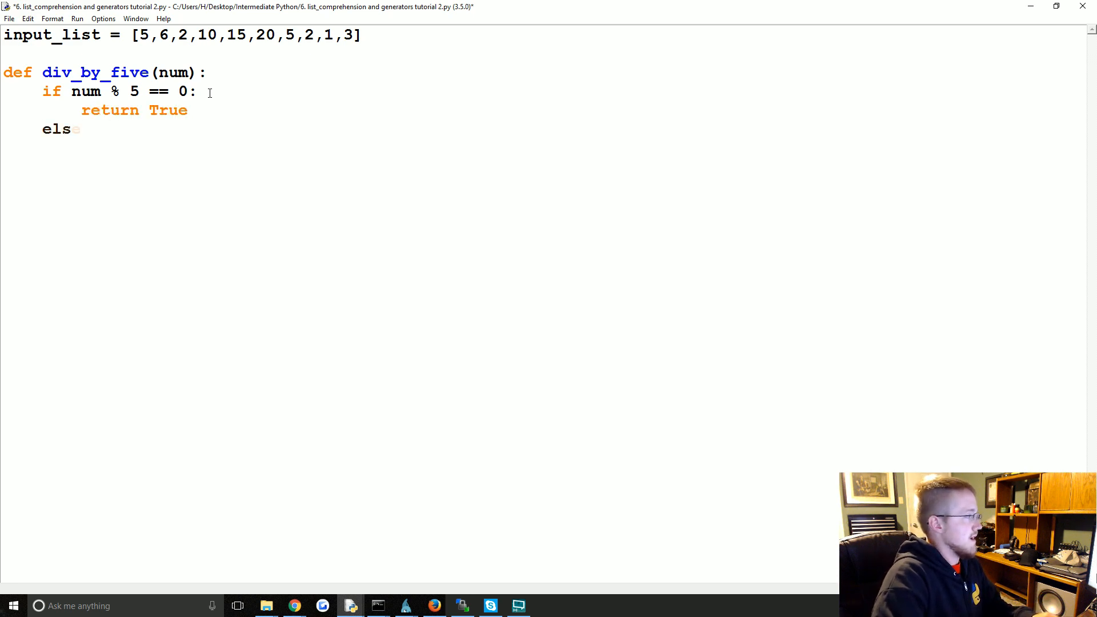
type("e:")
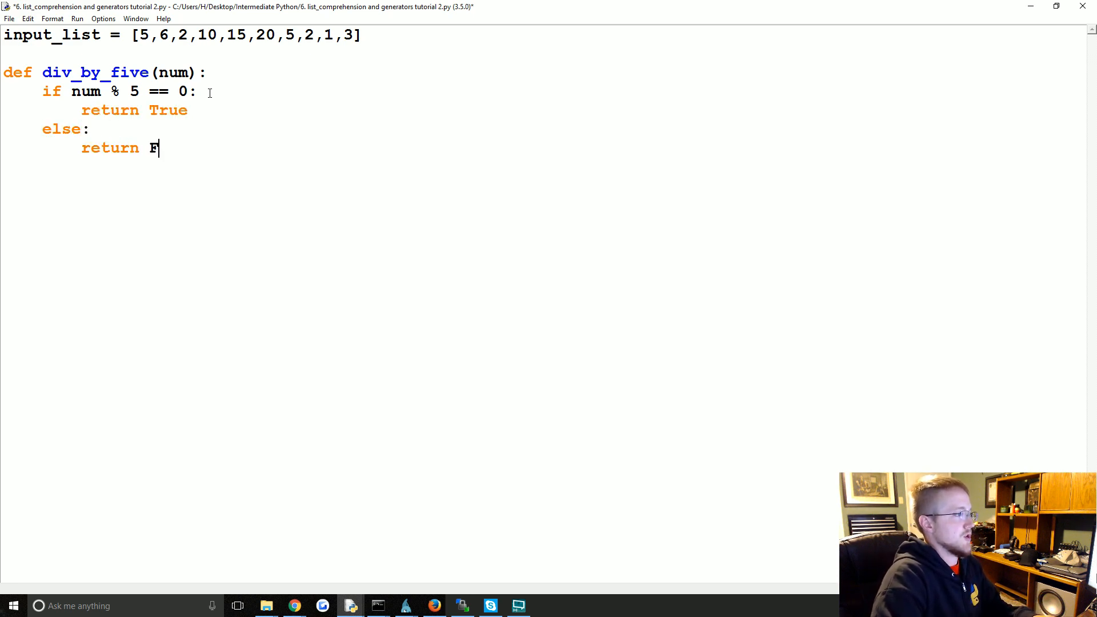
type("alse")
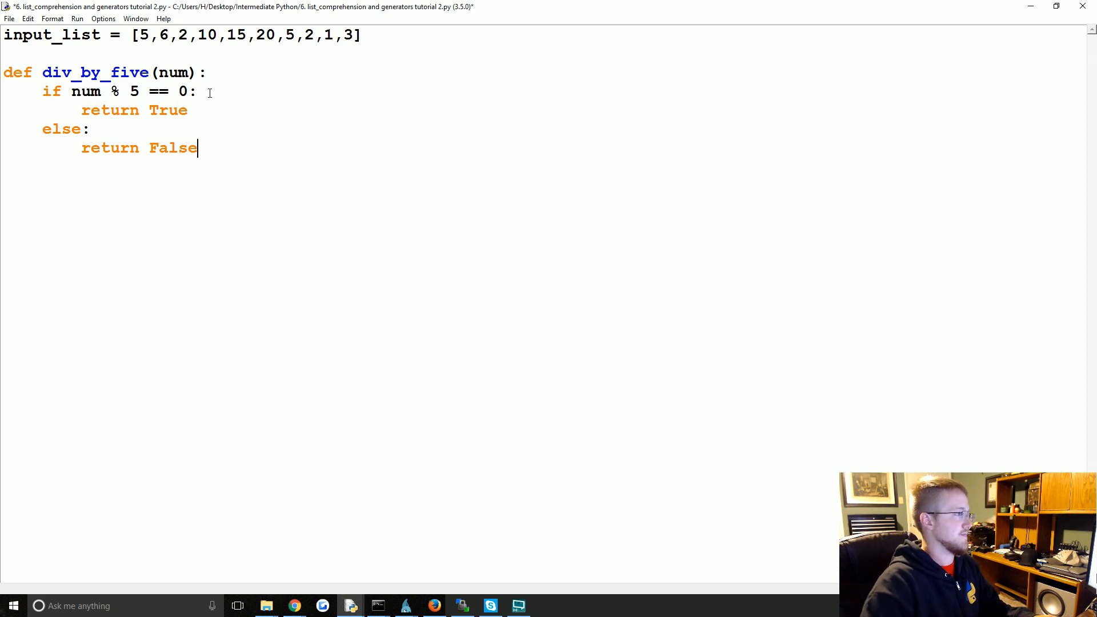
key("Enter")
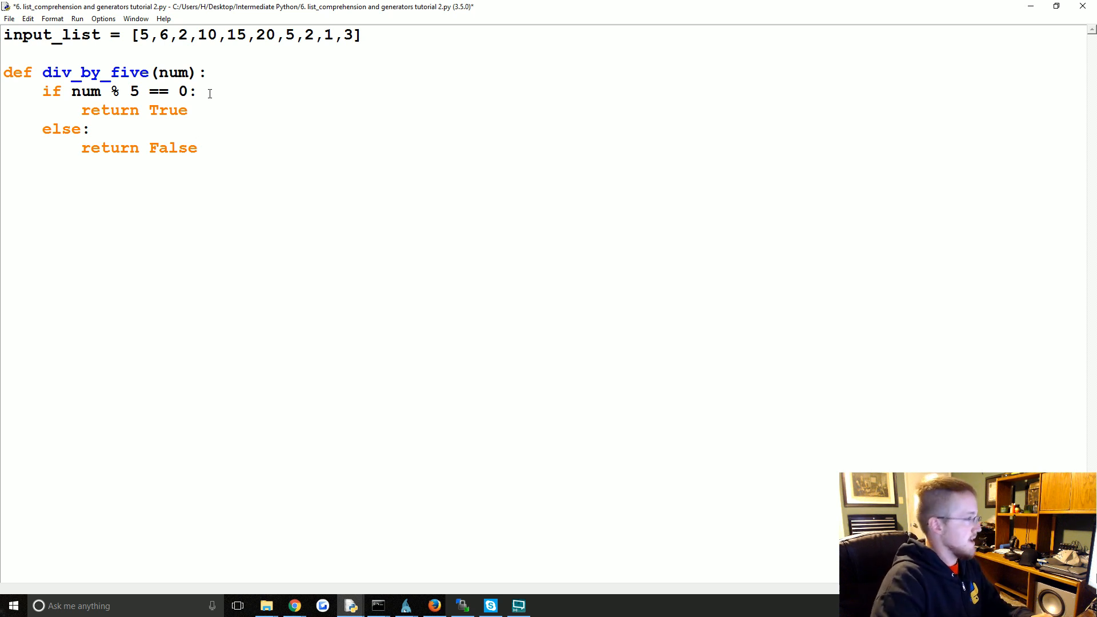
Assign xyz = (i for i in input_list if div_by_five(i)) as a generator expression.
type("xyz =")
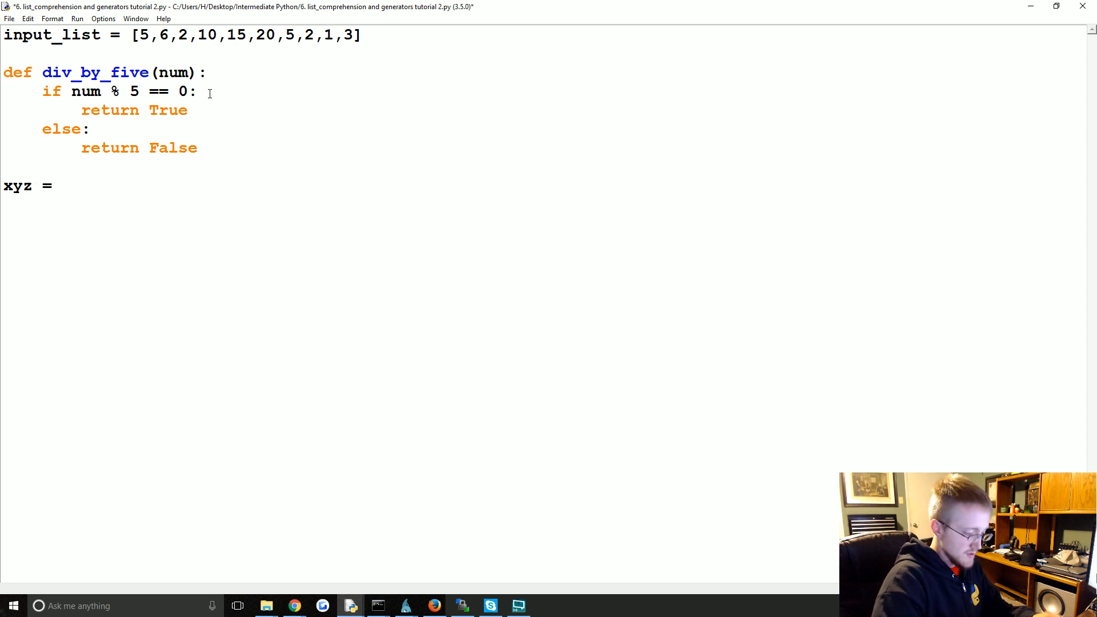
type("()")
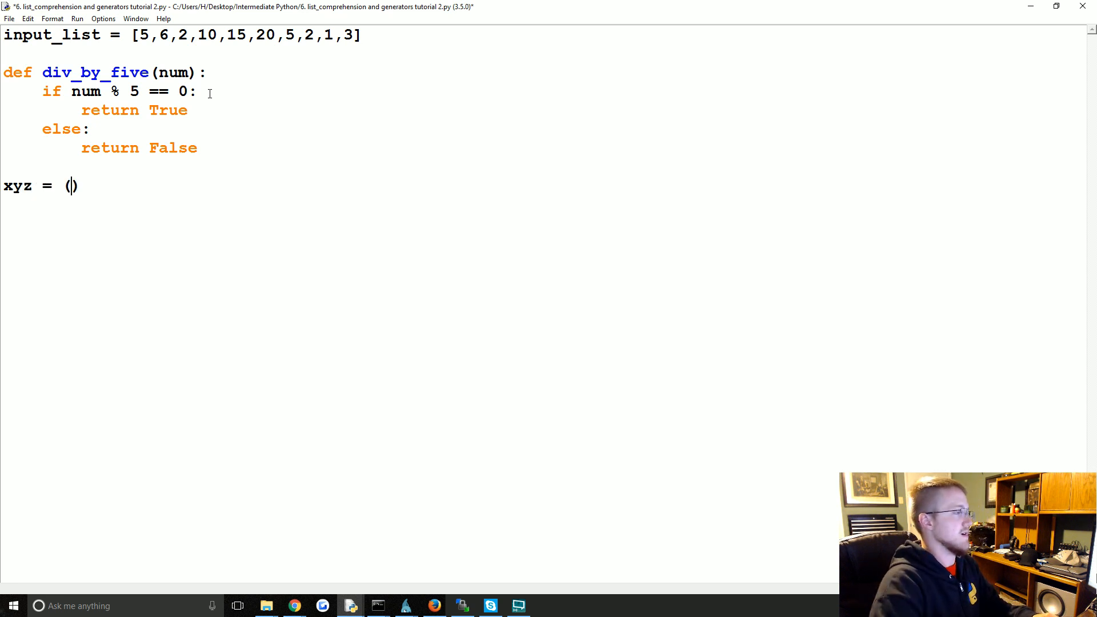
type("i for i in input_list")
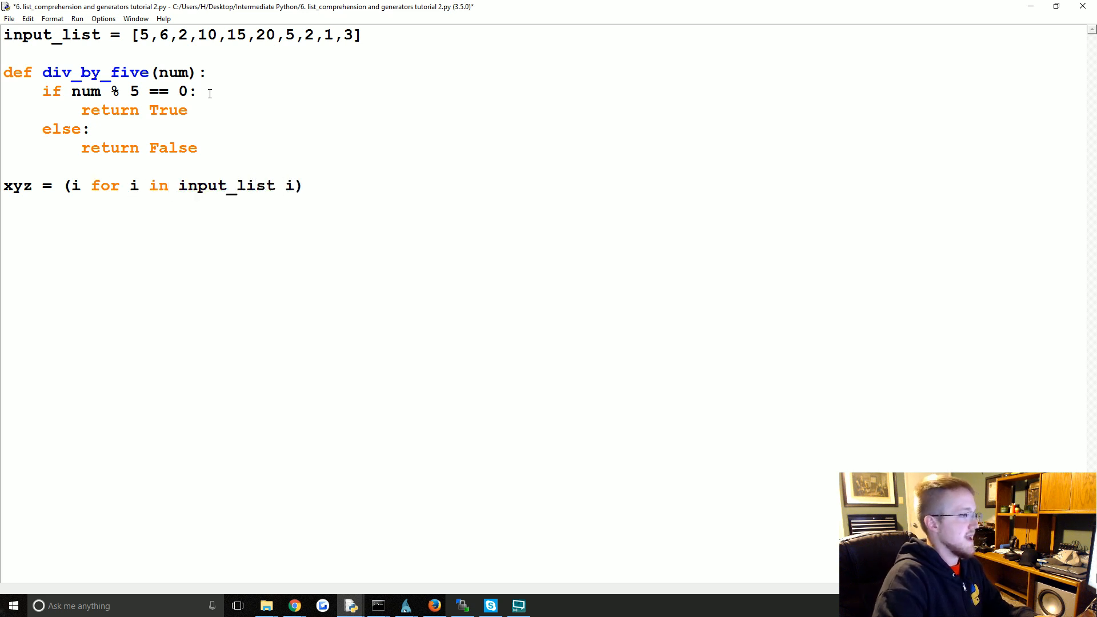
type("if div_")
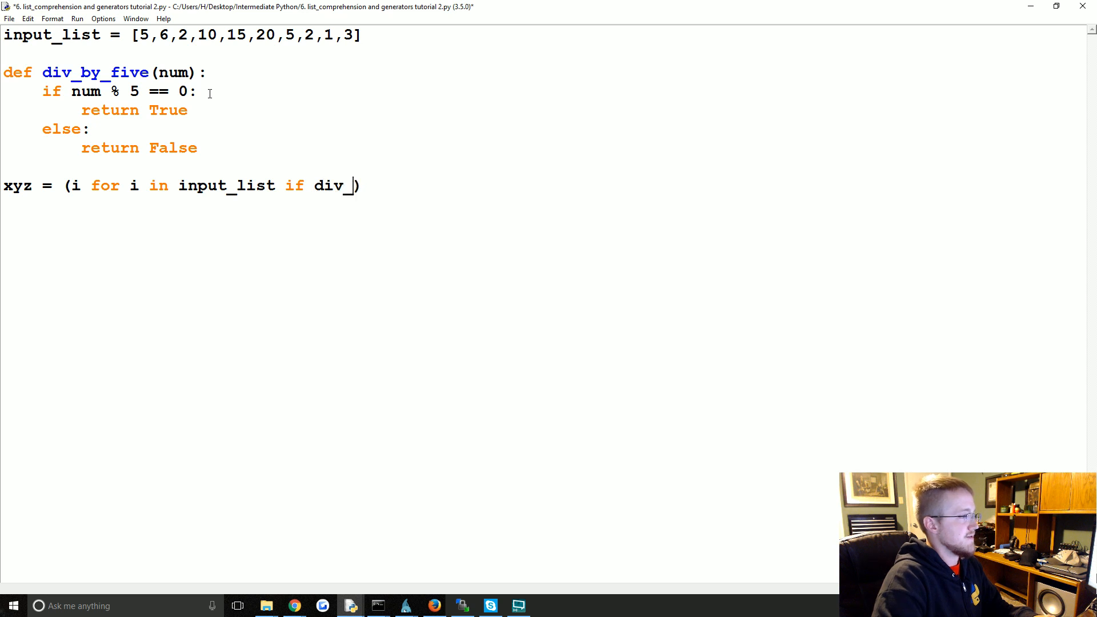
type("by_five")
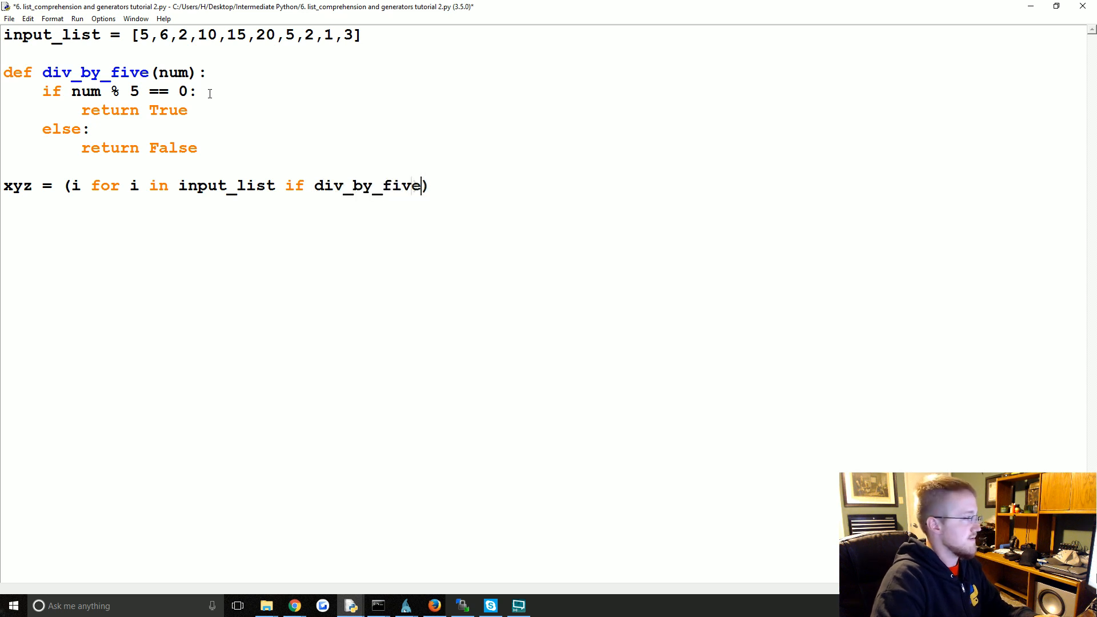
type("(i")
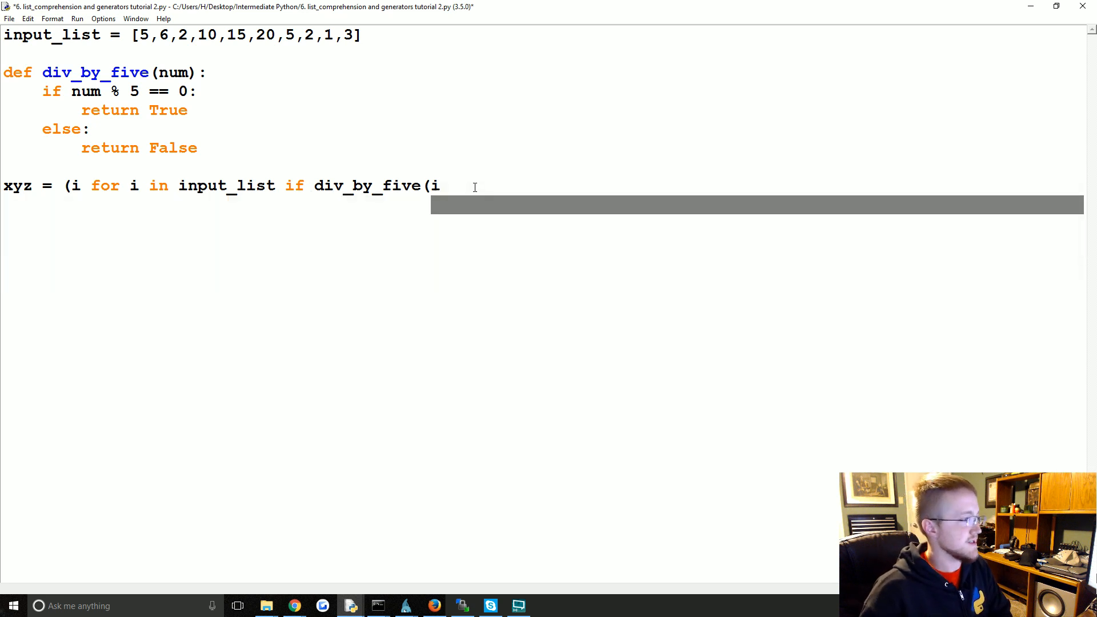
type("))")
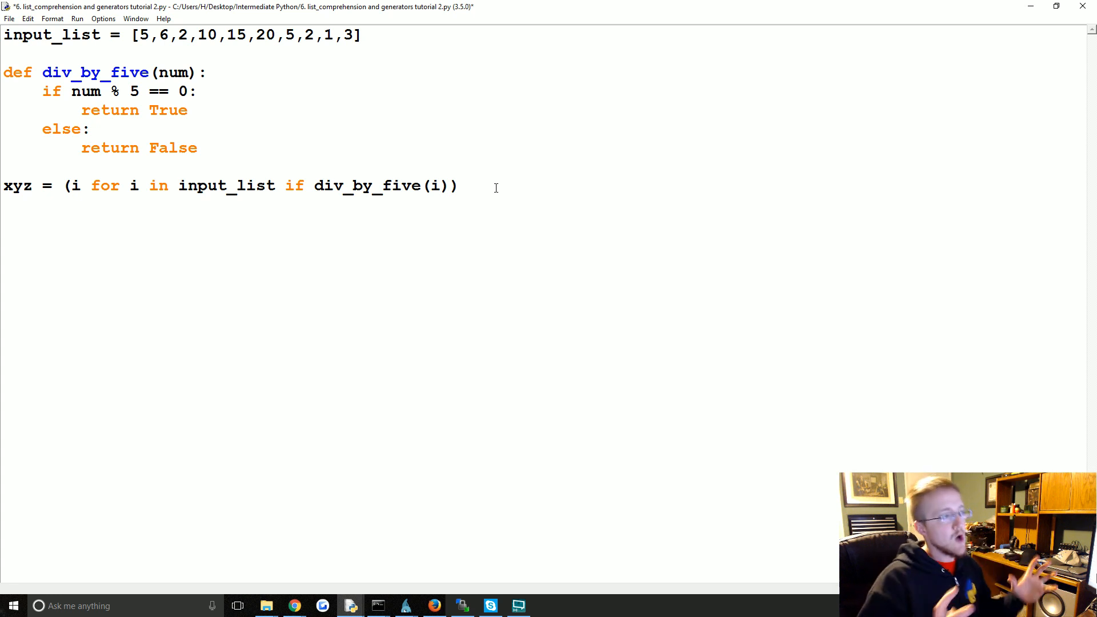
key("Enter")
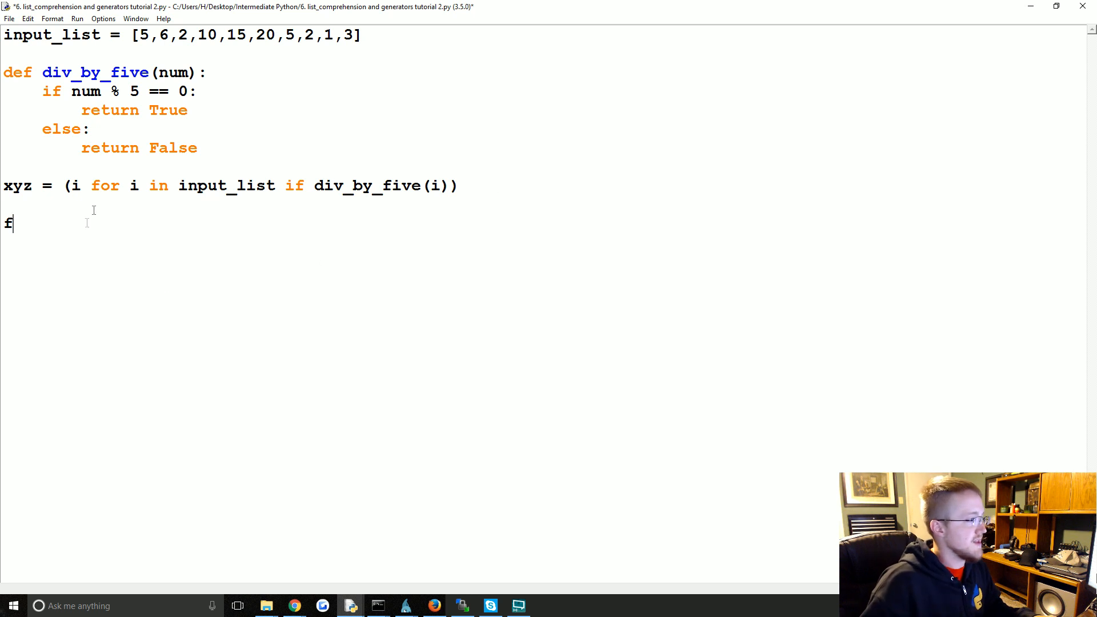
Write the loop version: xyz = [], for i in input_list, appending i when div_by_five(i).
left_click_drag(91, 185, 276, 185)
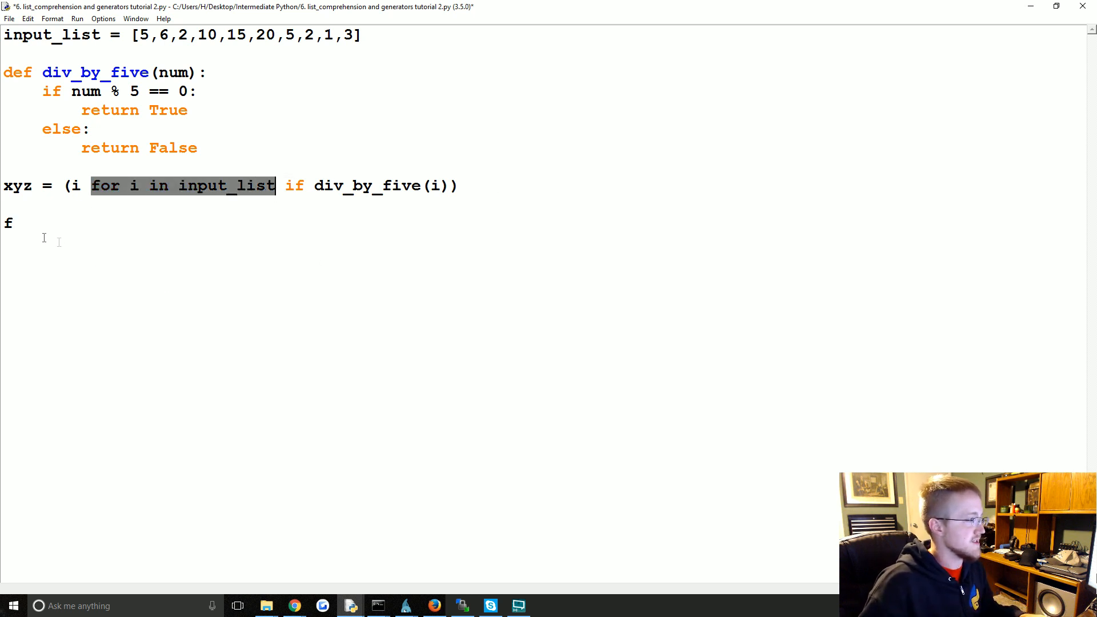
type("or i in input_list")
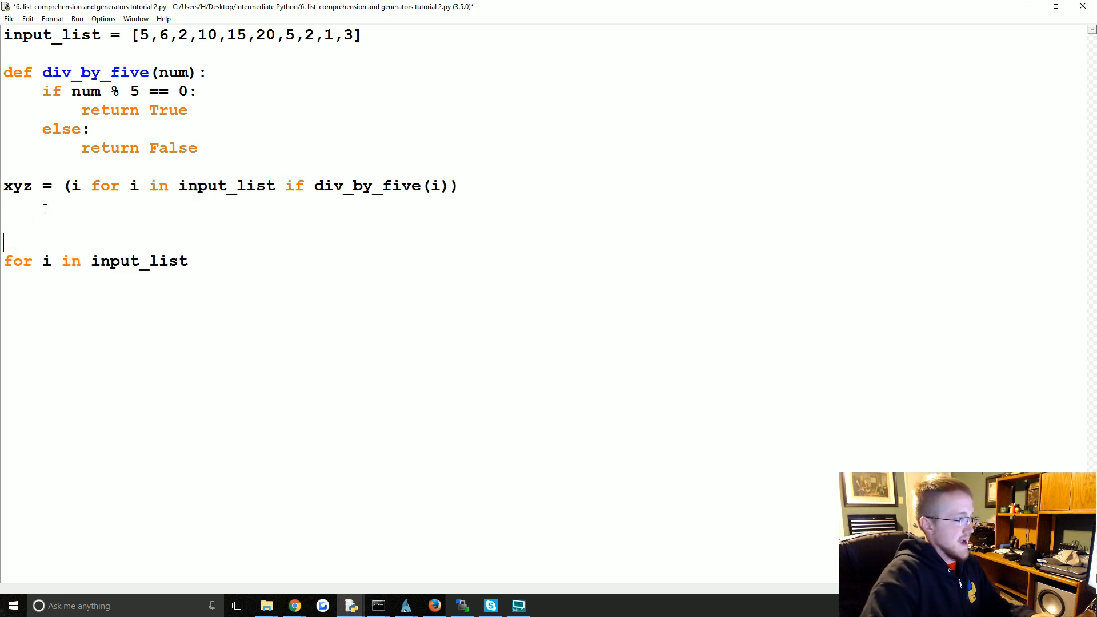
type("xyz = []")
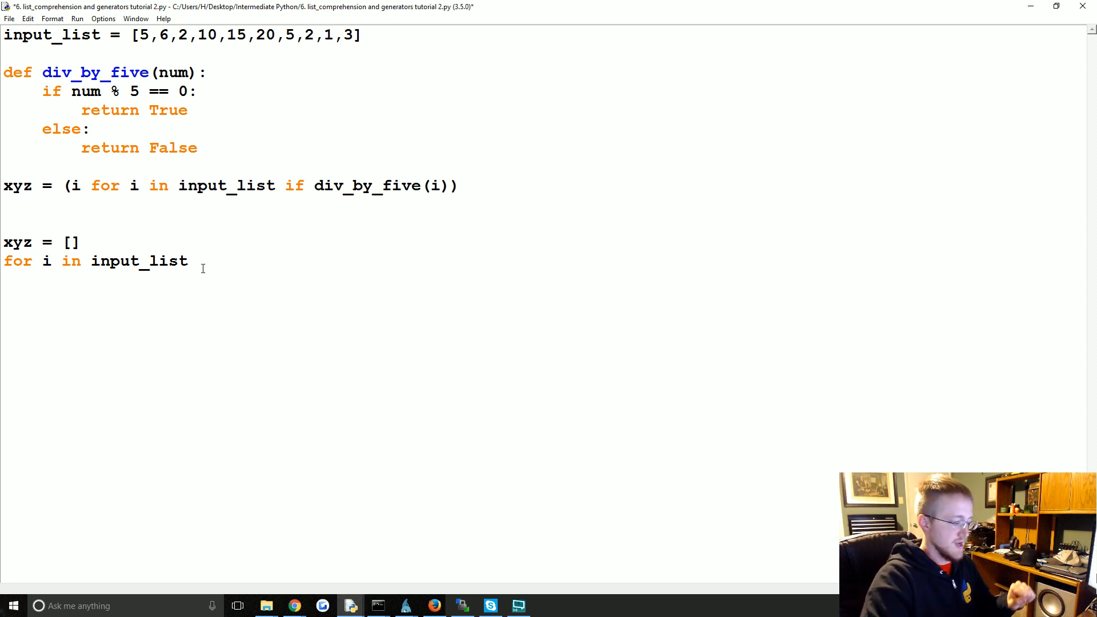
type(":")
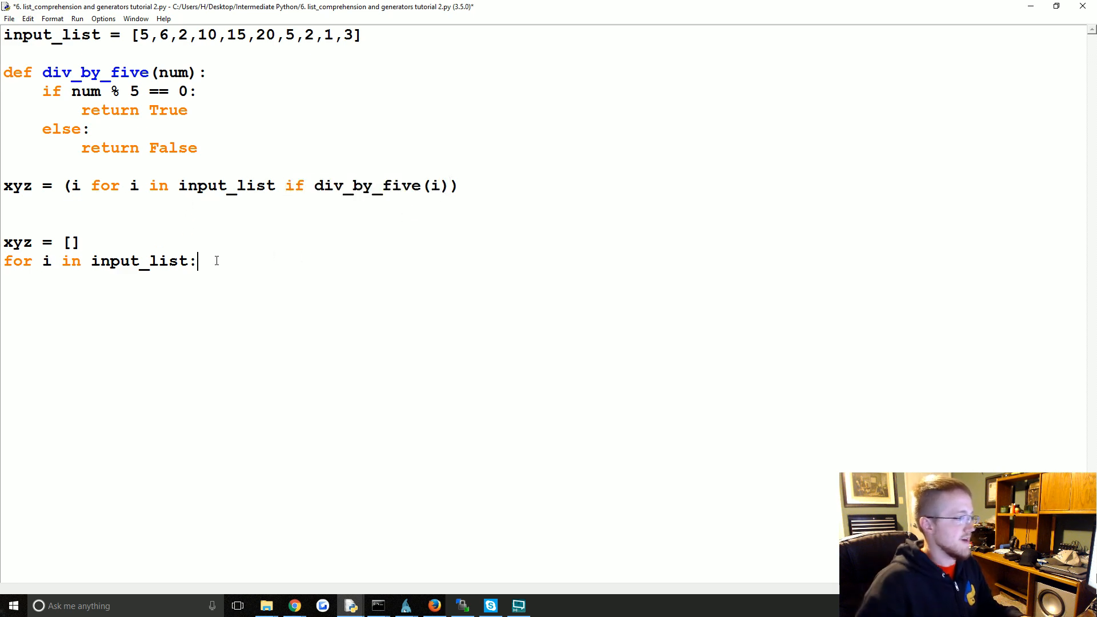
type("if div_by_five(i):")
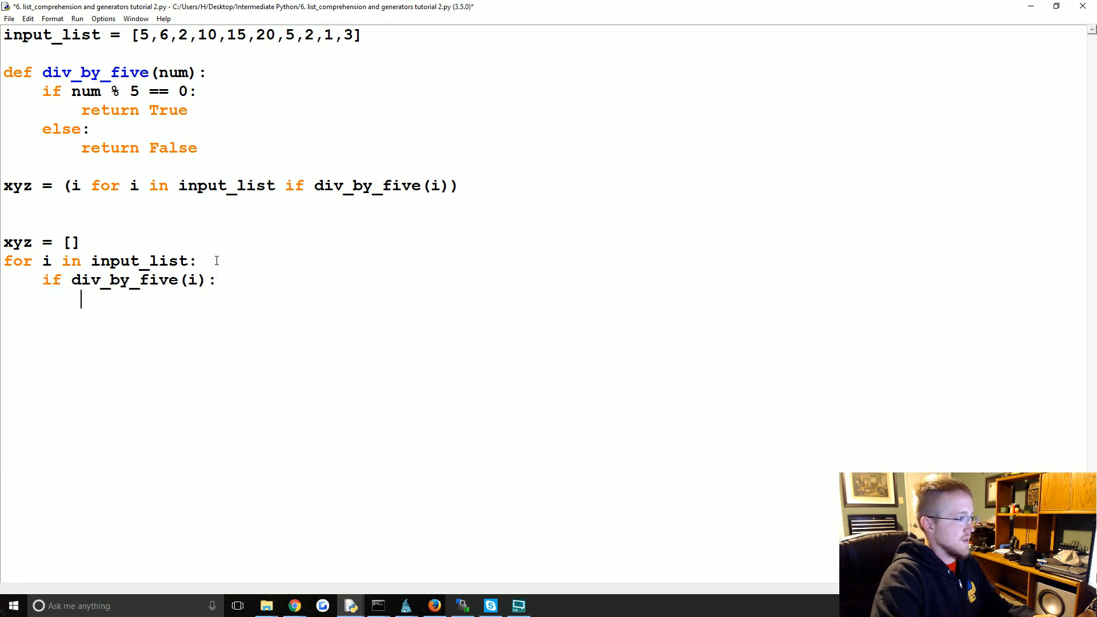
type("xyz.append()")
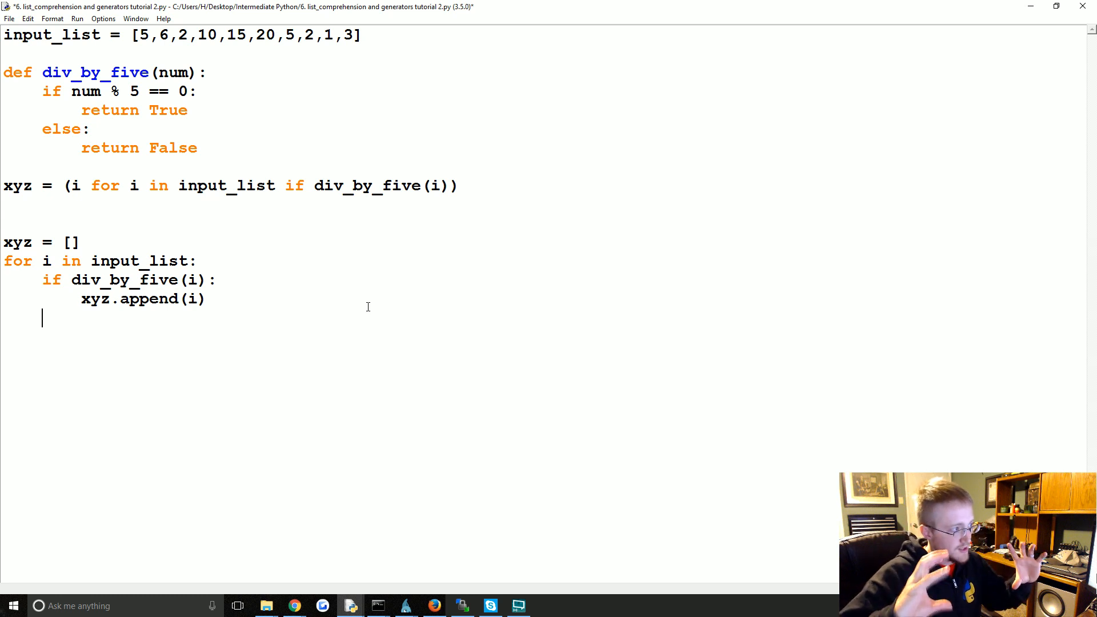
mouse_move(332, 296)
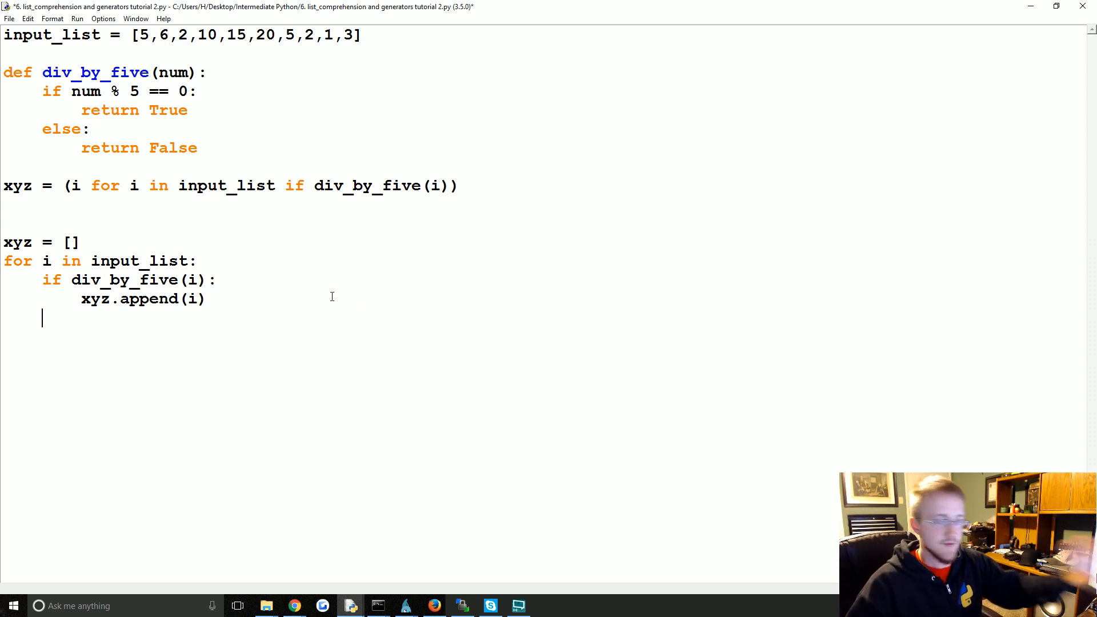
Comment out the append loop and add for i in xyz: print(i).
left_click_drag(42, 279, 204, 298)
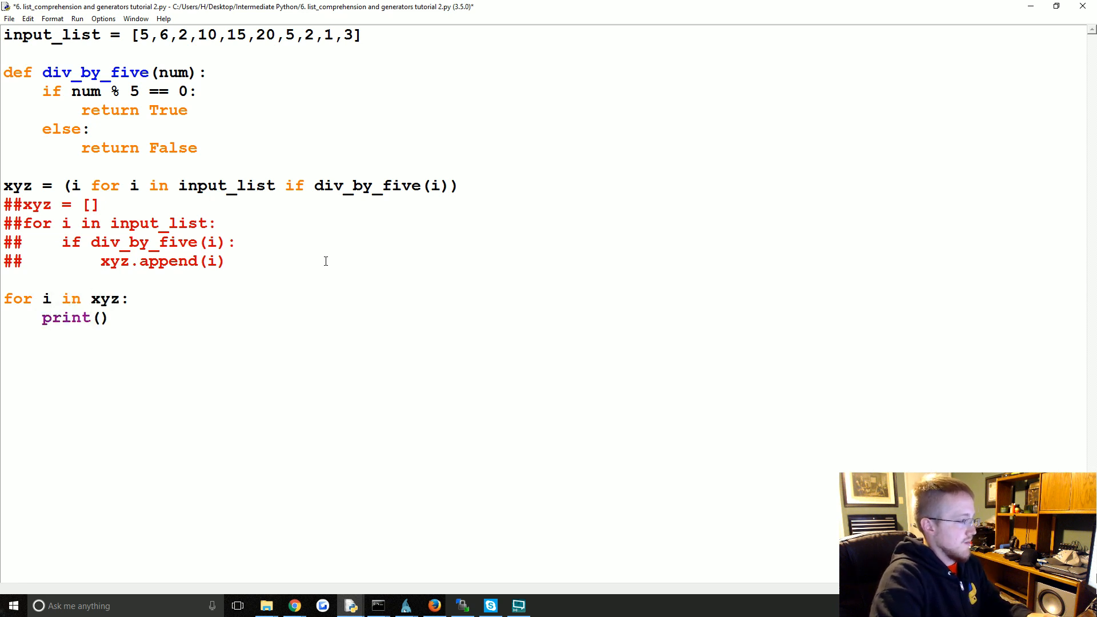
type("i")
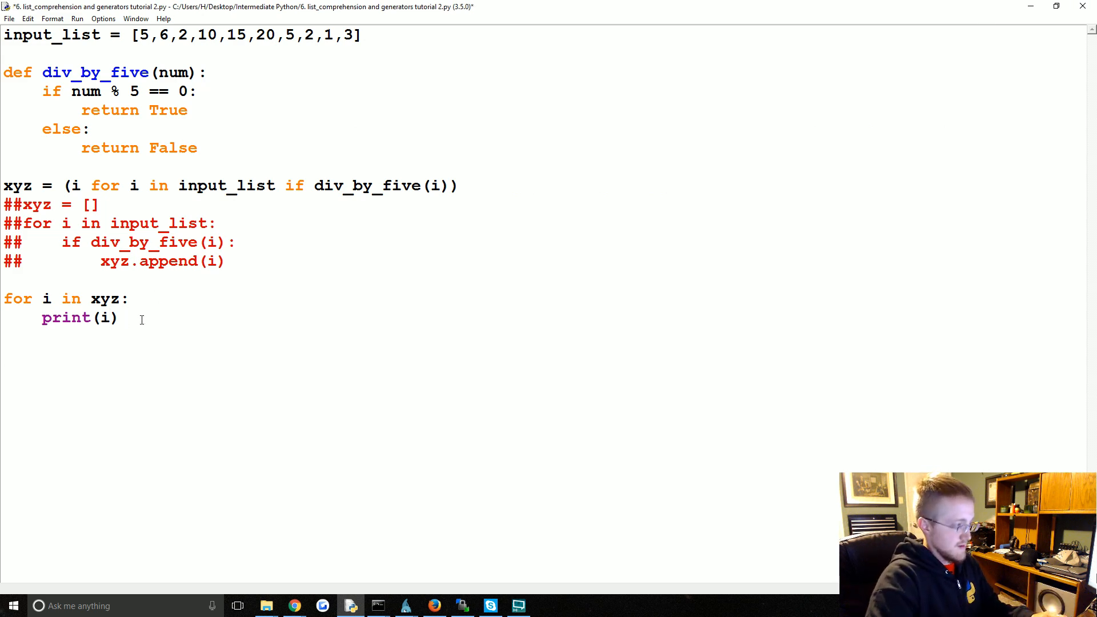
Replace the print loop with [print(i) for i in xyz] and save the script.
type("[]")
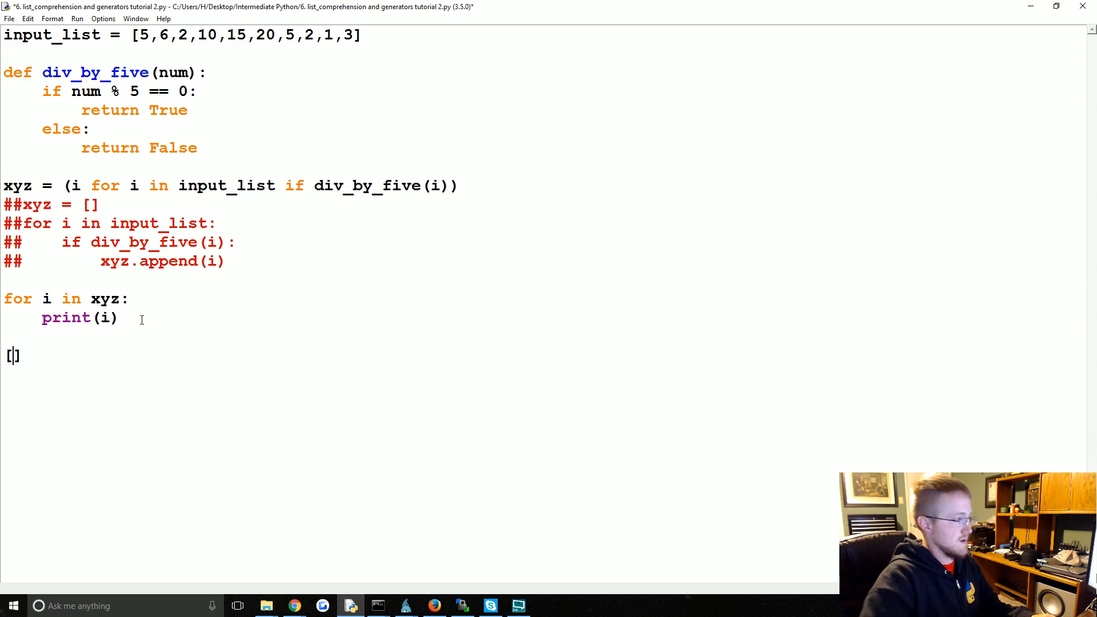
type("print()")
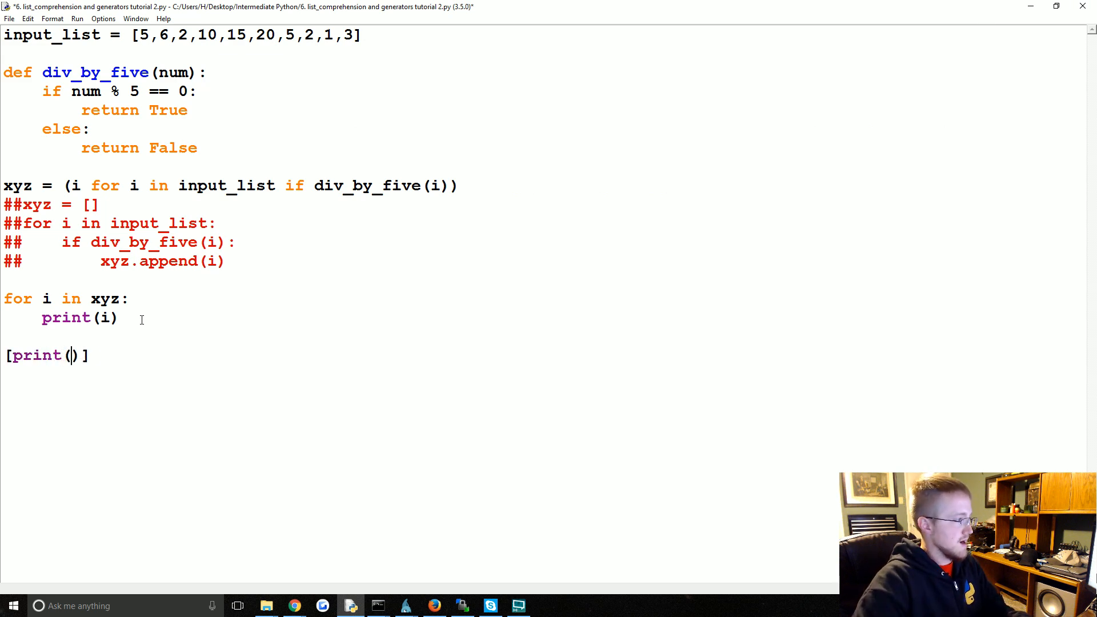
type("i) for i")
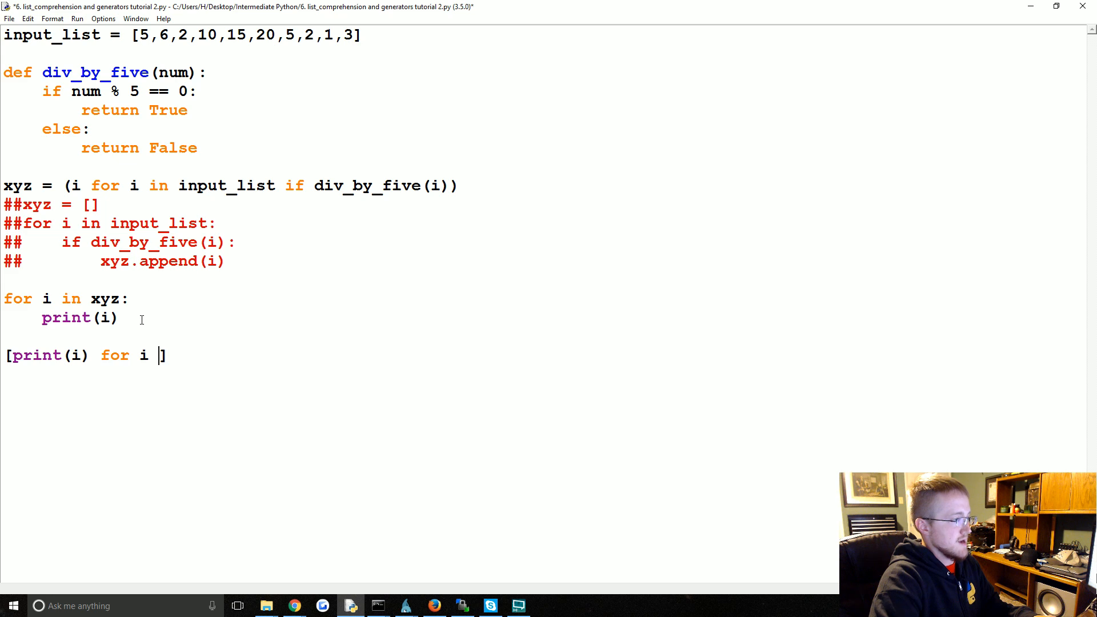
type("in xyz")
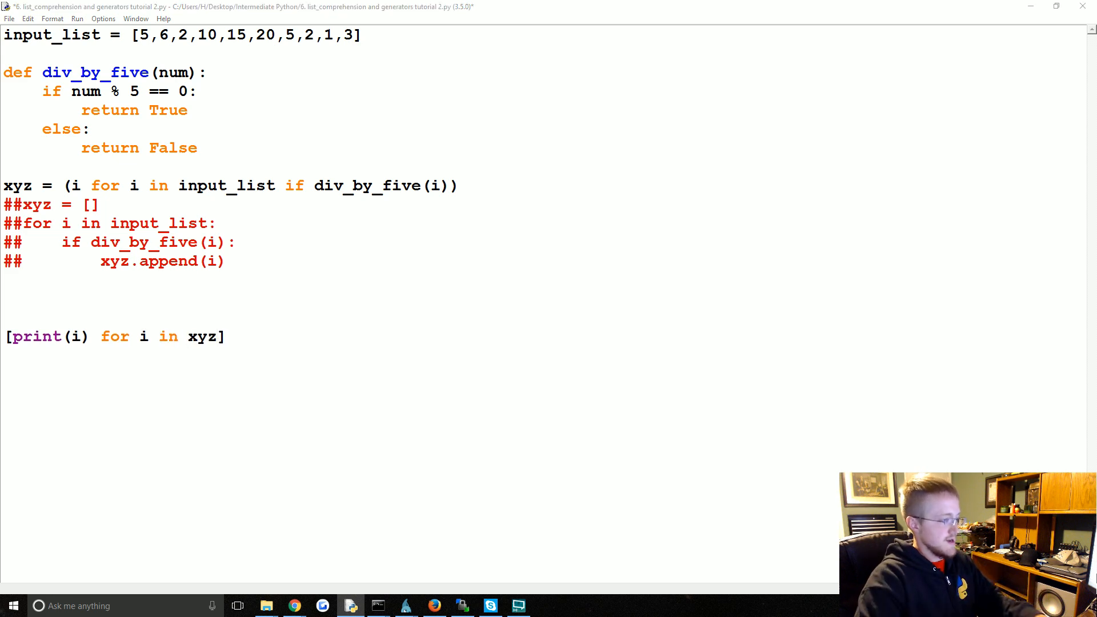
key("ctrl+s")
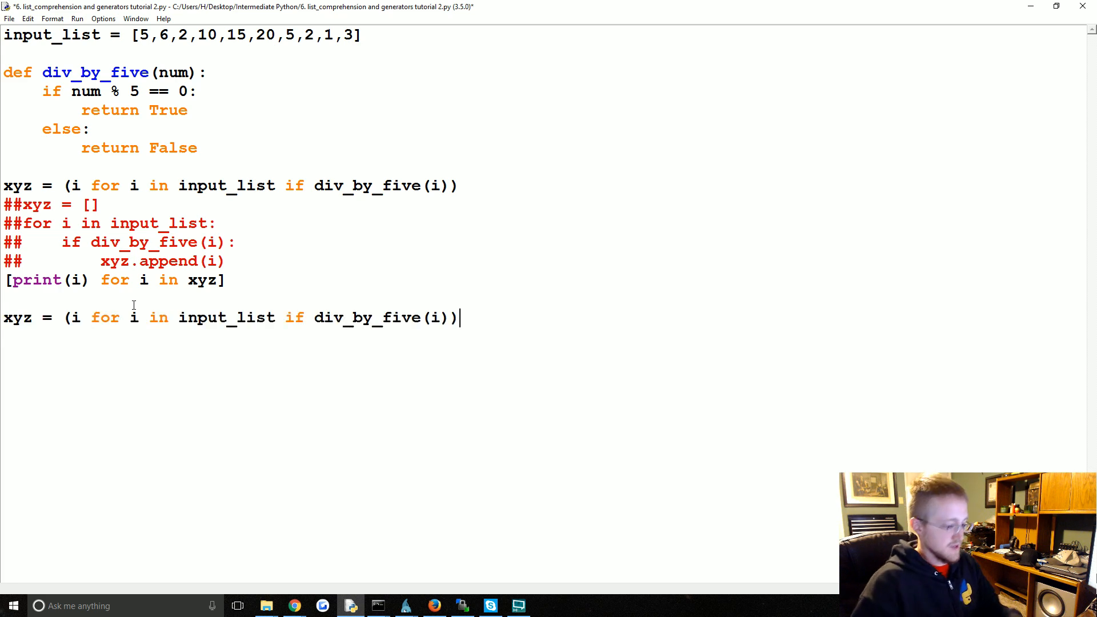
Turn the copied xyz line into a square-bracket list comprehension and comment out the print comprehension.
type("]")
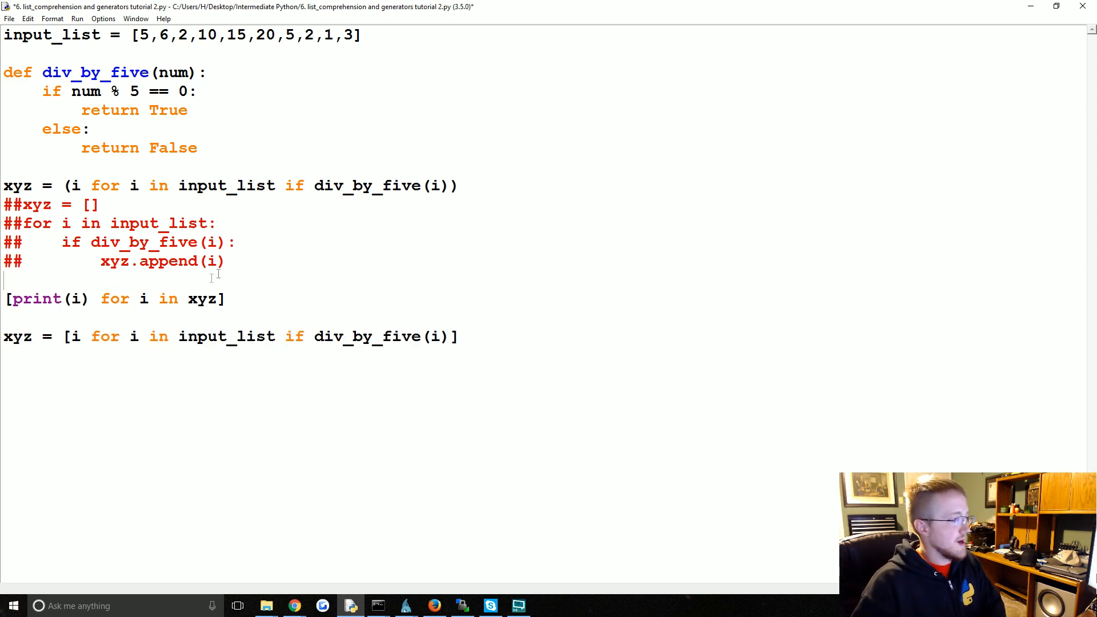
double_click(203, 299)
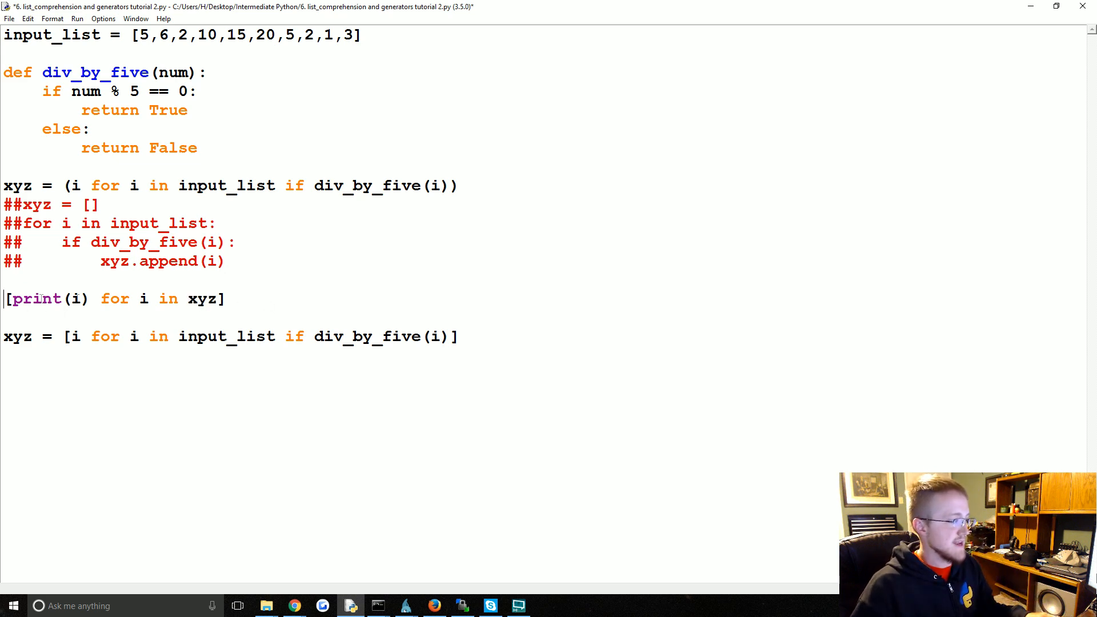
mouse_move(144, 299)
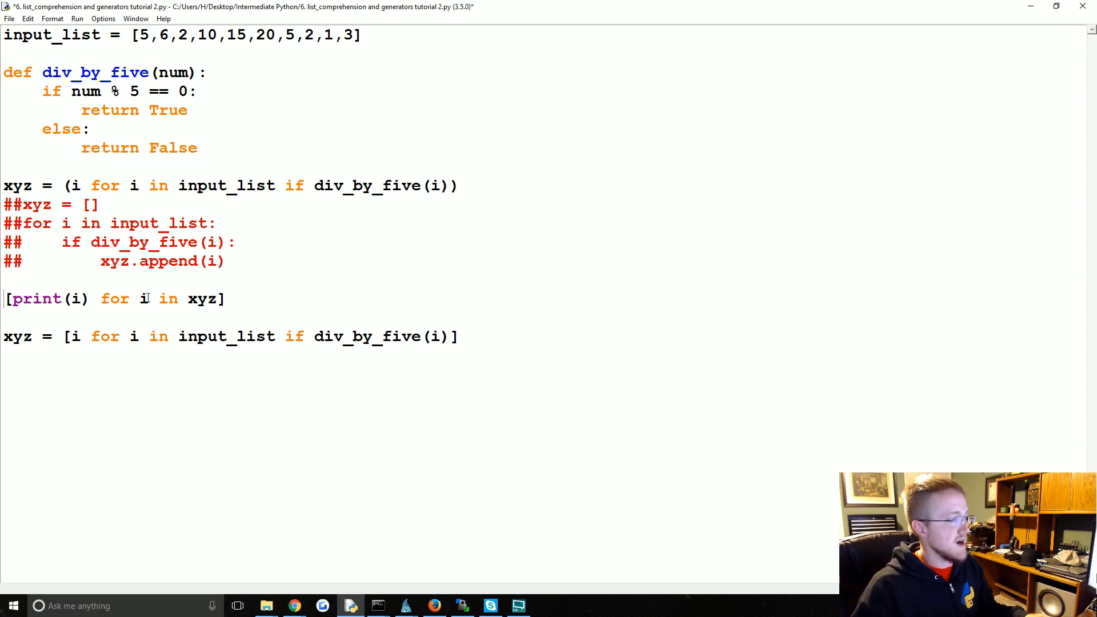
double_click(205, 298)
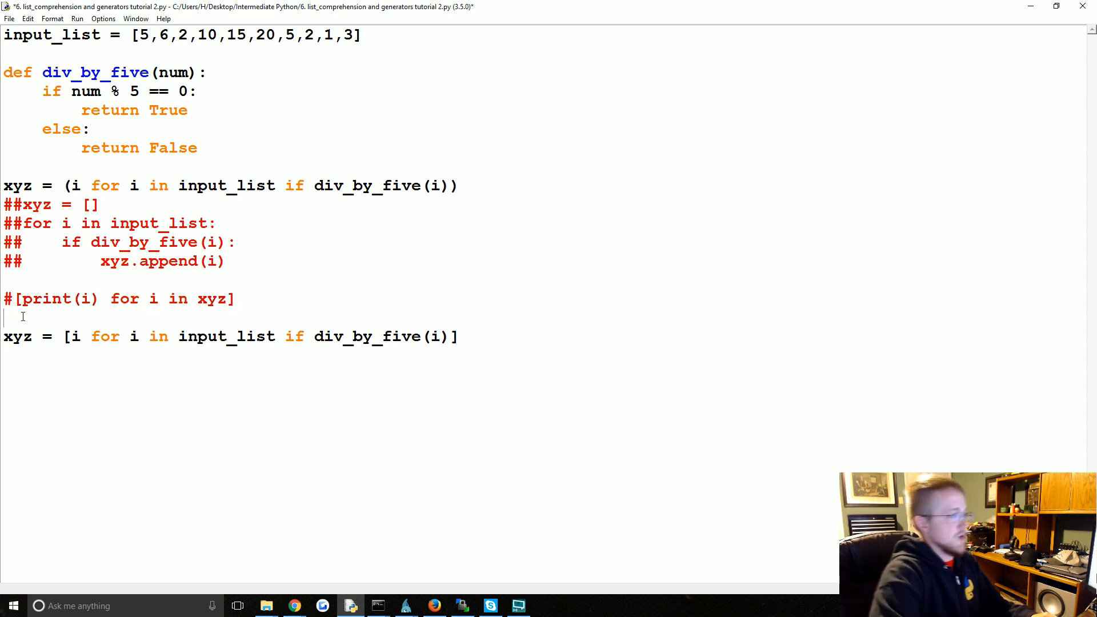
Add print(xyz) under both xyz definitions plus [print(i) for i in xyz], then run with F5.
type("print(xyz)")
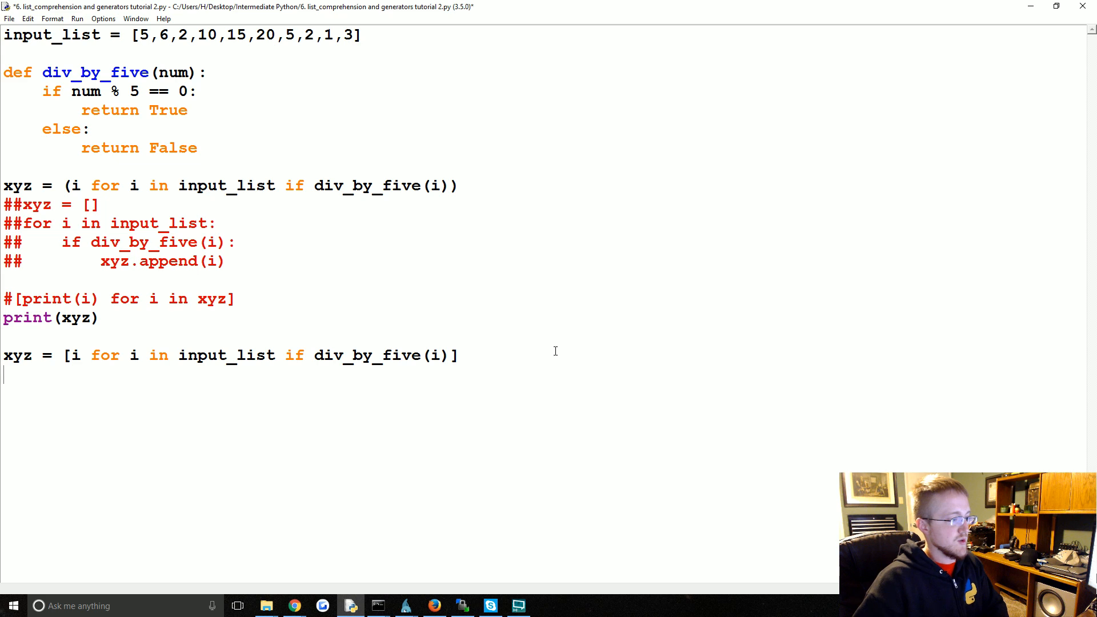
type("print(xyz)")
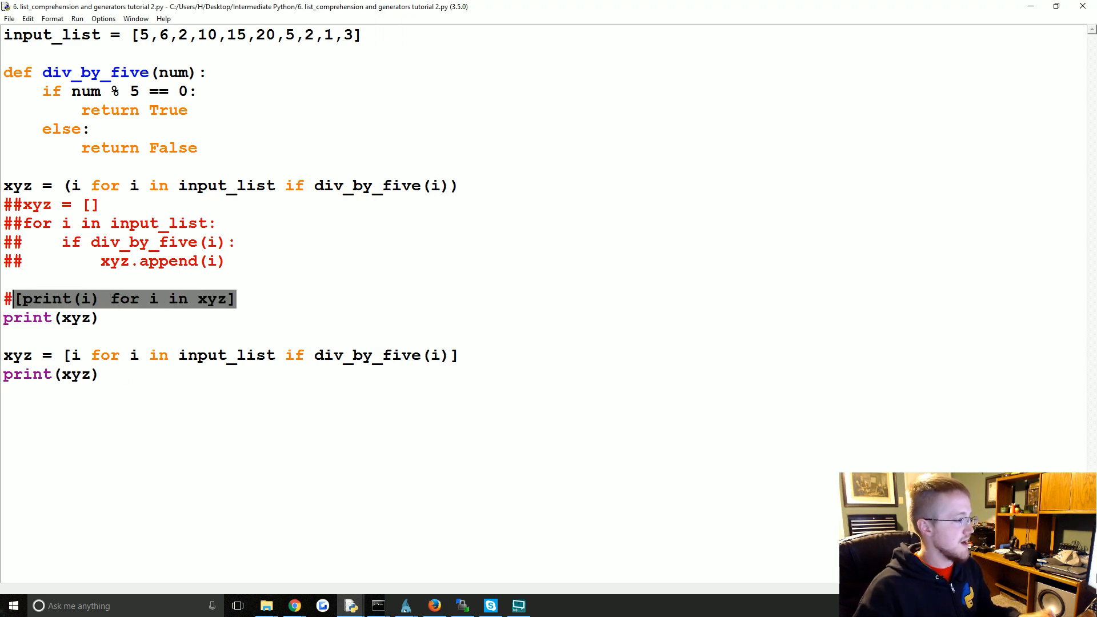
type("[print(i) for i in xyz]")
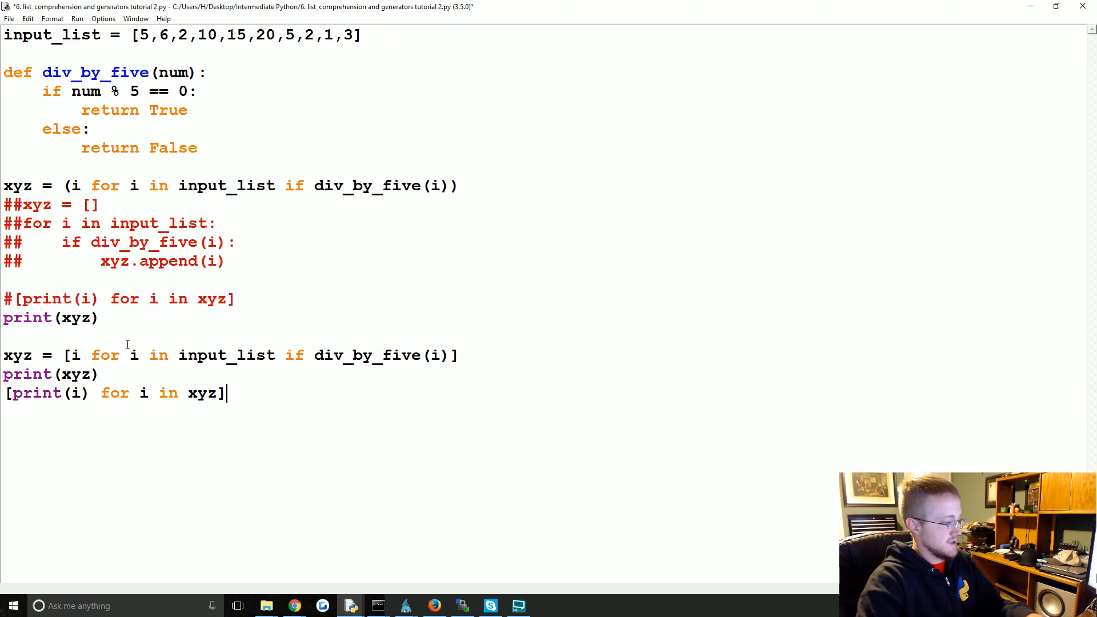
key("F5")
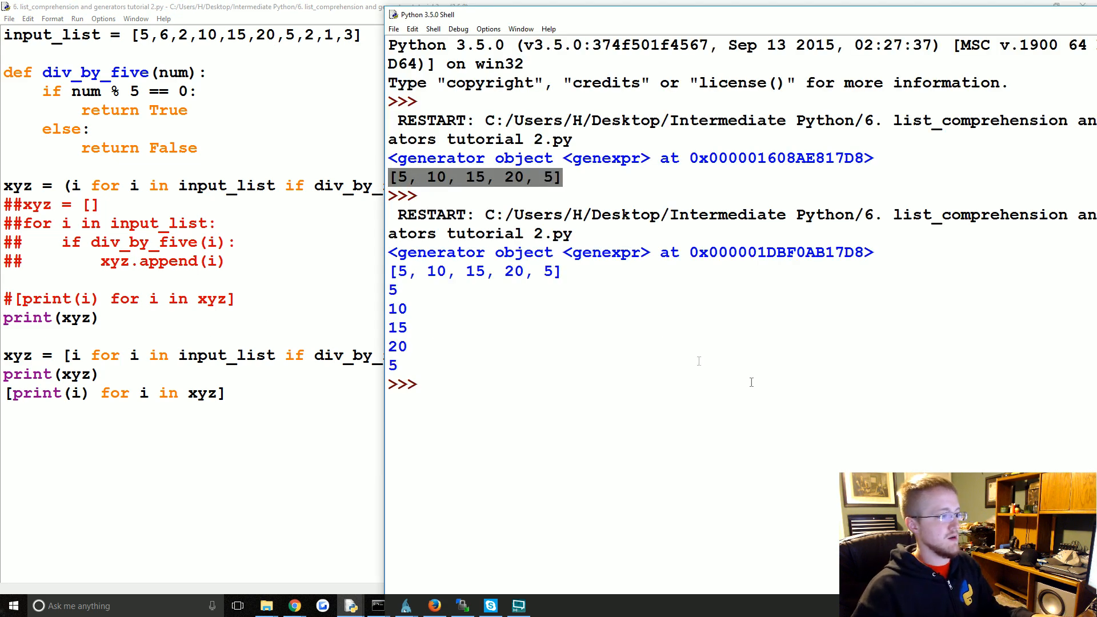
left_click_drag(392, 290, 398, 364)
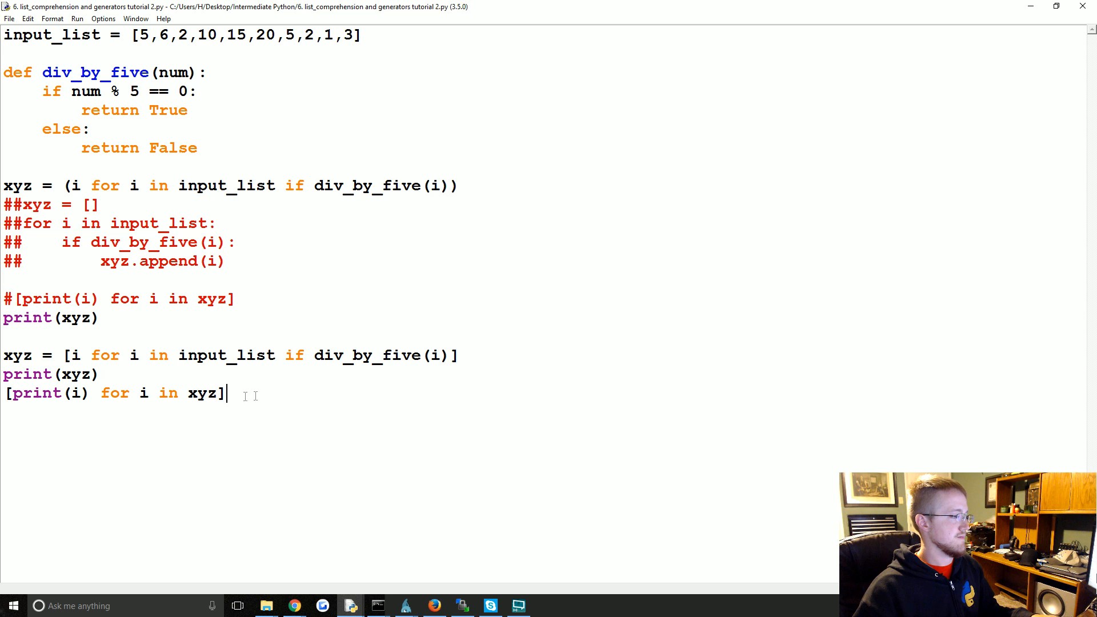
mouse_move(557, 410)
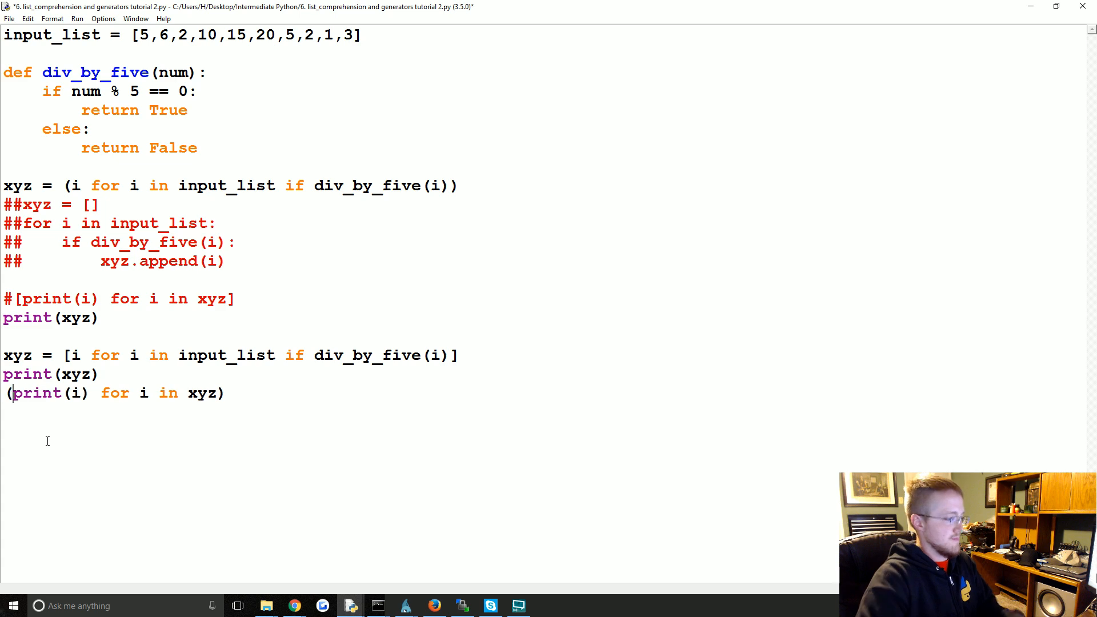
Rerun the script with the parenthesised print generator, showing it outputs nothing.
key("F5")
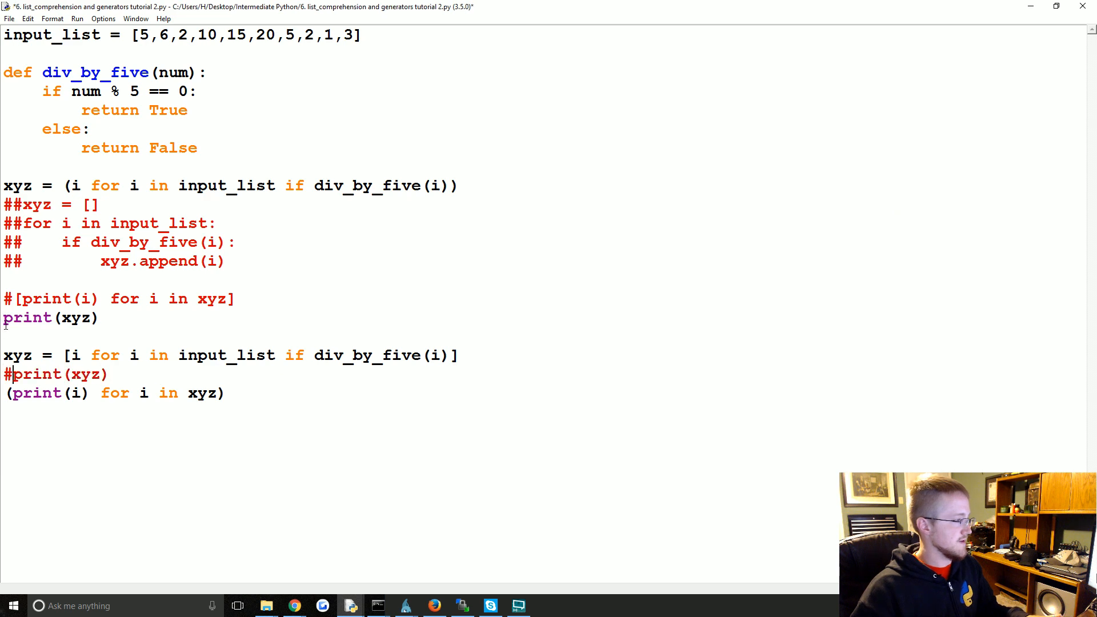
key("F5")
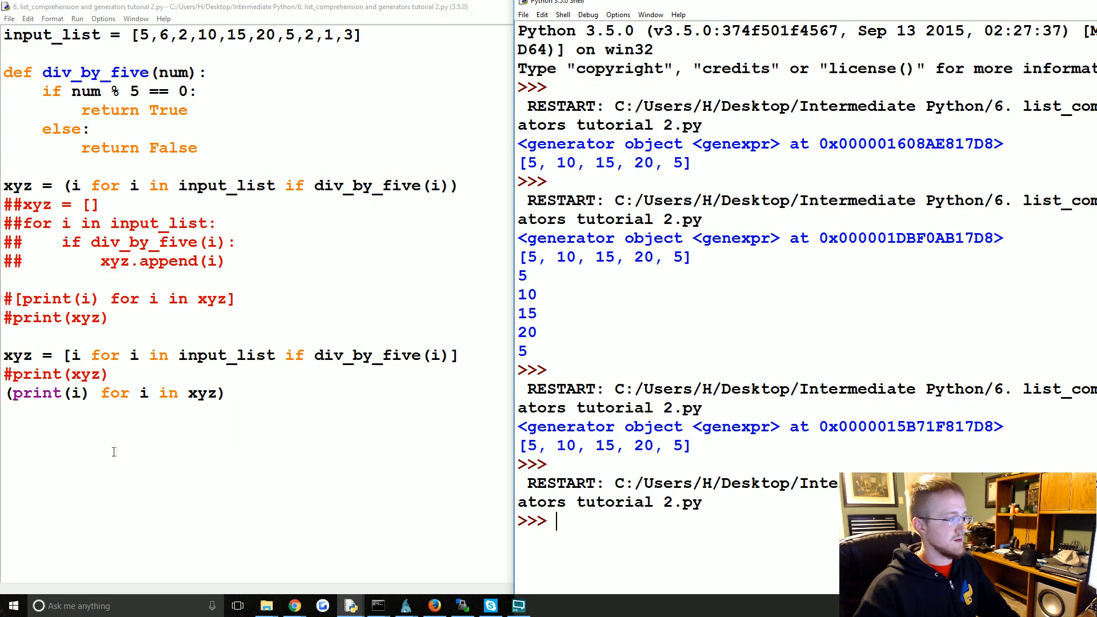
mouse_move(117, 451)
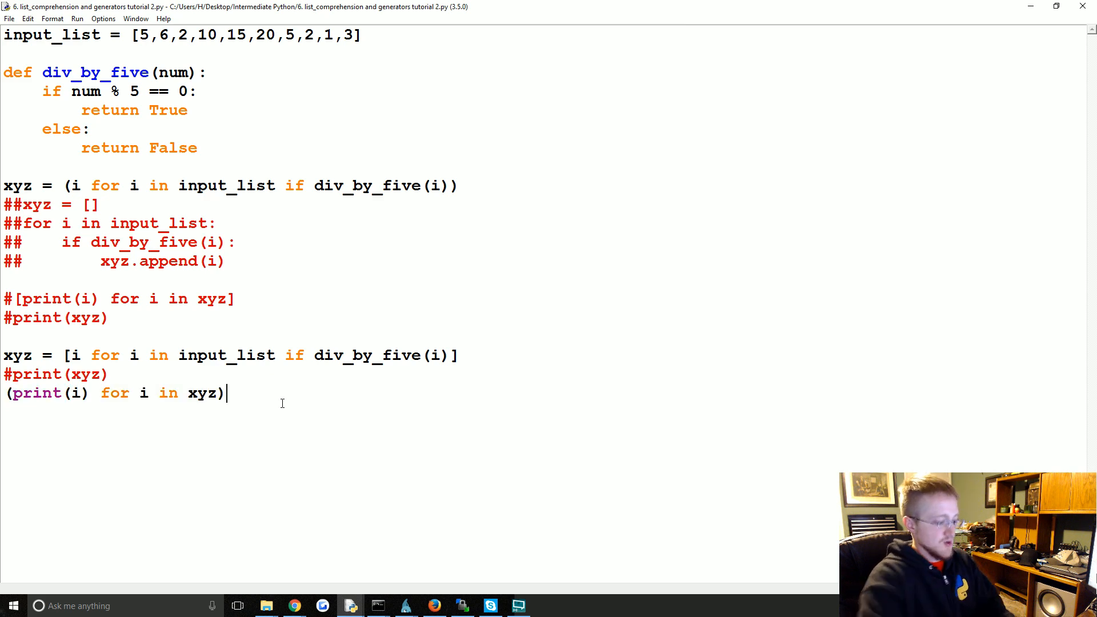
Switch the print generator back to square brackets, save, then delete that line.
type("]")
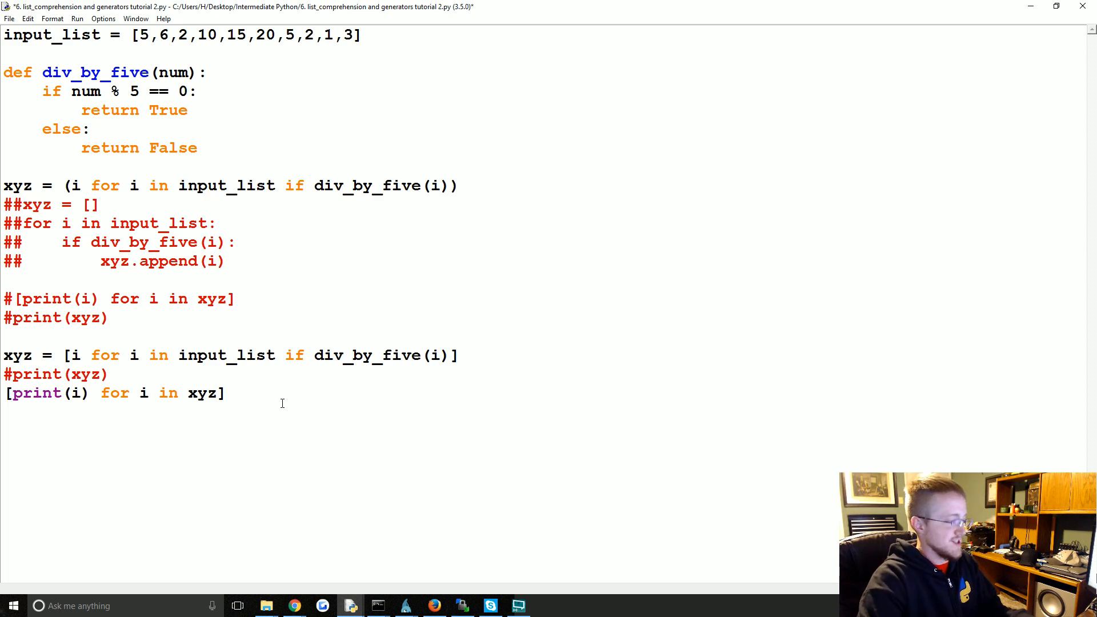
key("F5")
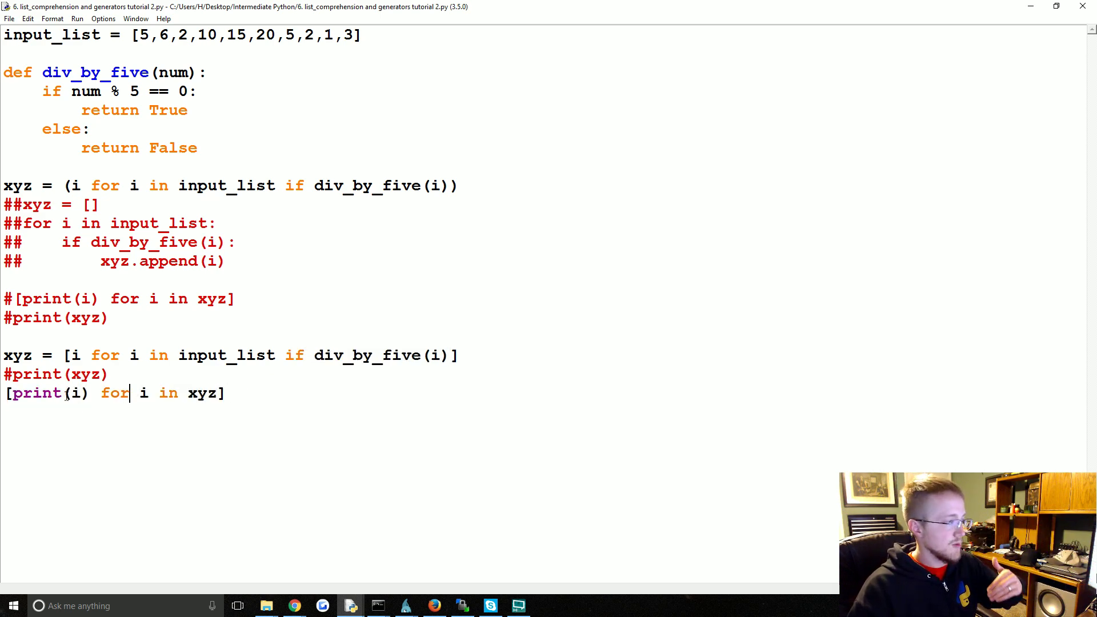
double_click(35, 394)
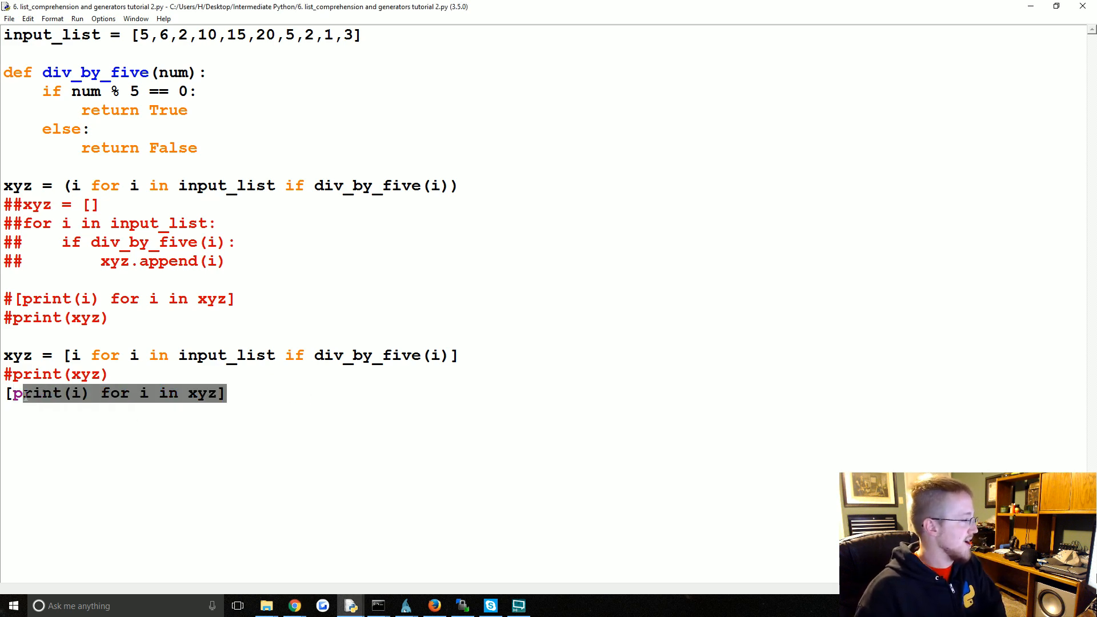
key("Delete")
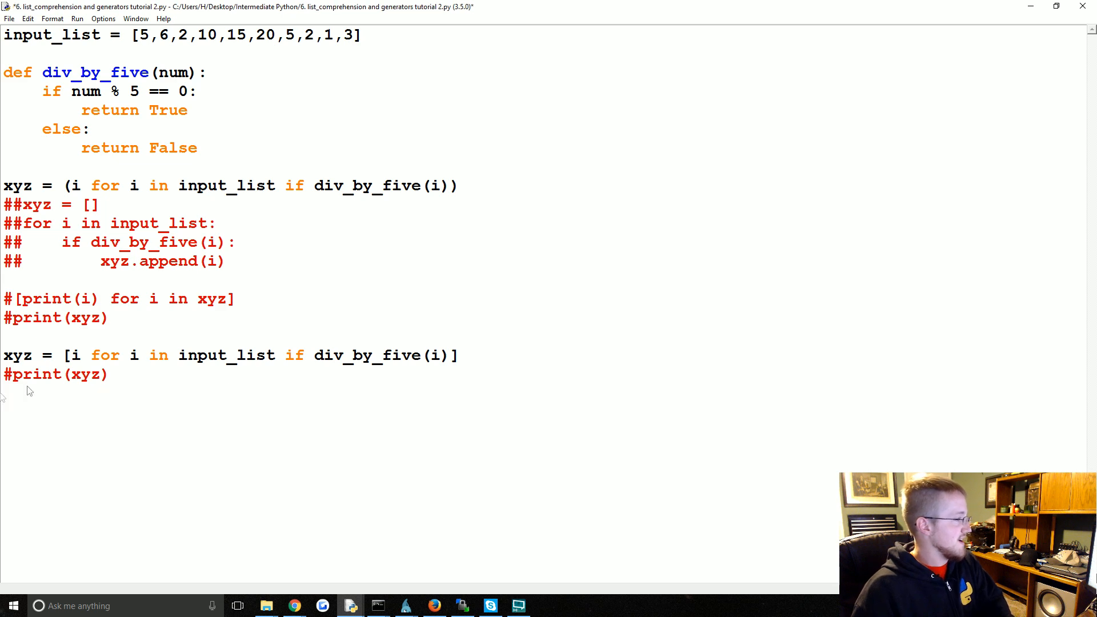
left_click_drag(3, 223, 107, 374)
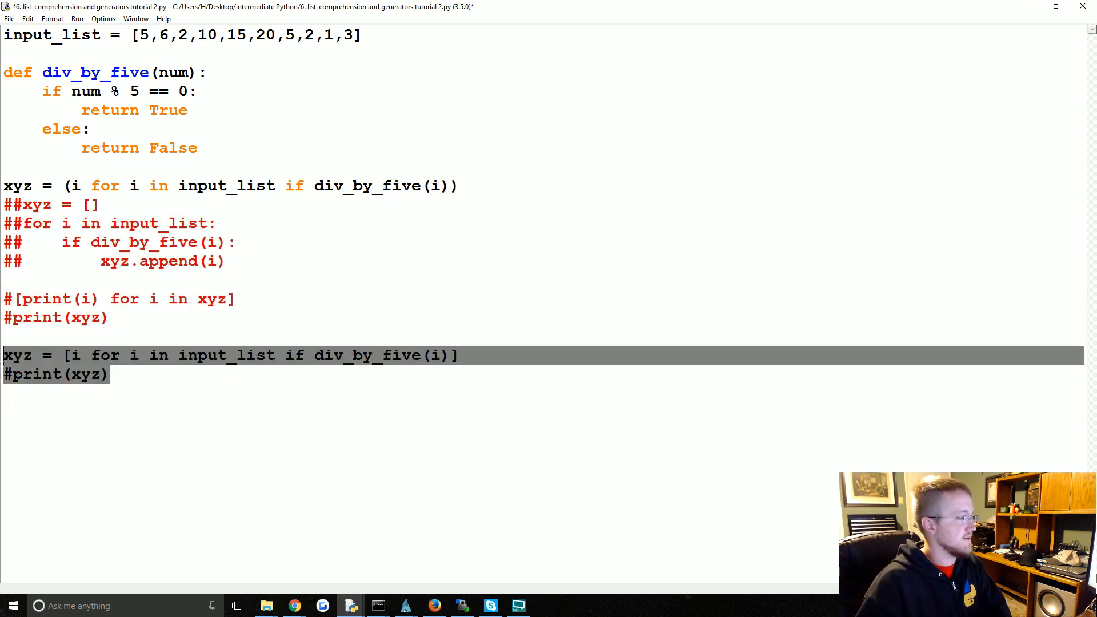
left_click(83, 318)
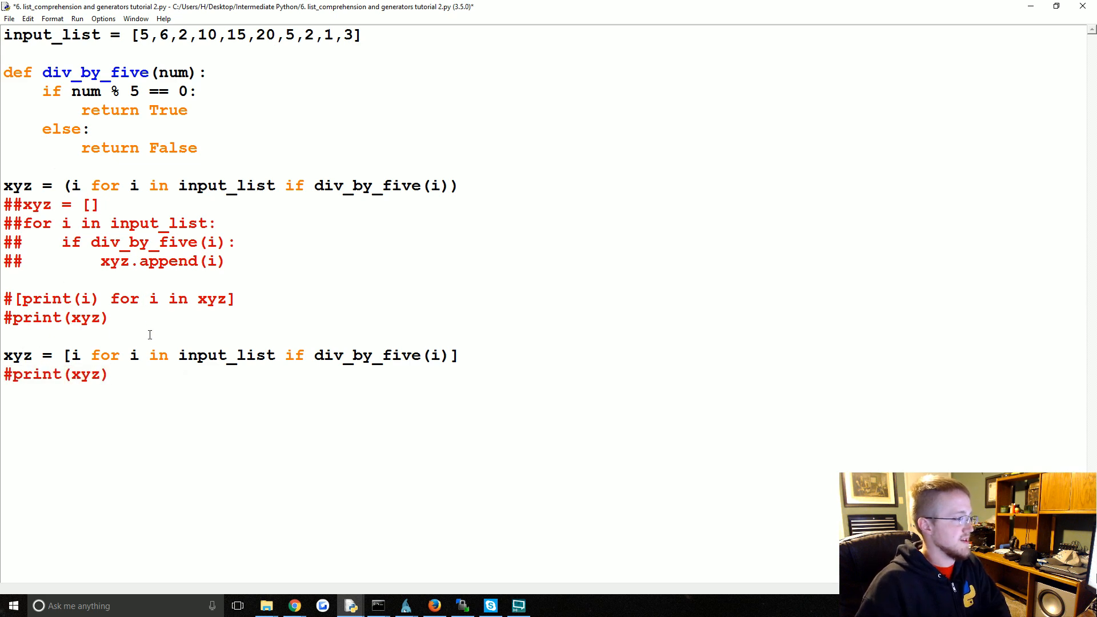
mouse_move(91, 258)
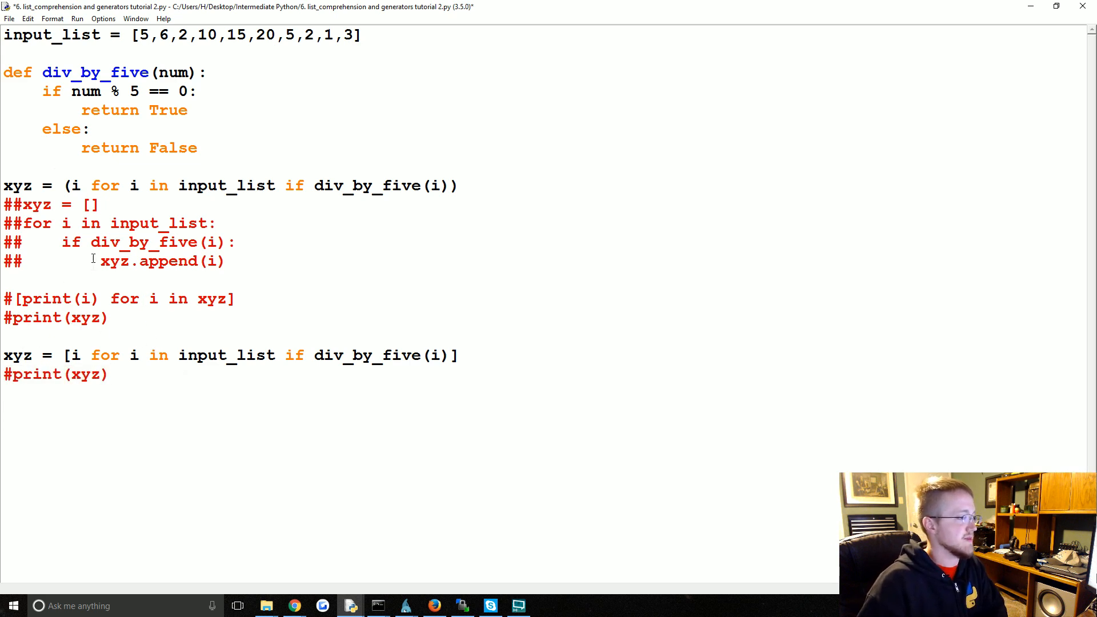
scroll("down", 3)
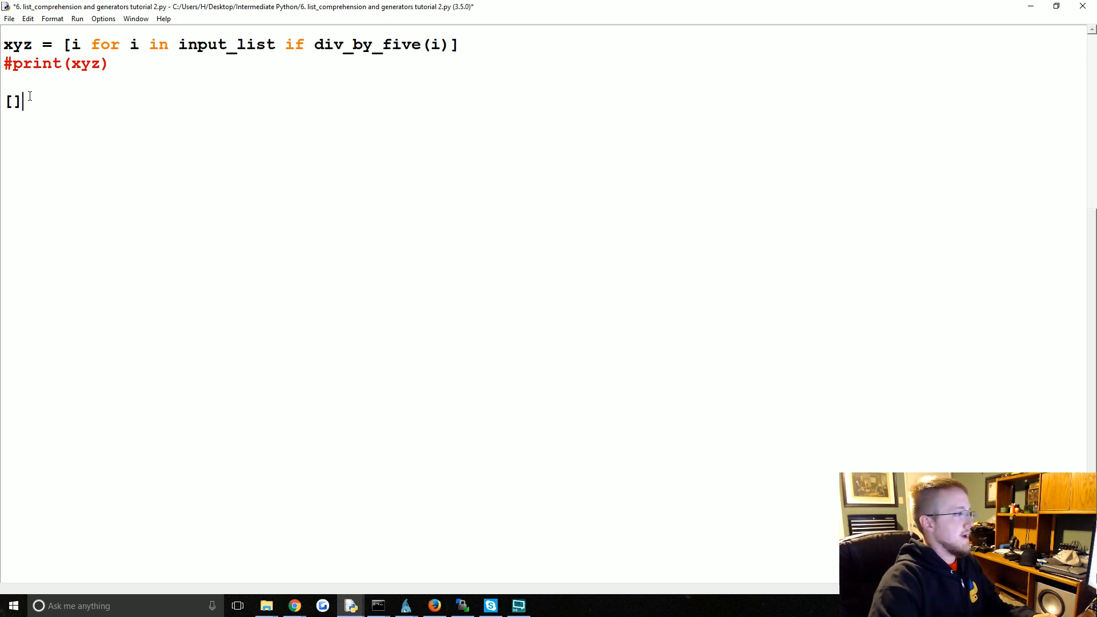
key("Backspace")
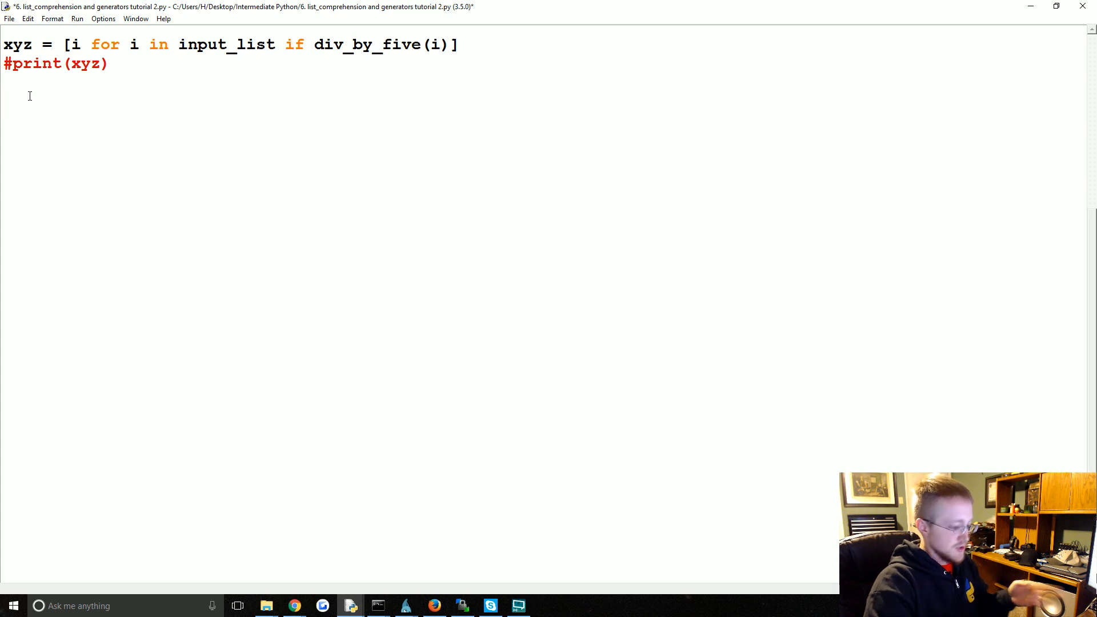
Write the nested comprehension [[print(i,ii) for ii in range(5)] for i in range(5)].
type("[]")
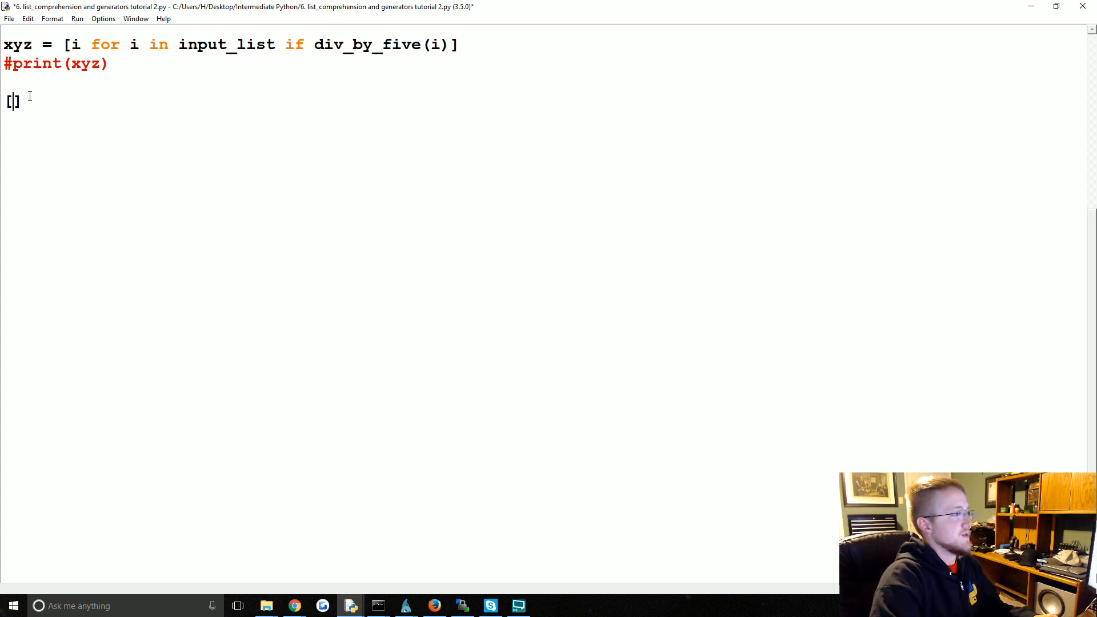
type("print(i")
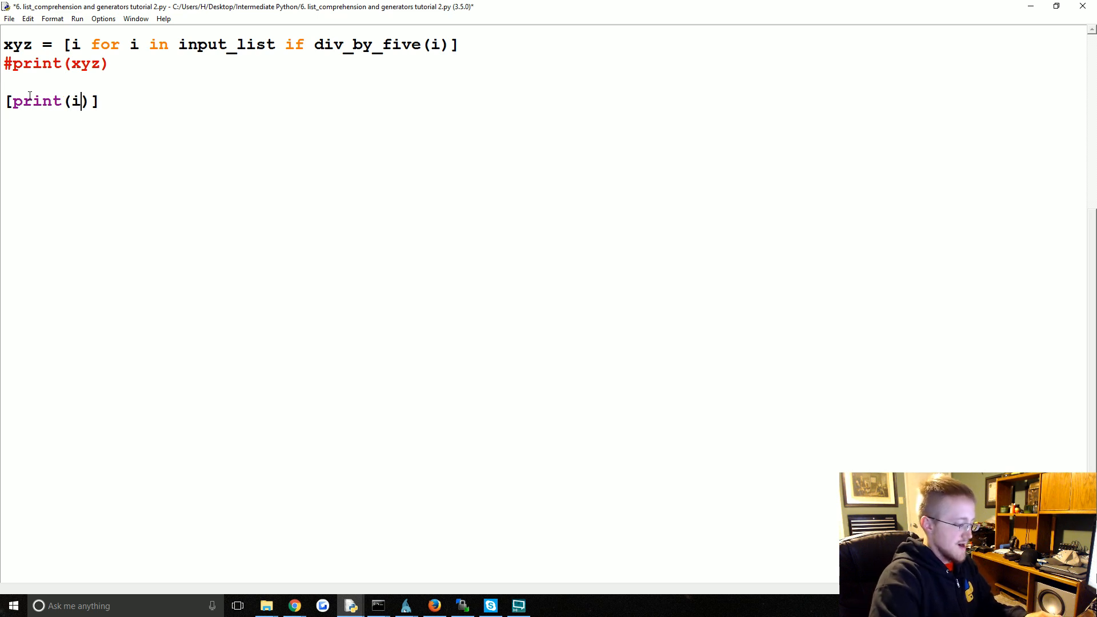
type(",ii")
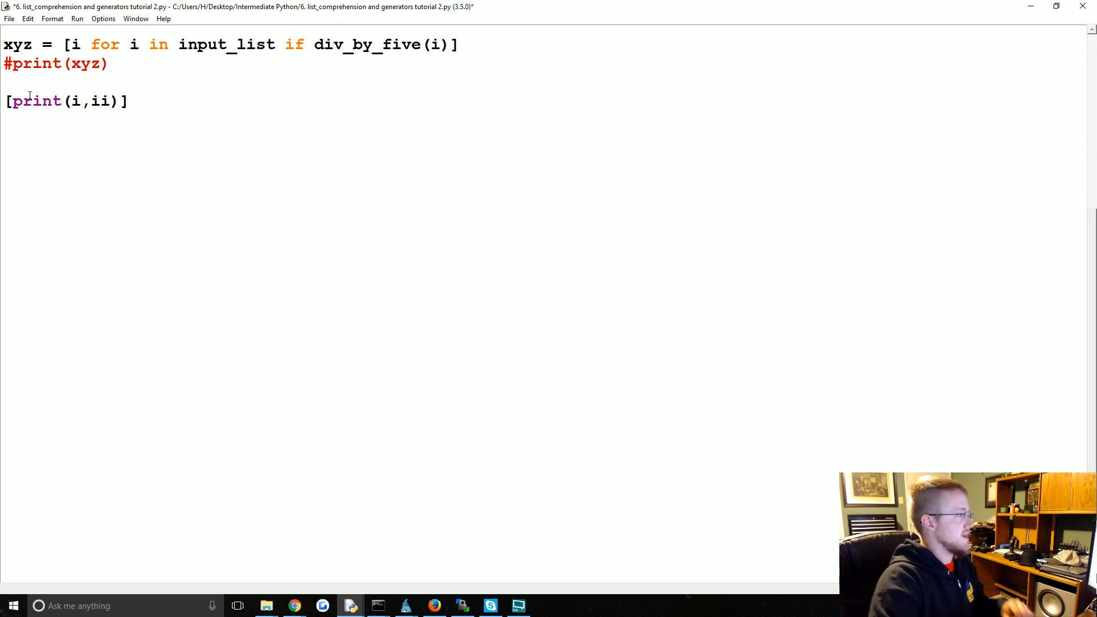
type("for")
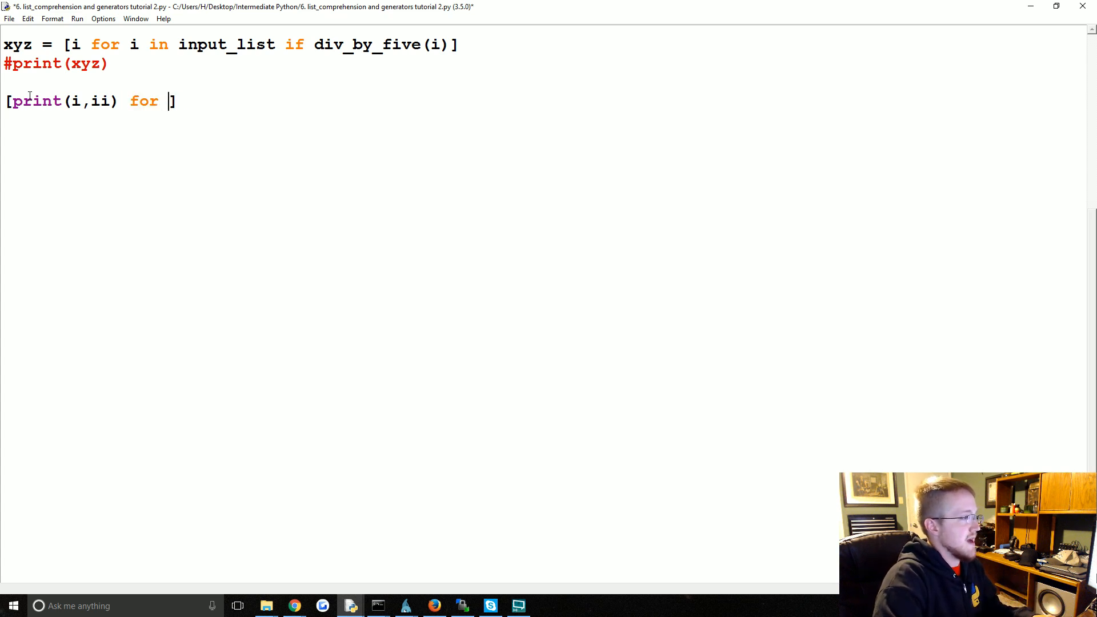
type("ii in range")
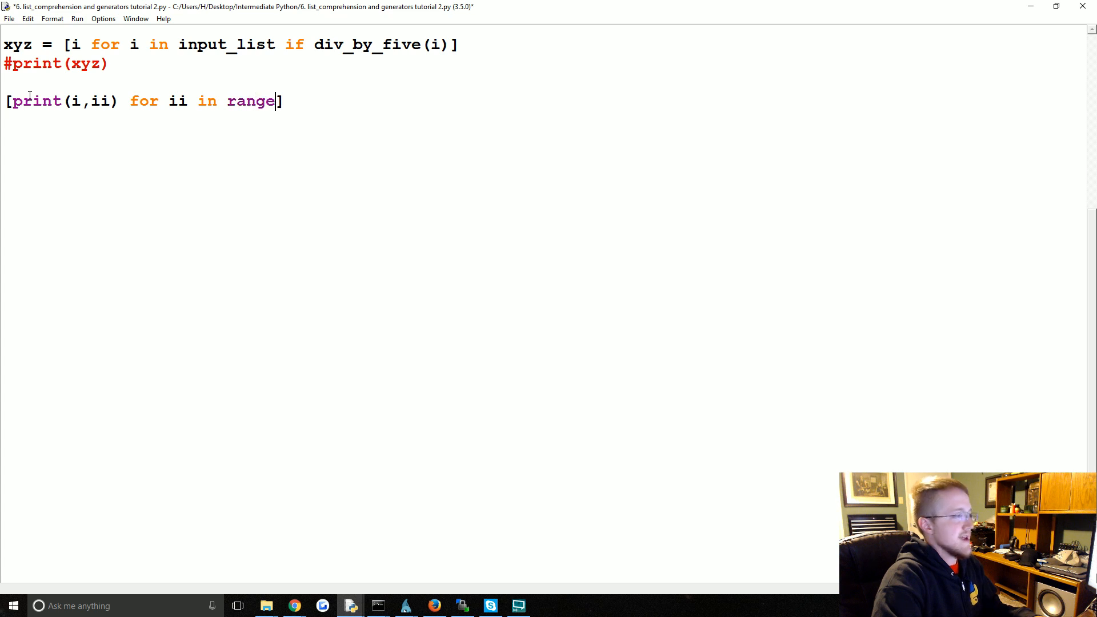
type("()")
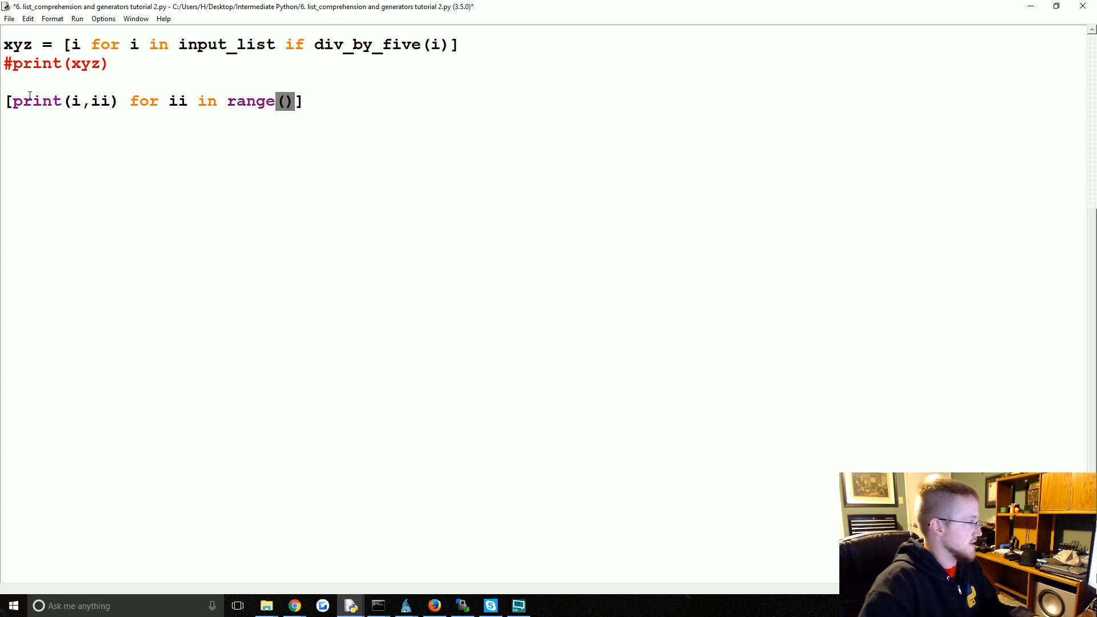
type("5")
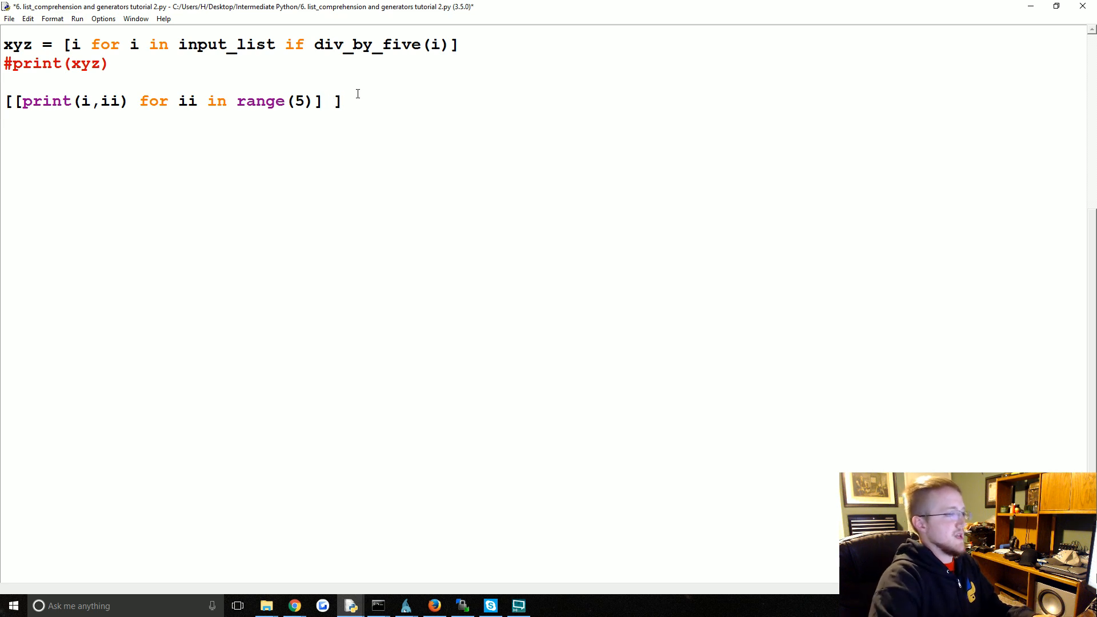
type("for i in rang")
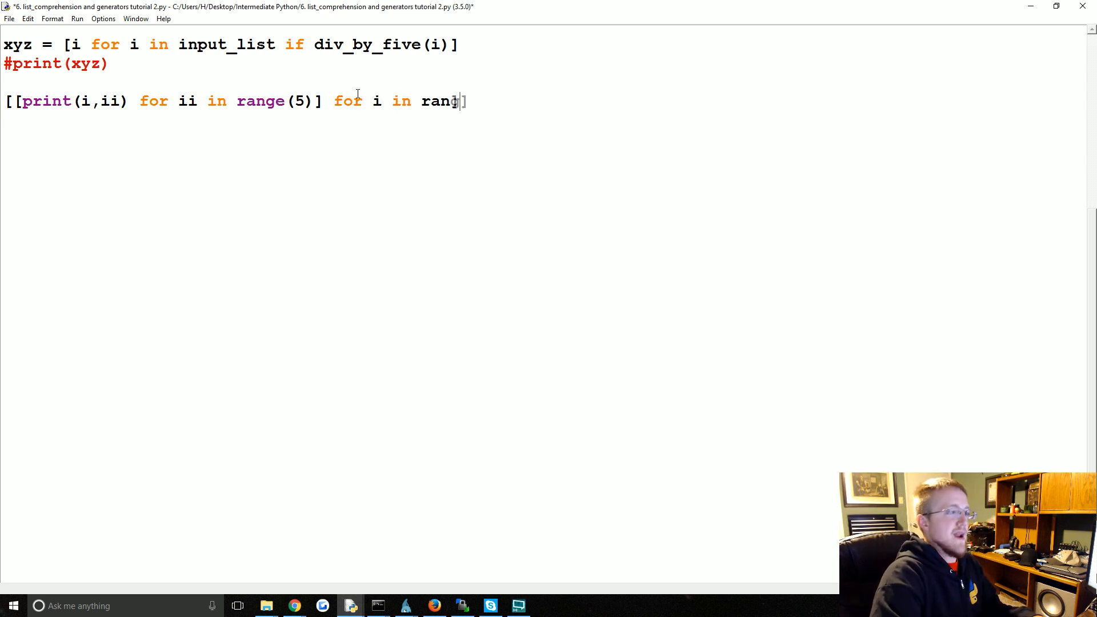
type("e(5)")
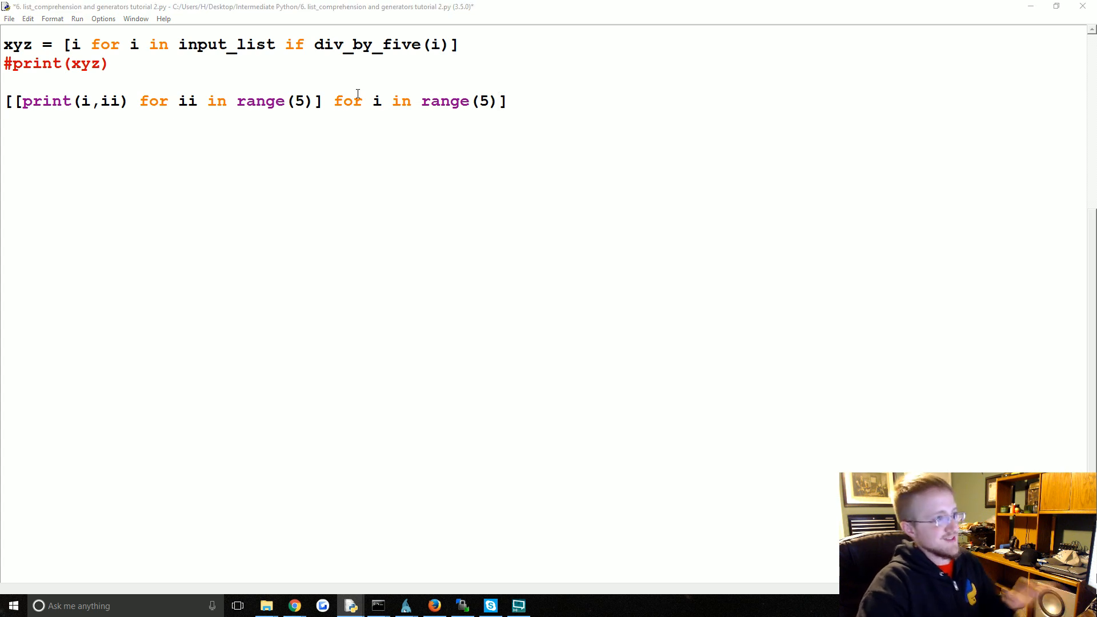
Run the script to see every i, ii pair printed, then start a new line.
key("F5")
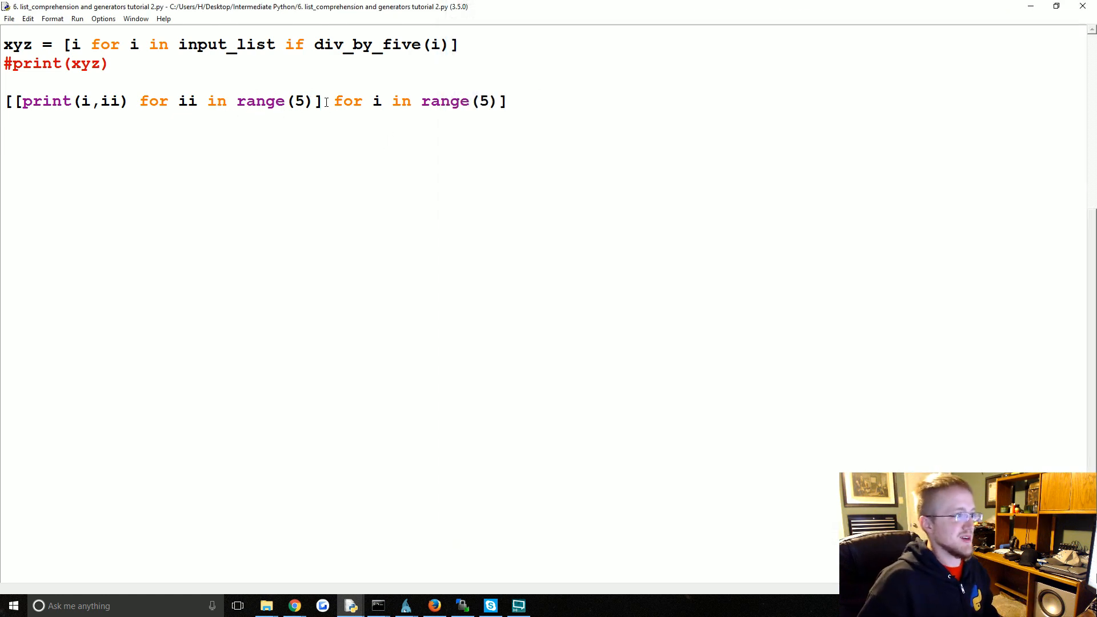
key("F5")
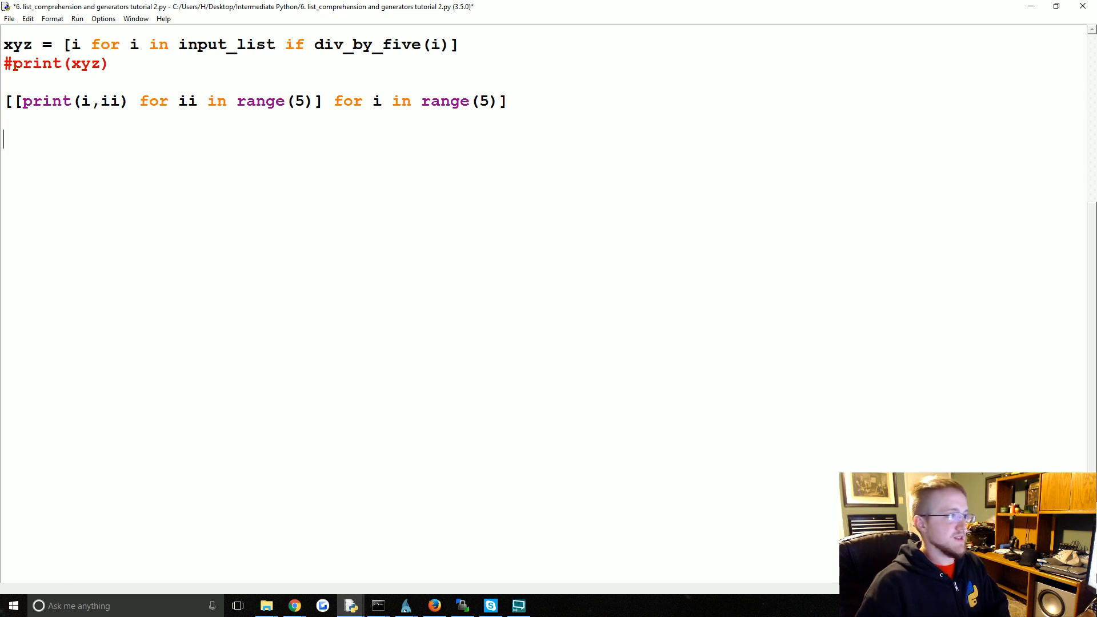
Write nested for loops over range(5) printing (i, ii) as the equivalent of the comprehension.
key("F5")
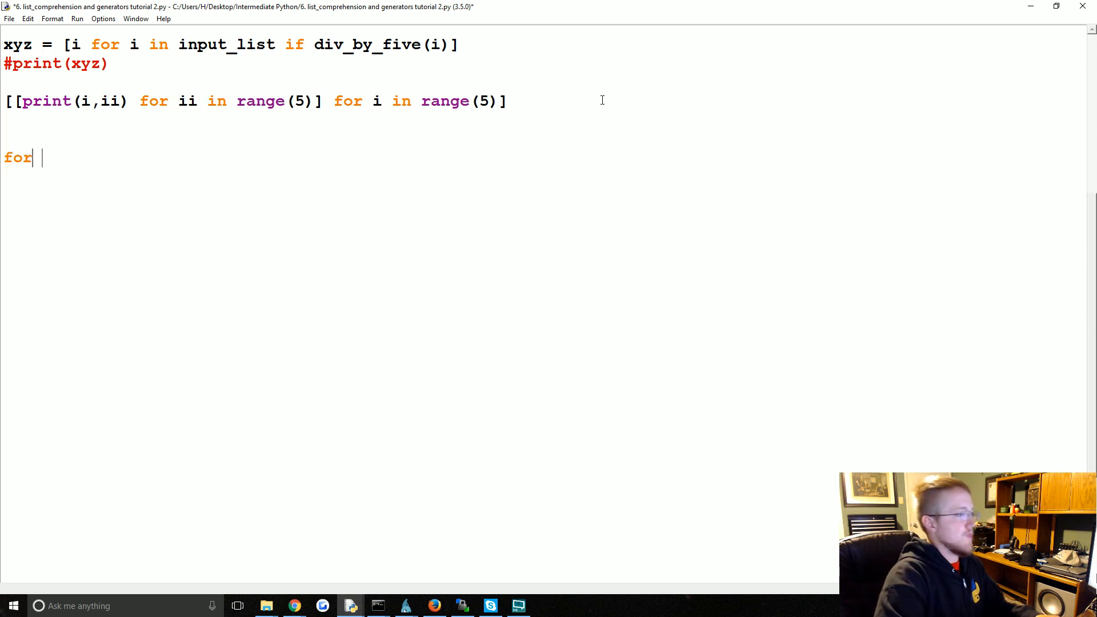
type("i in range()")
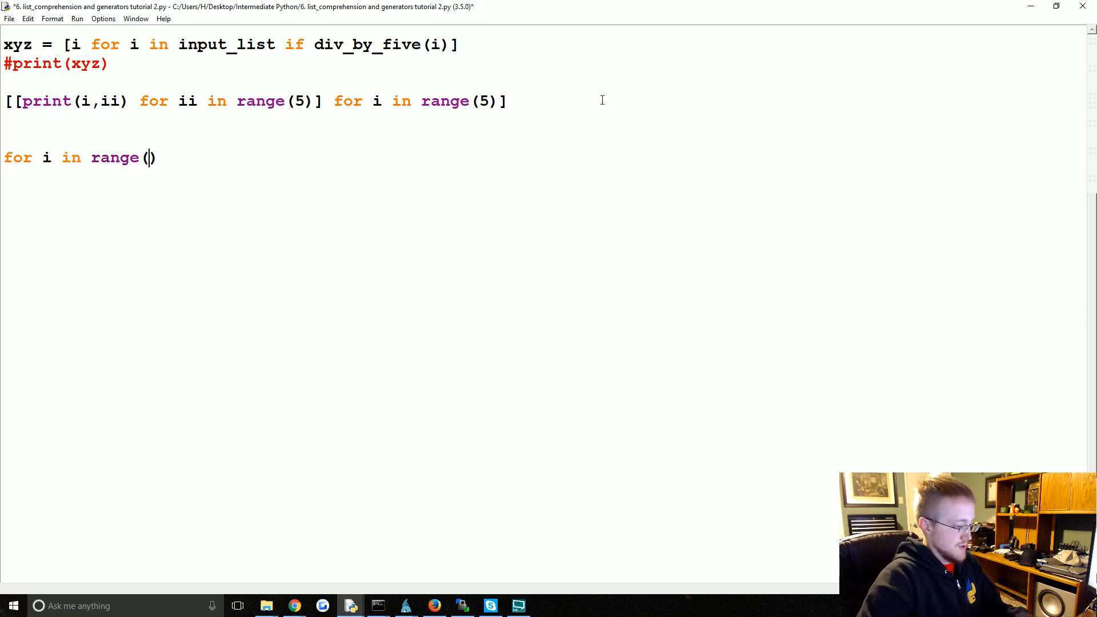
type("5):")
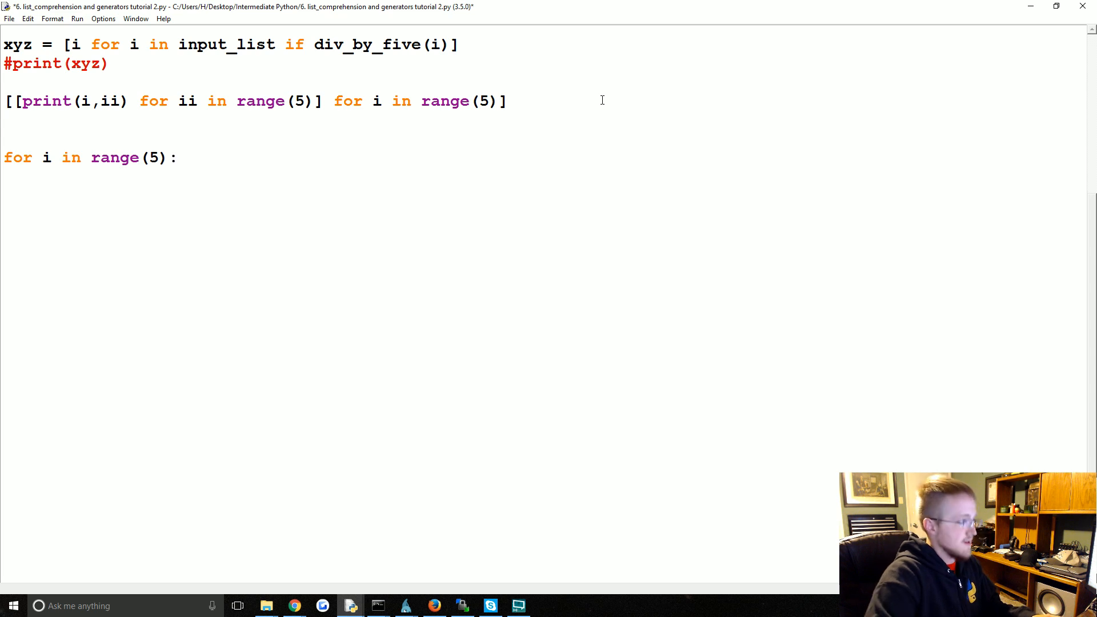
type("for i in range")
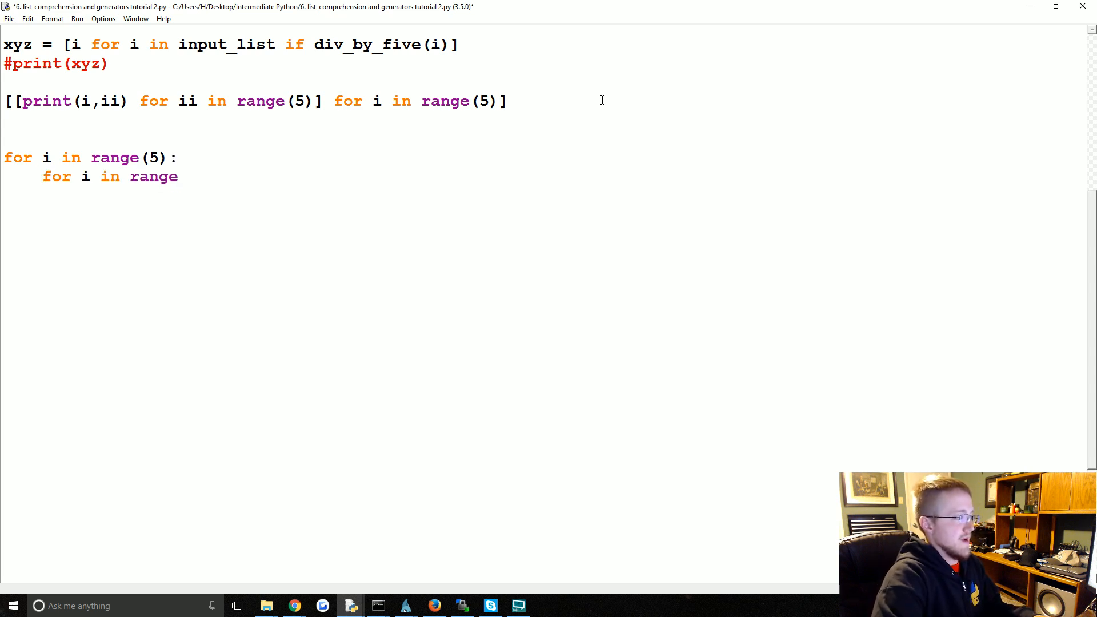
type("(5)")
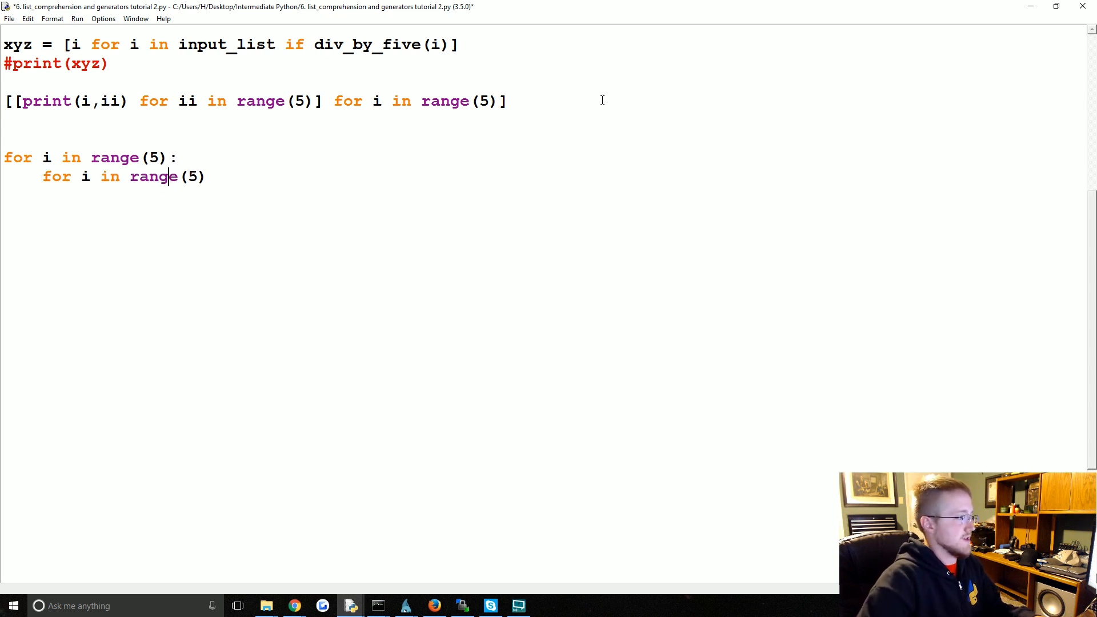
type("i")
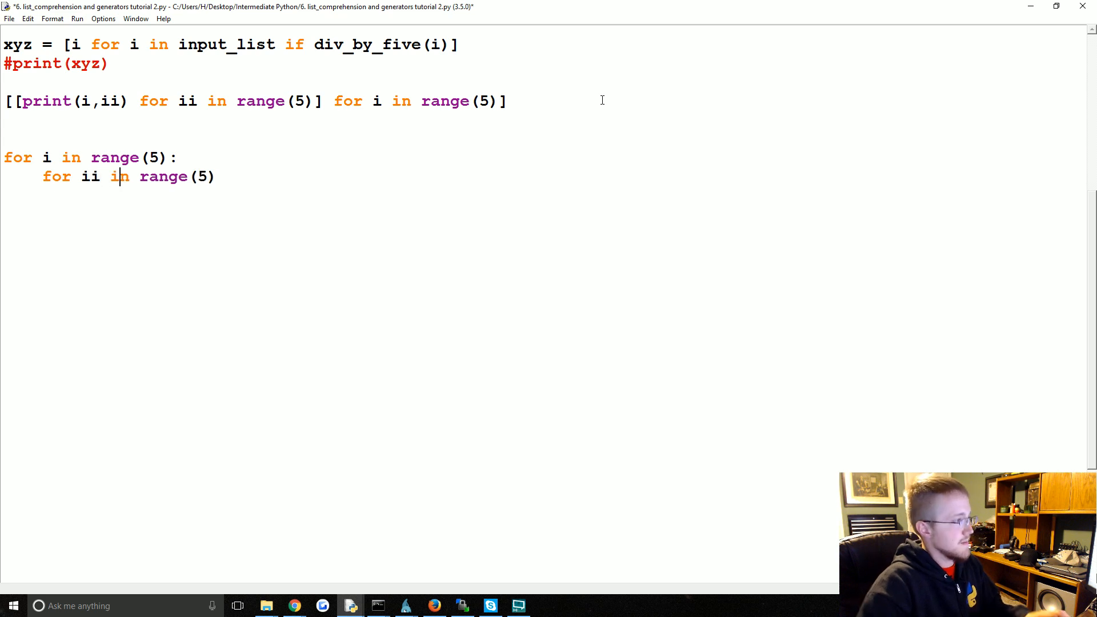
type(":")
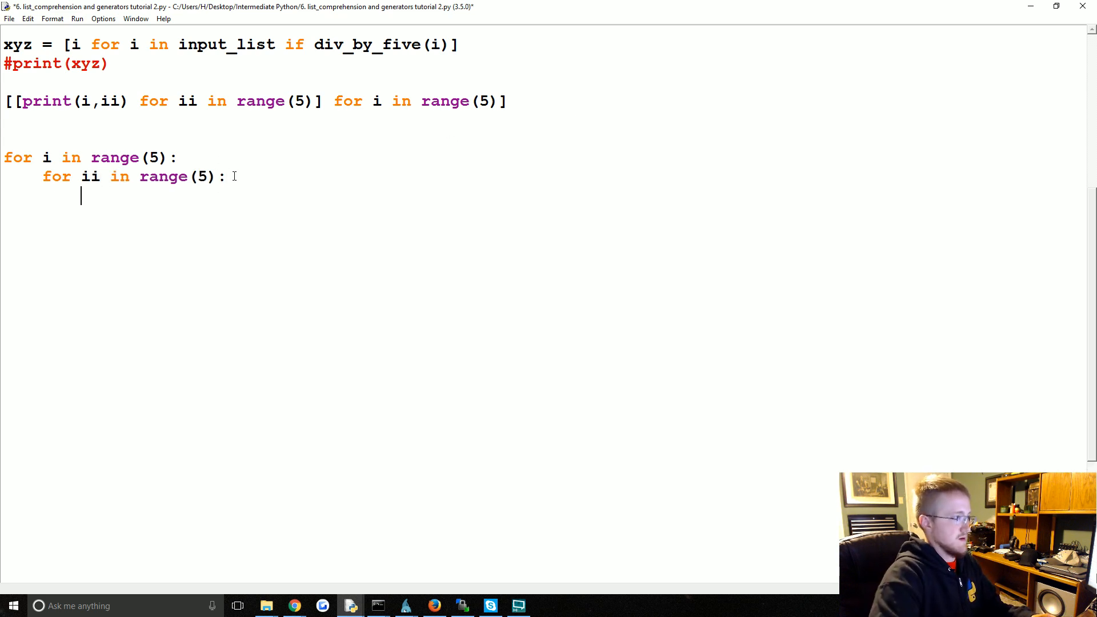
type("print(i)")
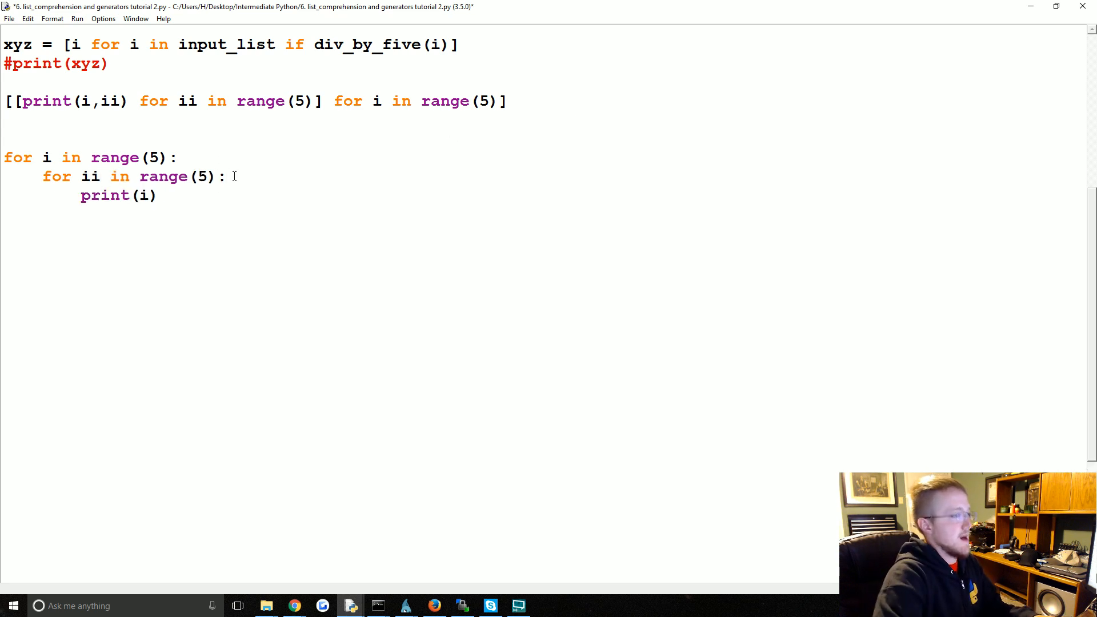
type(", ii")
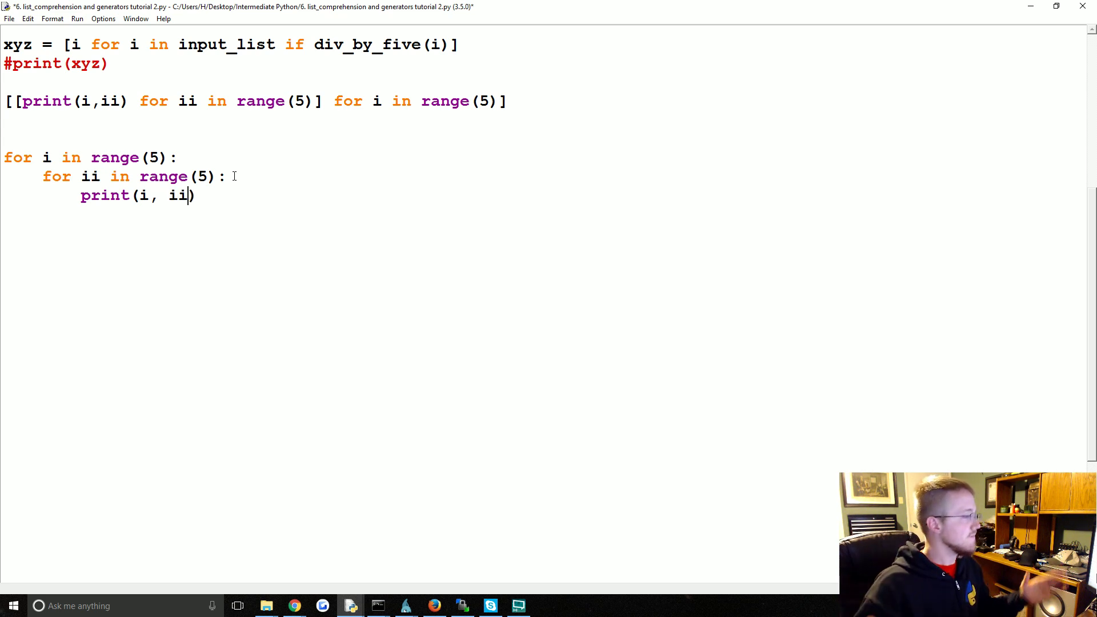
mouse_move(500, 113)
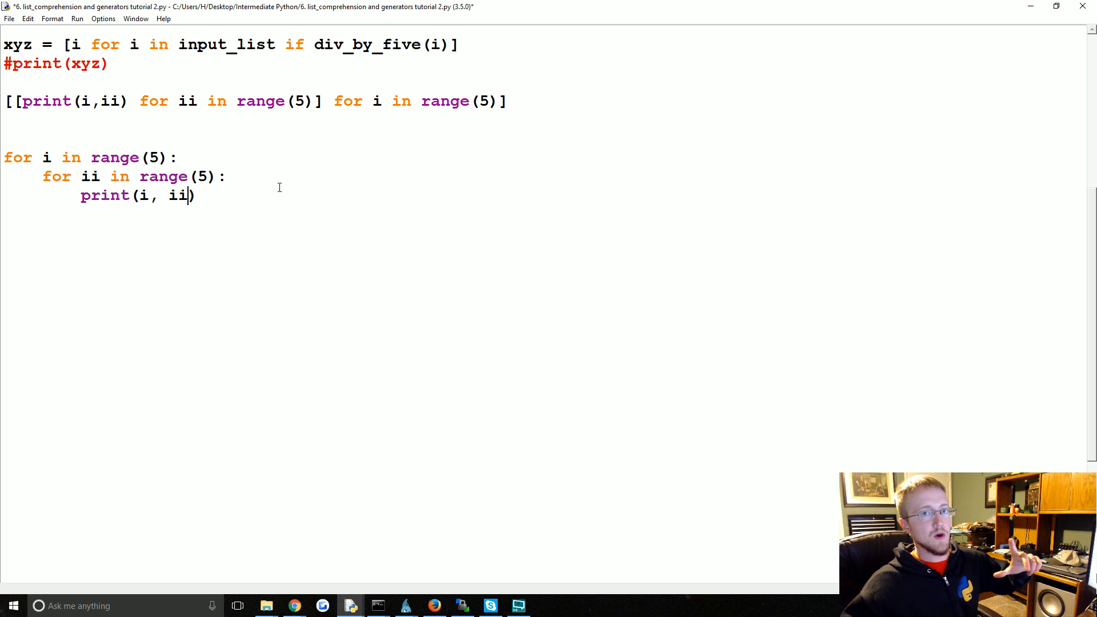
mouse_move(292, 162)
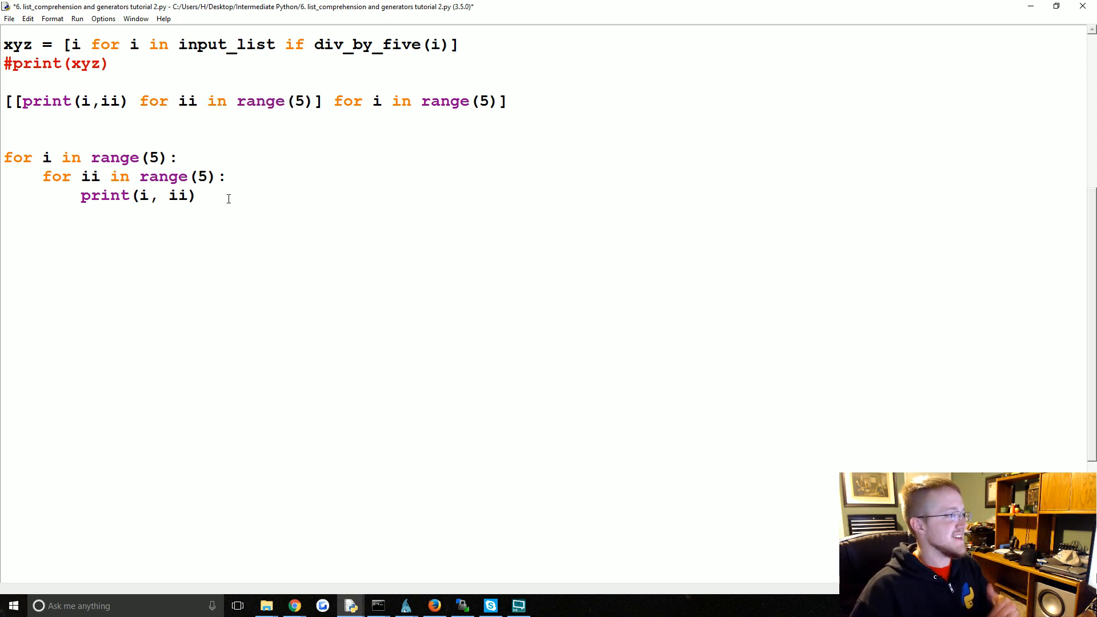
Rearrange the loop body so print(i, ii) sits under for i in range(5):.
left_click_drag(80, 195, 197, 196)
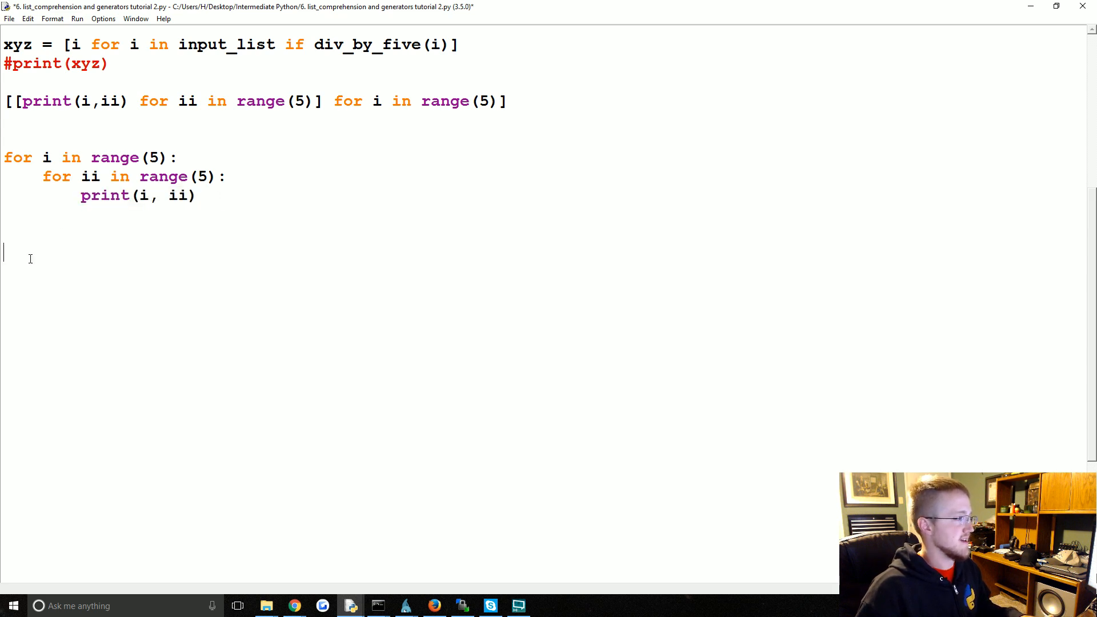
type("print(i, ii) for ii in range(5):")
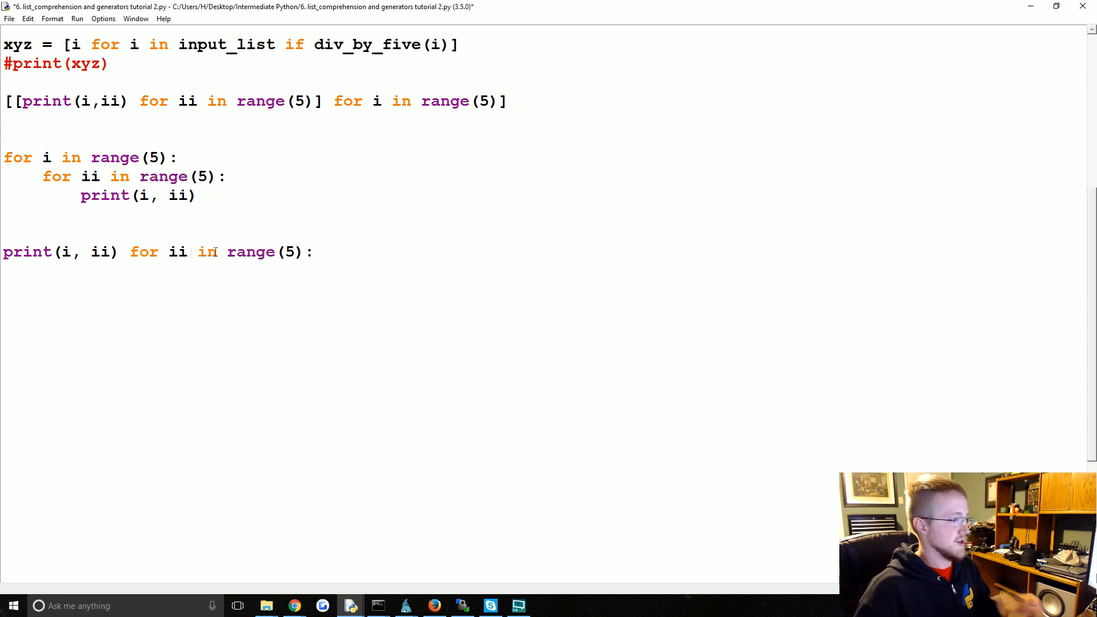
left_click(320, 251)
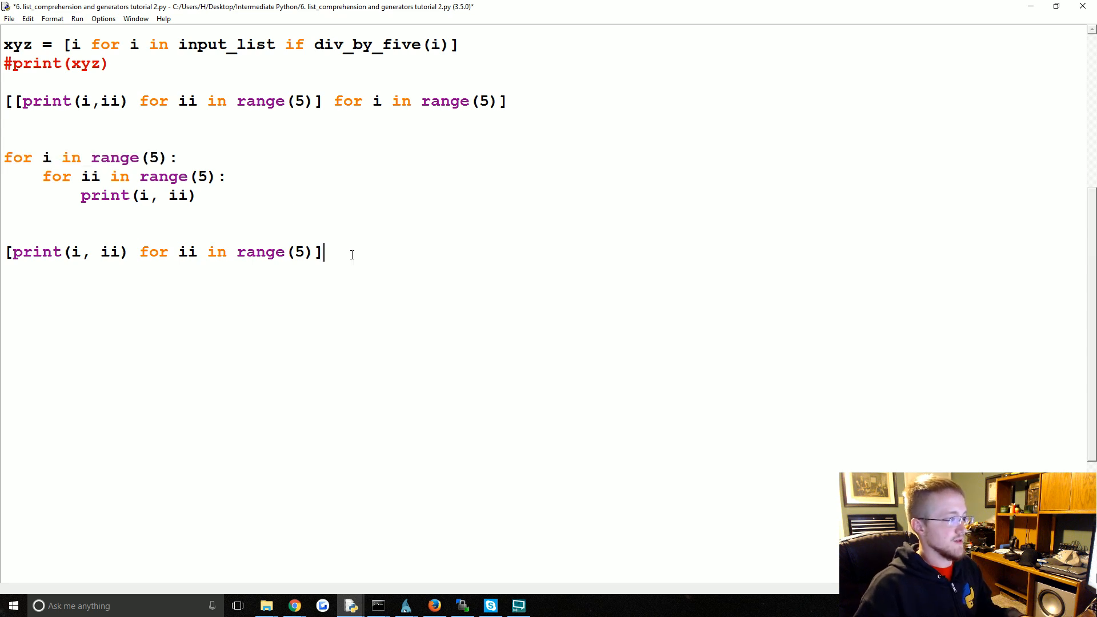
type("for i in range(5):")
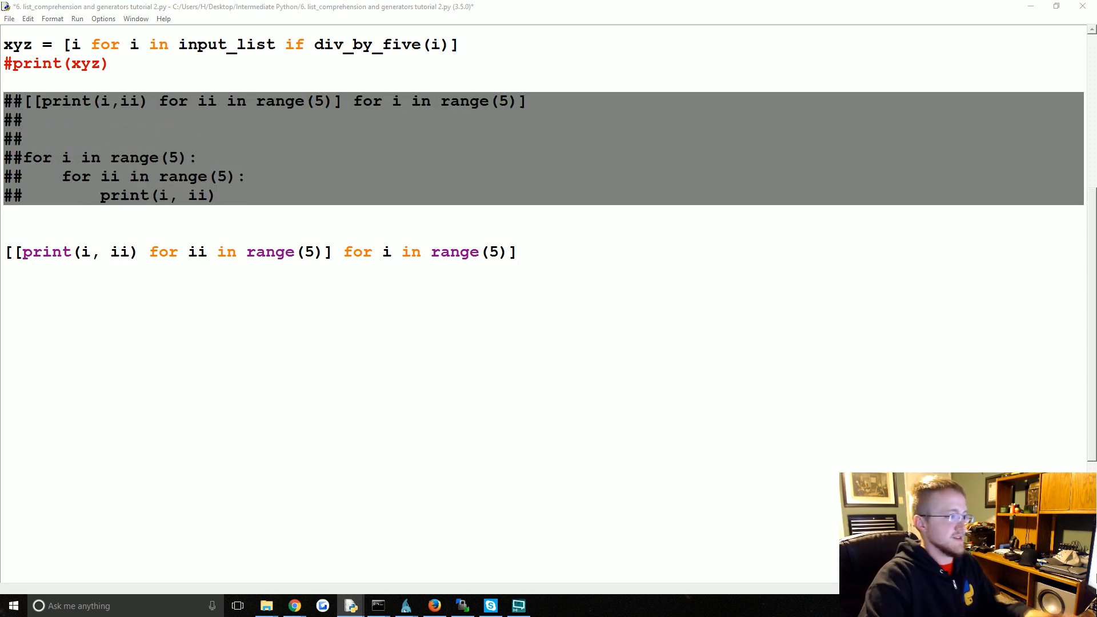
Comment out earlier examples, assign the nested comprehension to xyz and add print(xyz).
key("F5")
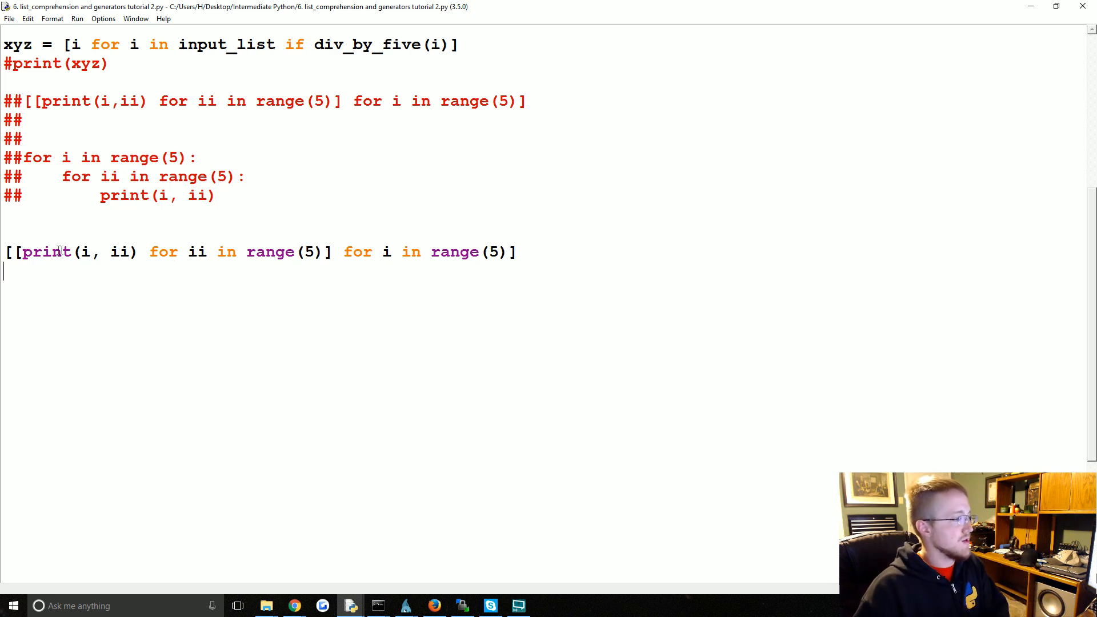
double_click(43, 252)
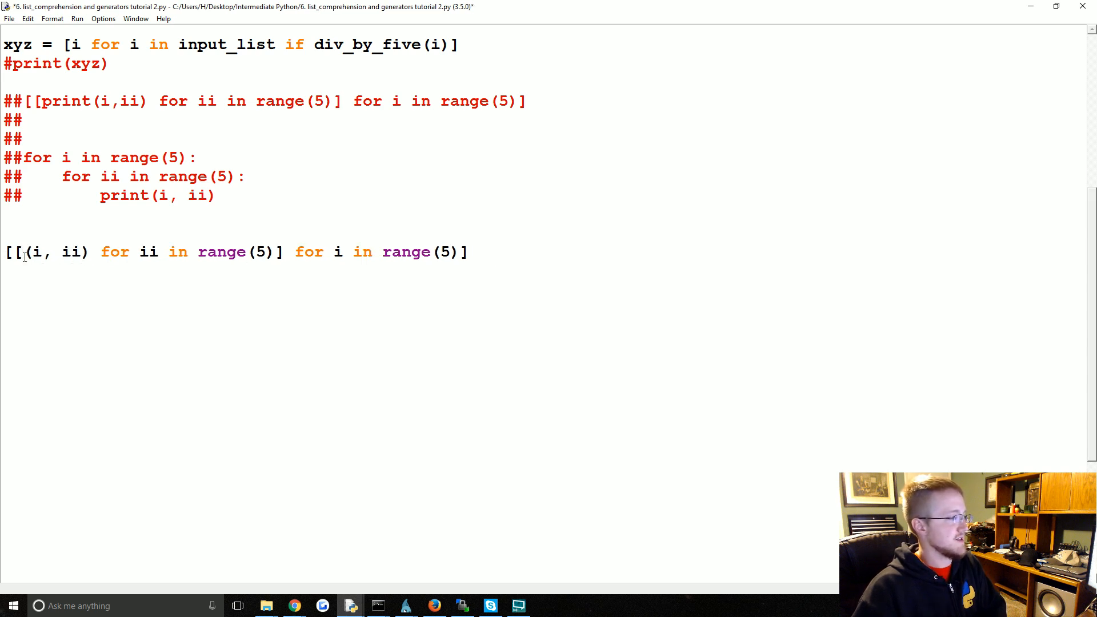
type("y =")
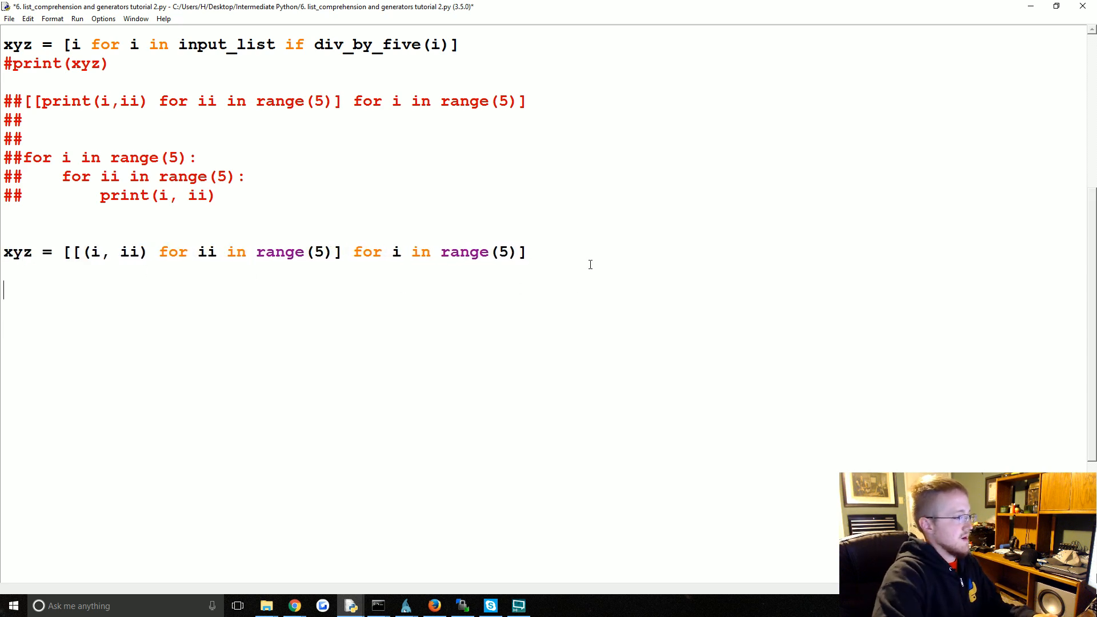
type("print(xyz)")
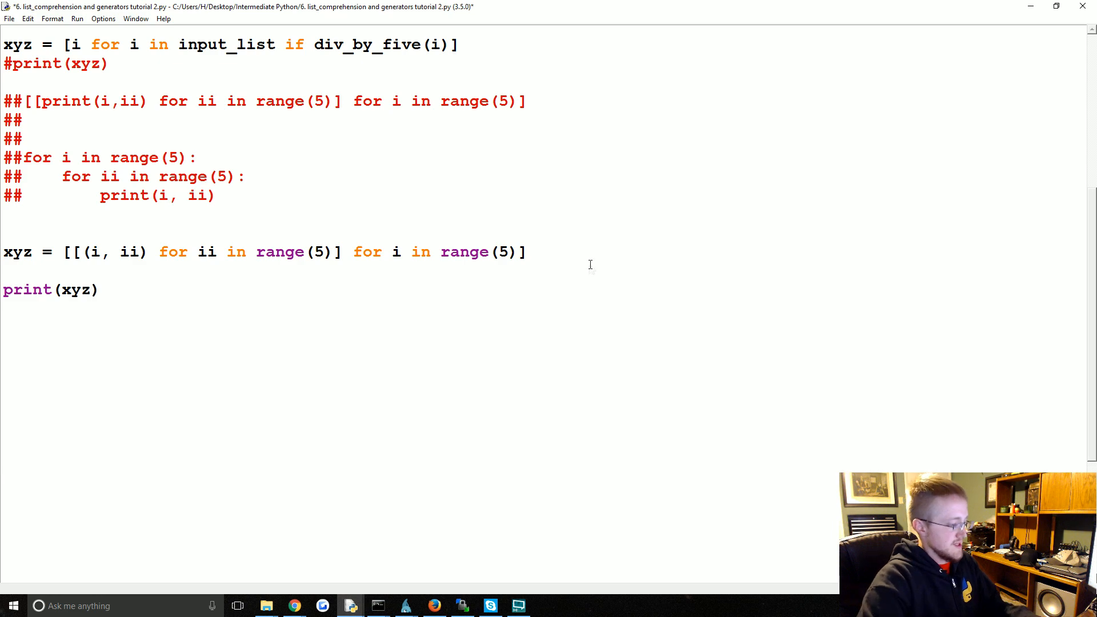
Run the script to see the grid of tuples, then again with list pairs.
key("F5")
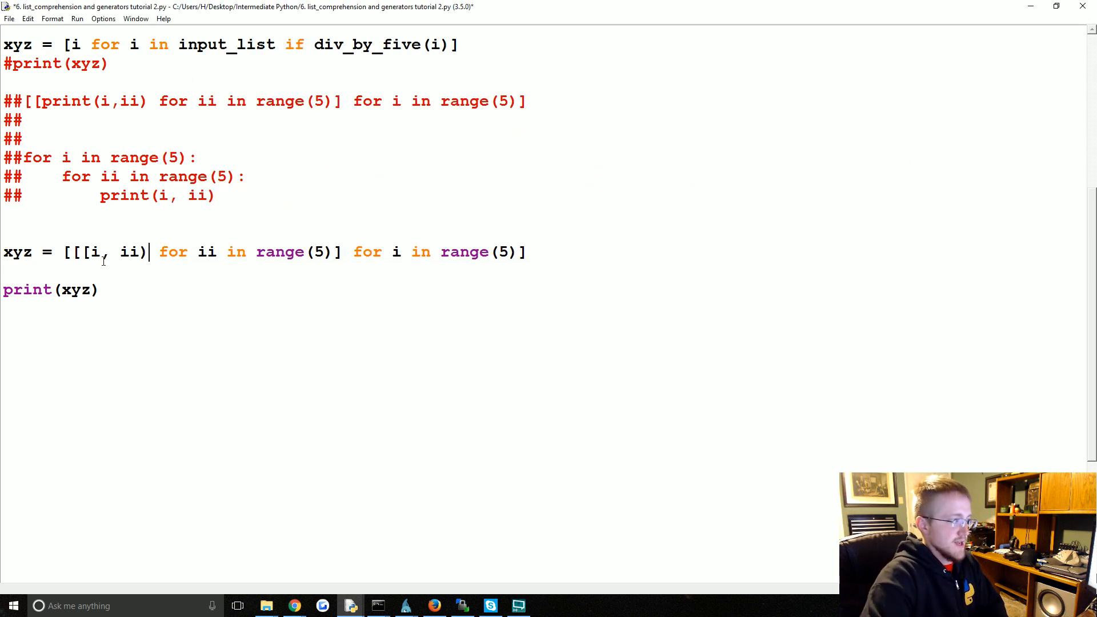
key("F5")
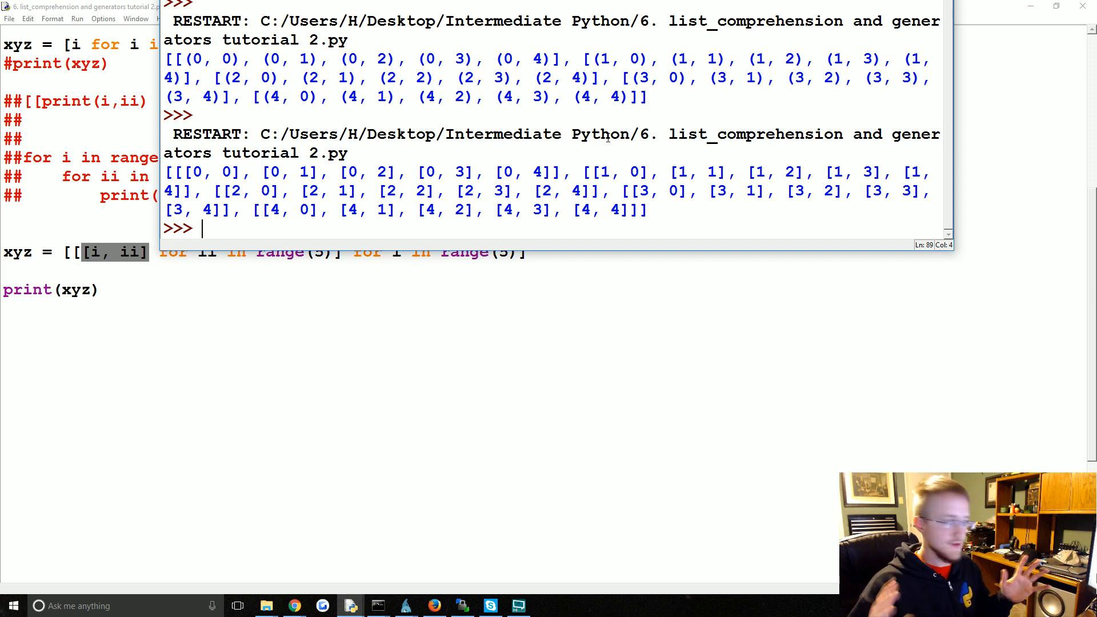
mouse_move(939, 306)
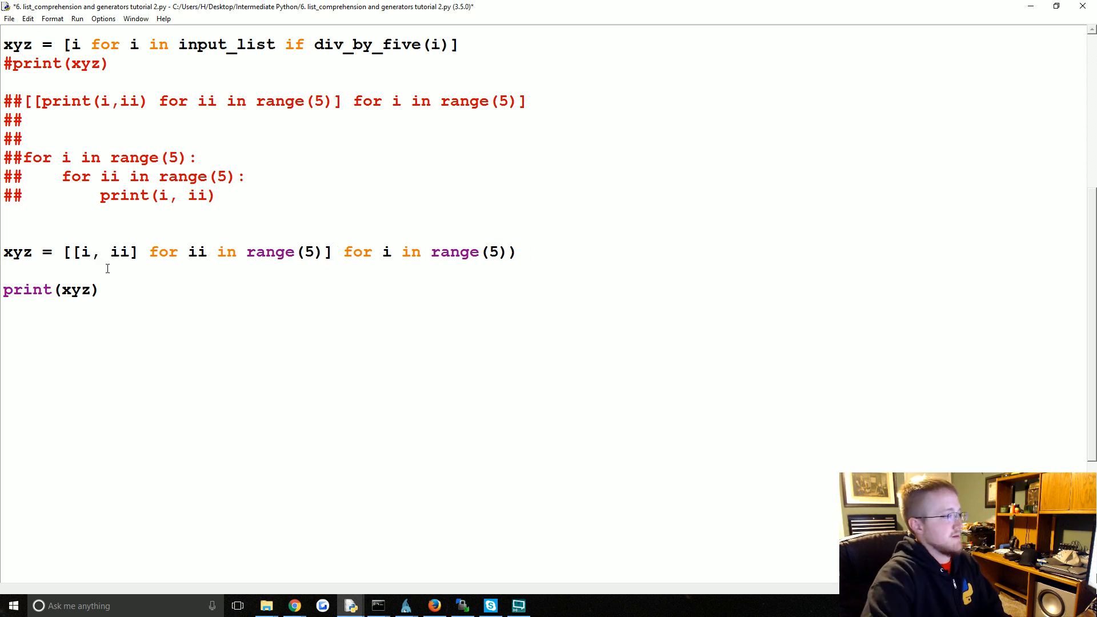
Make xyz's outer brackets parentheses and try printing a generator over xyz.
key("F5")
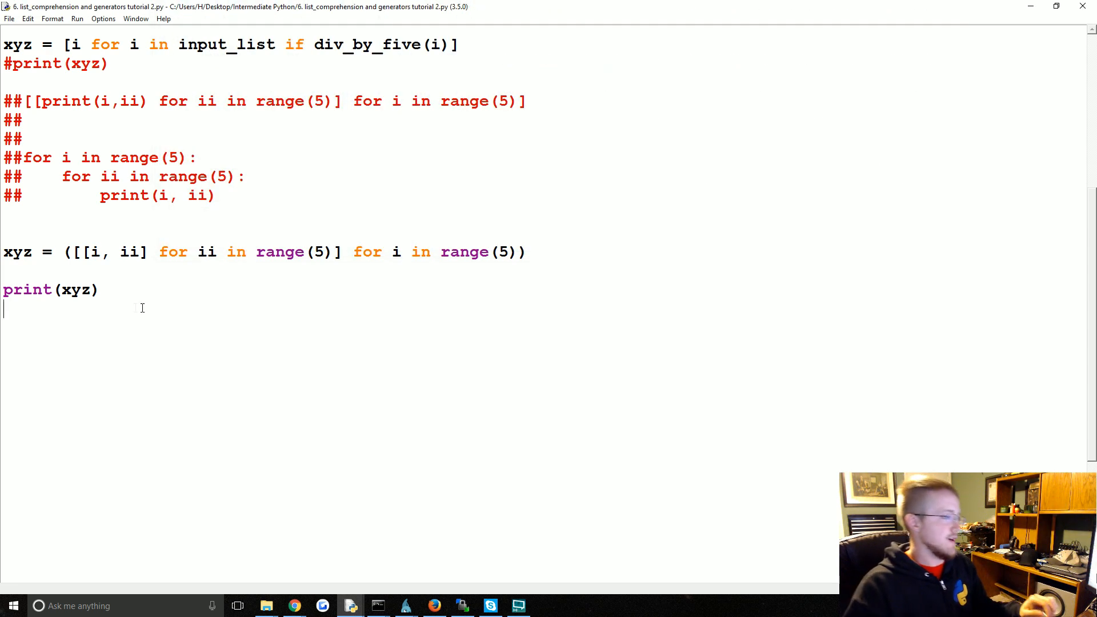
type("print()")
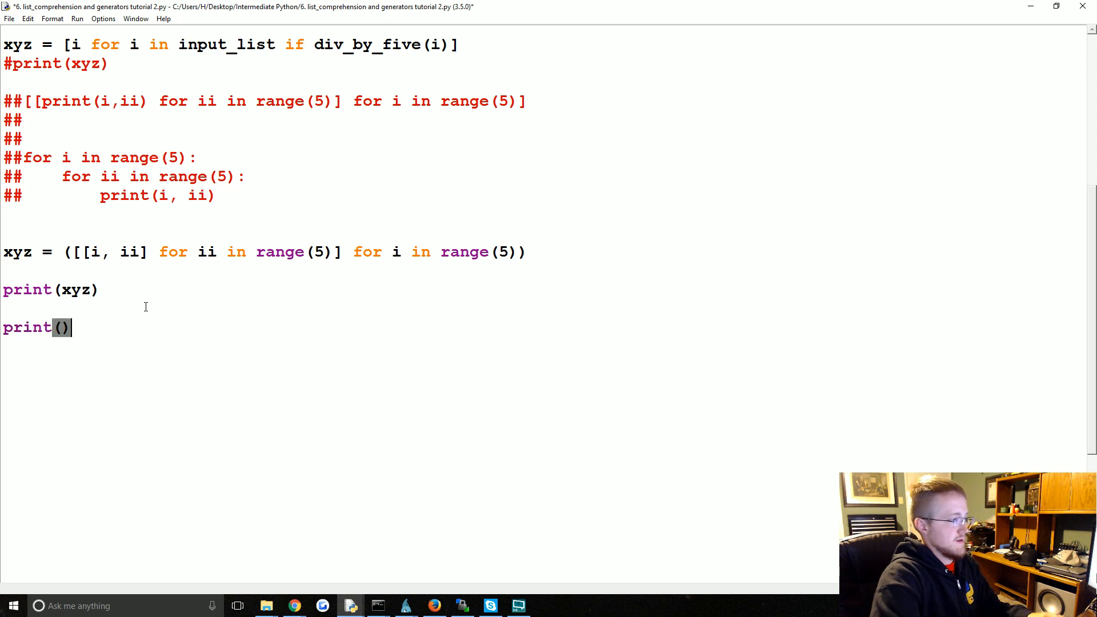
type("i for i in")
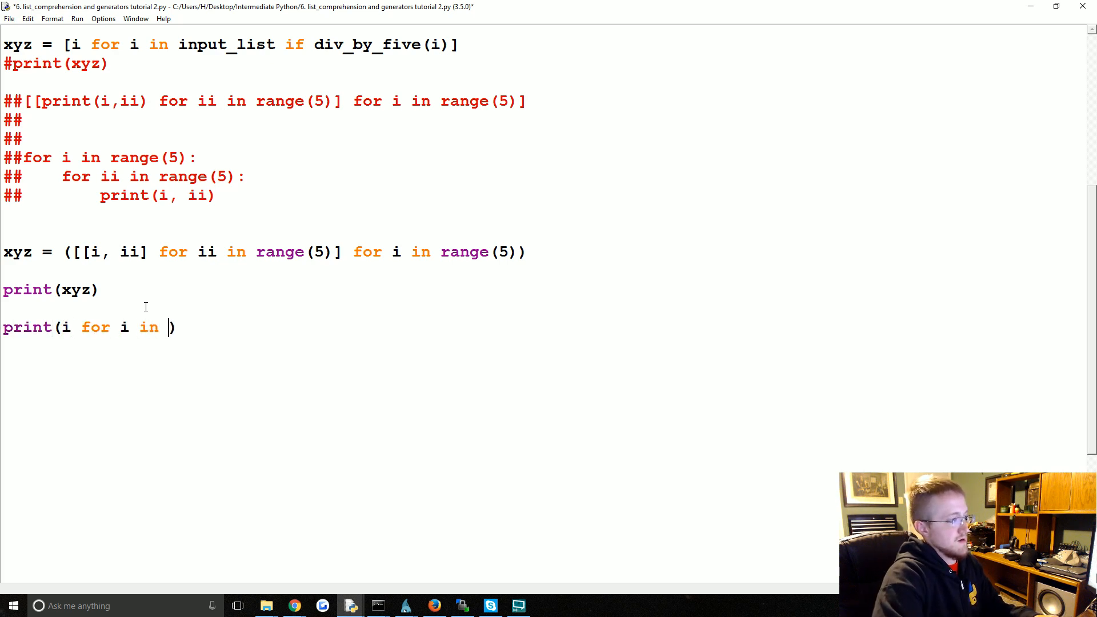
type("xyz]")
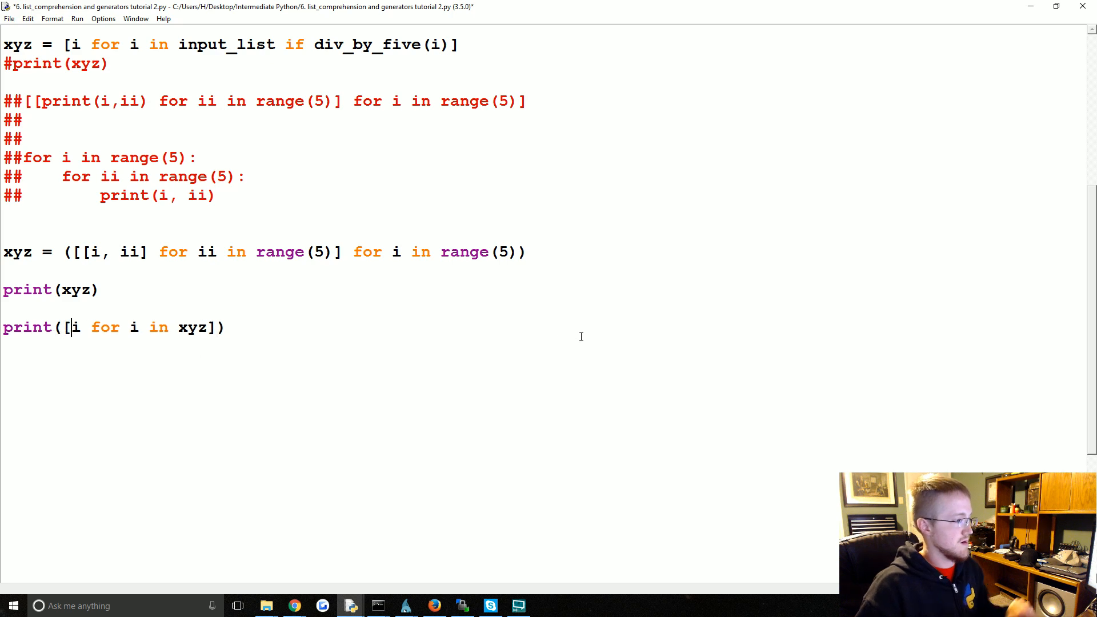
key("F5")
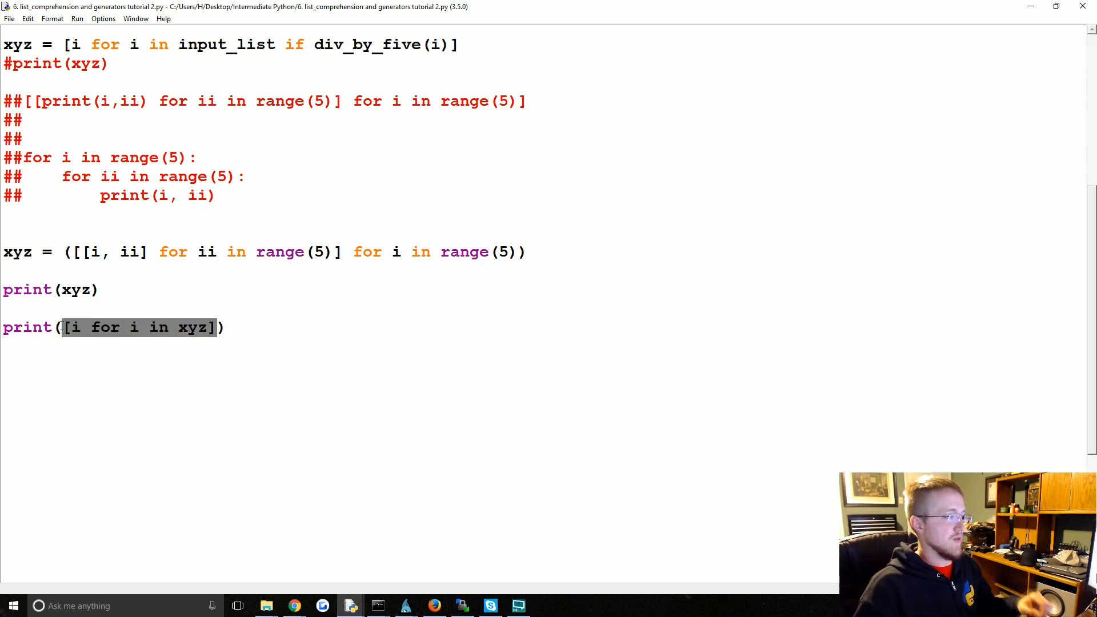
Add a for i in xyz: loop that prints each yielded row.
type("for i in")
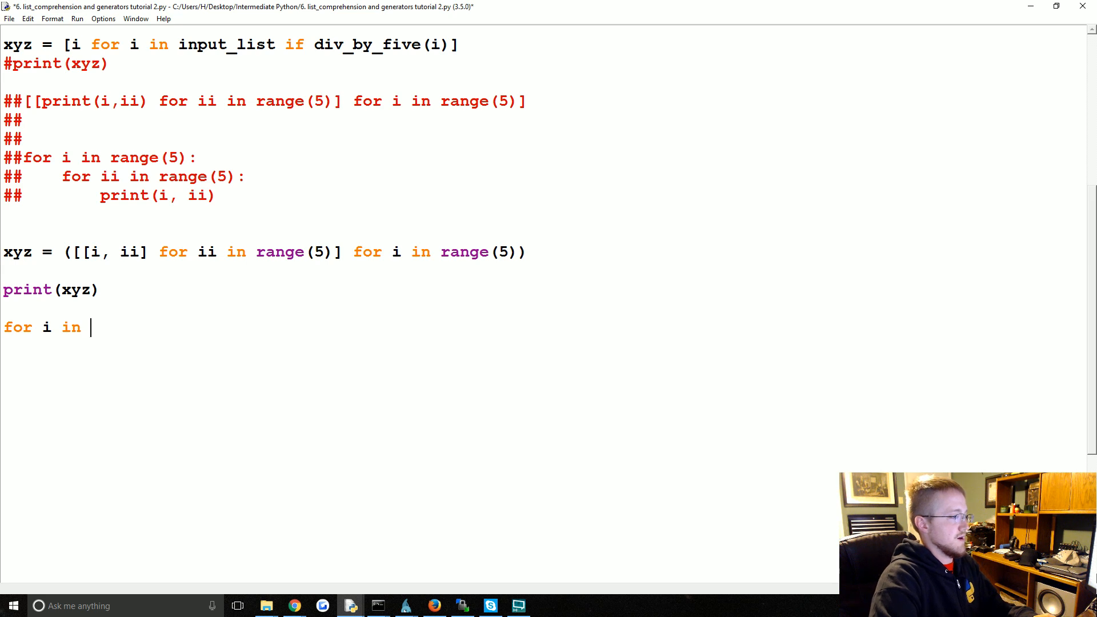
type("xyz:")
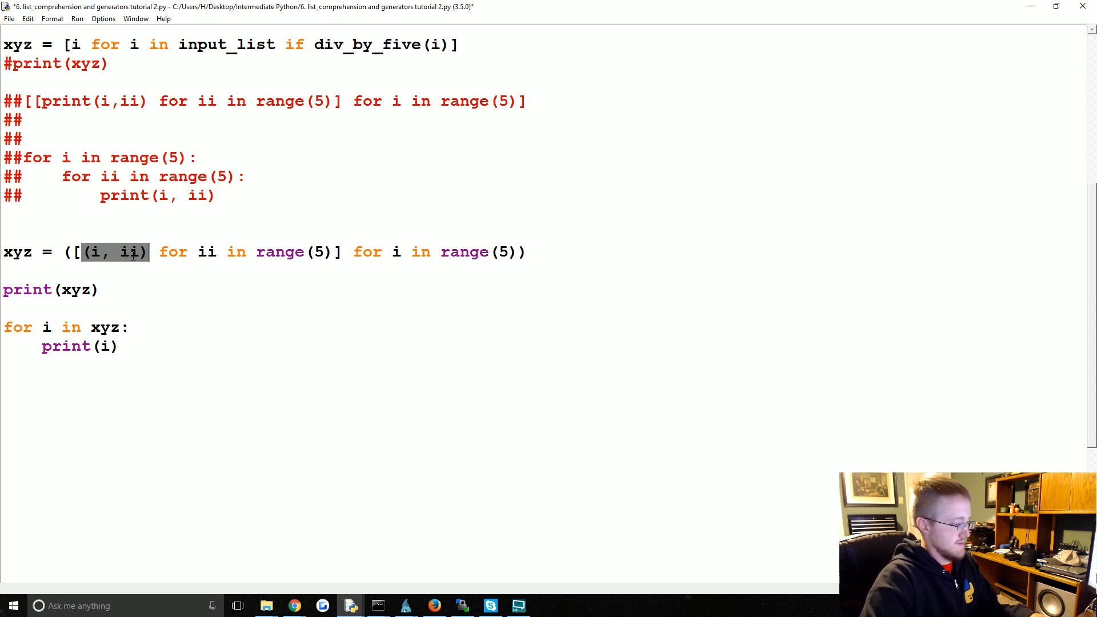
Turn the inner list into a generator by swapping its brackets for spaced-out parentheses.
key("F5")
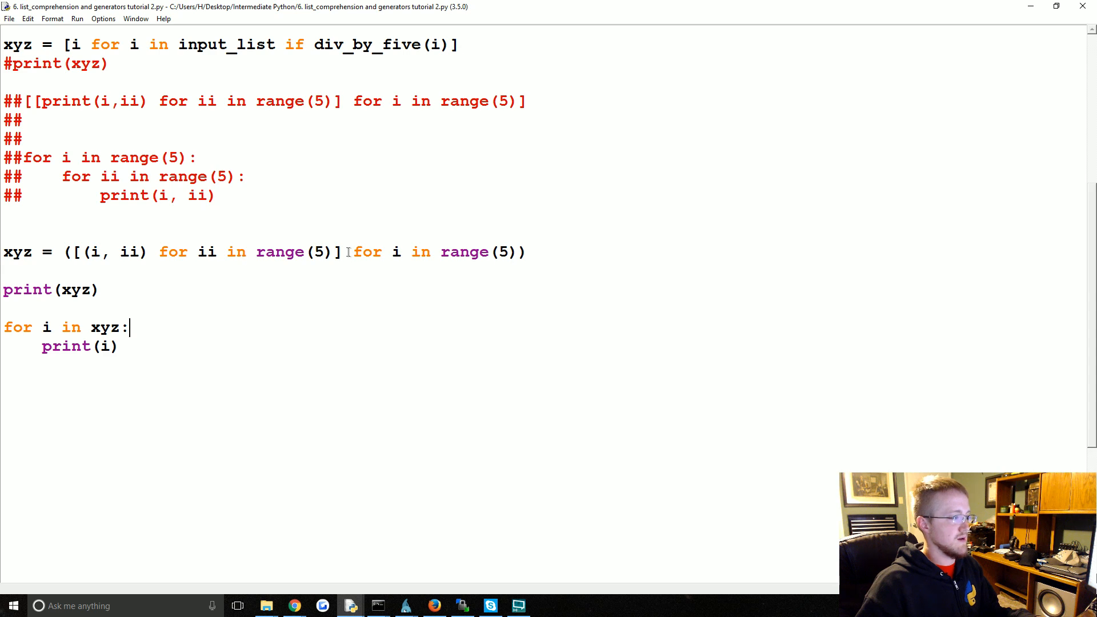
key("BackSpace")
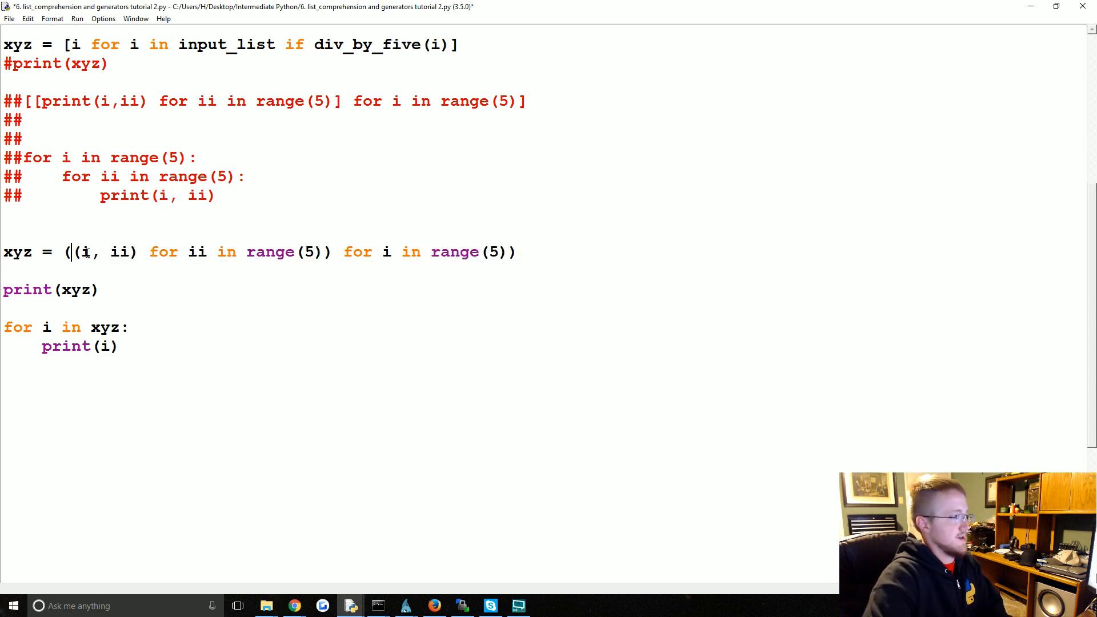
key("F5")
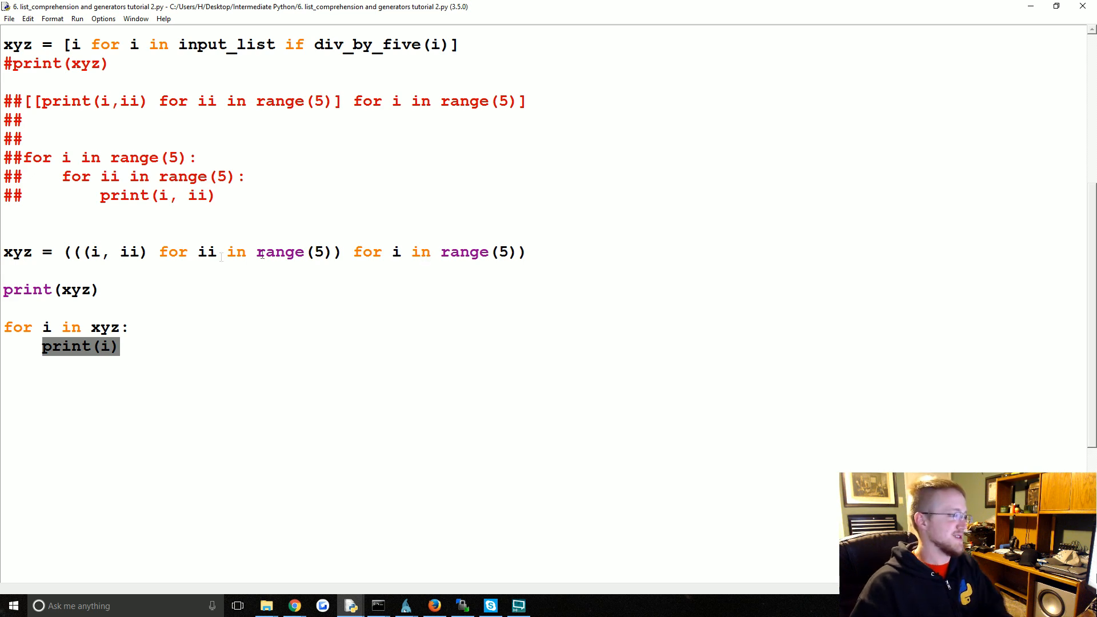
left_click(148, 251)
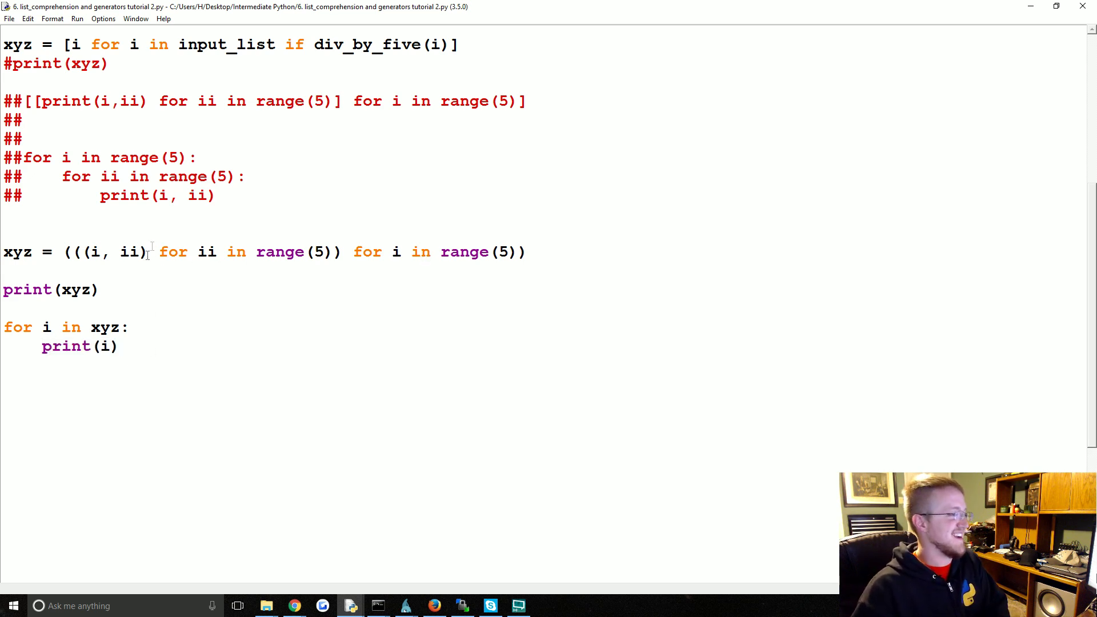
key("F5")
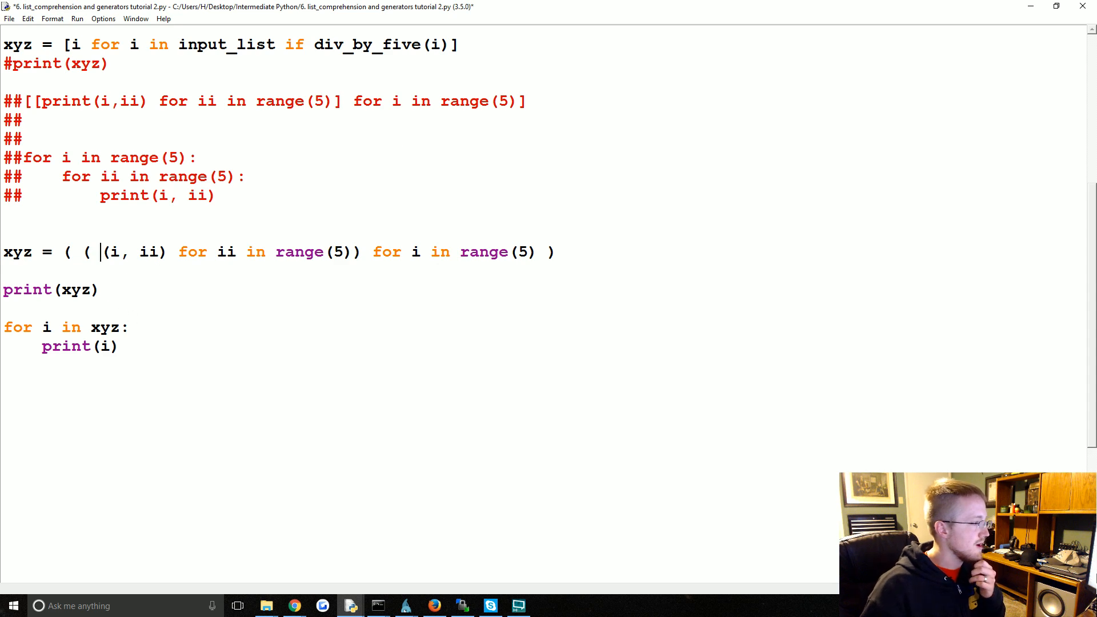
Replace print(i) with a nested for ii in i: print(ii) and comment out print(xyz).
key("F5")
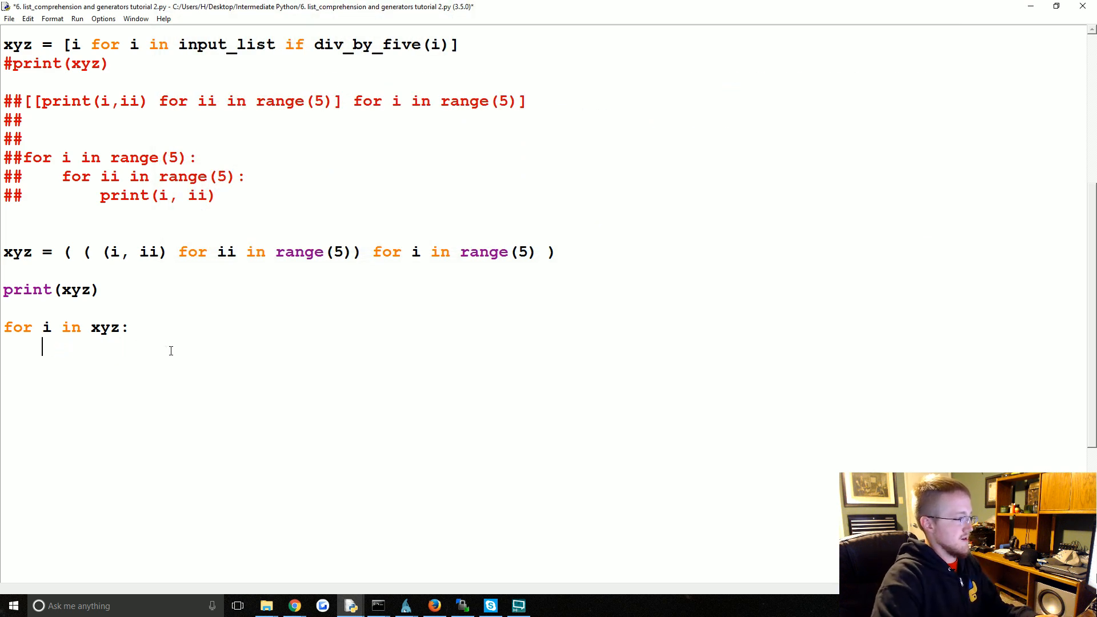
type("for ii in")
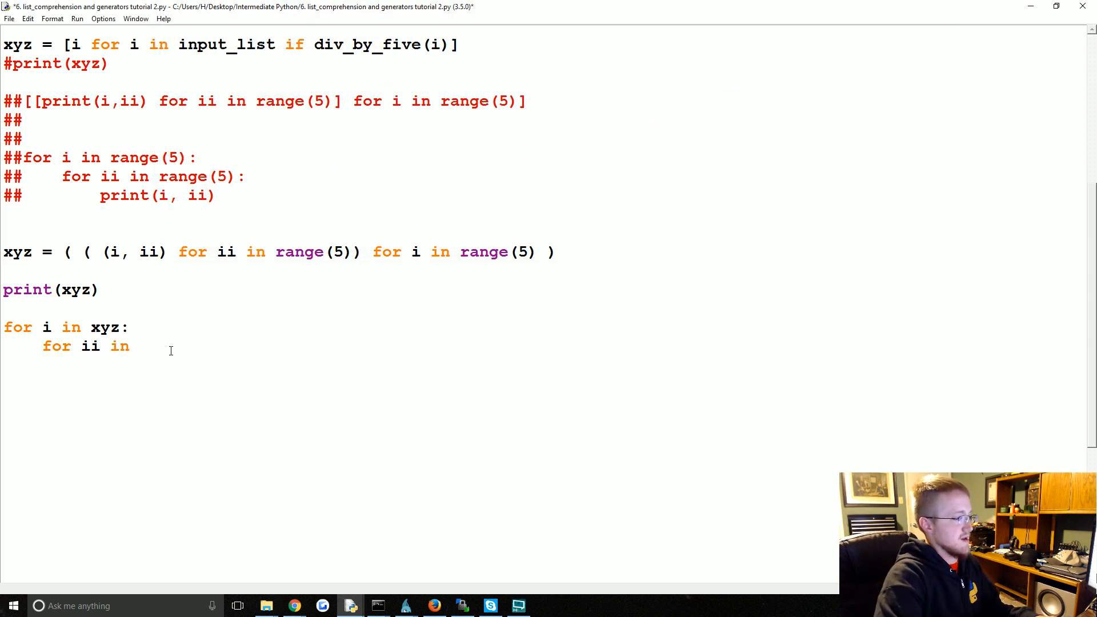
type("i:")
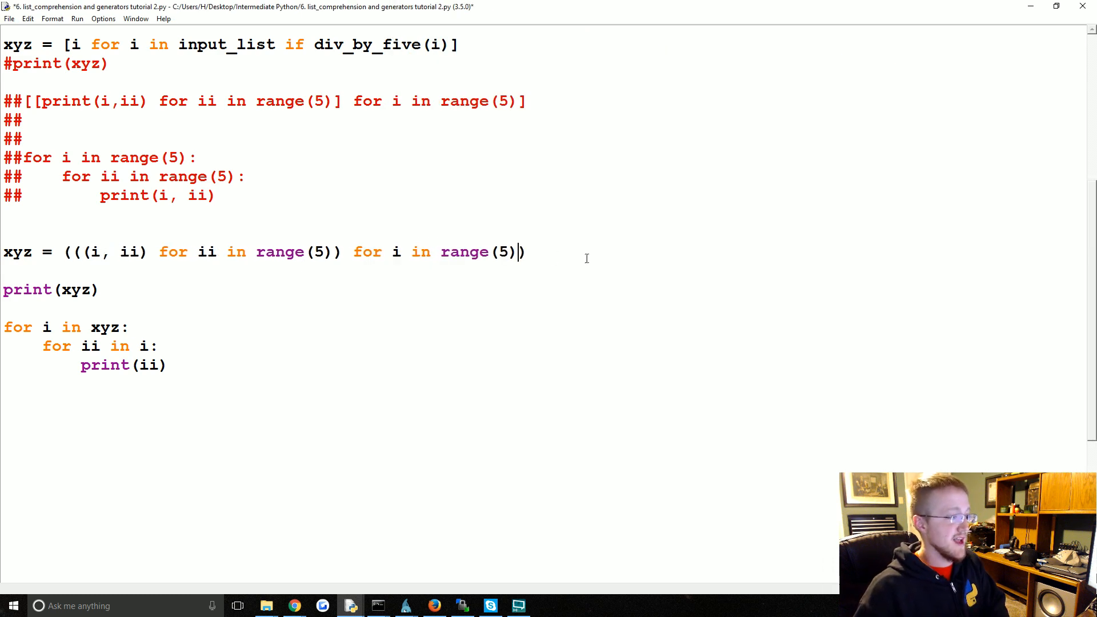
key("F5")
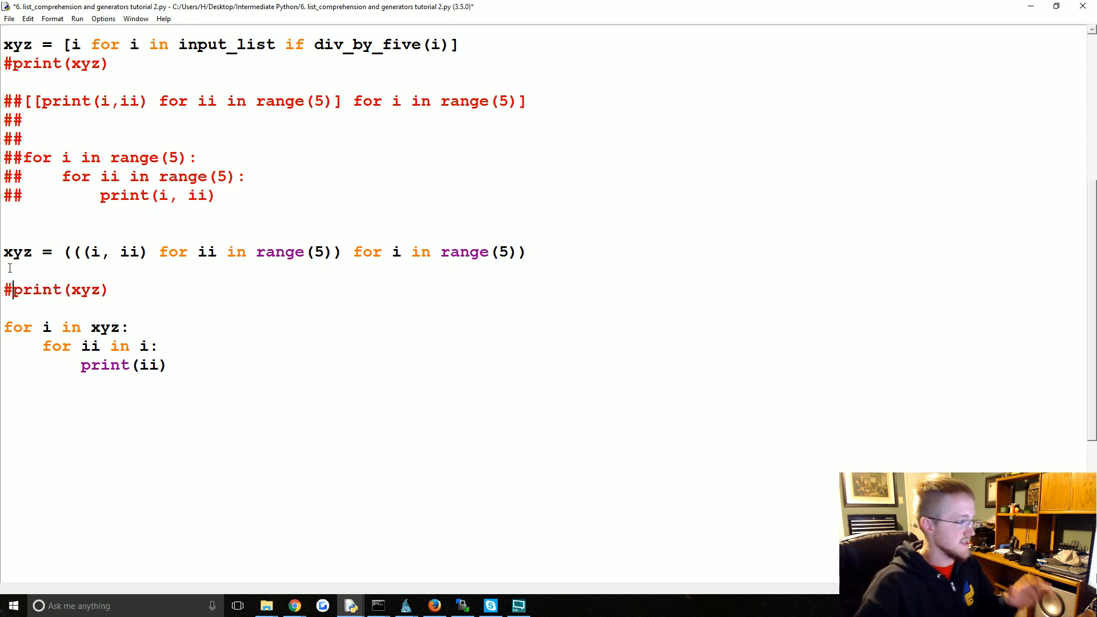
left_click_drag(140, 251, 340, 251)
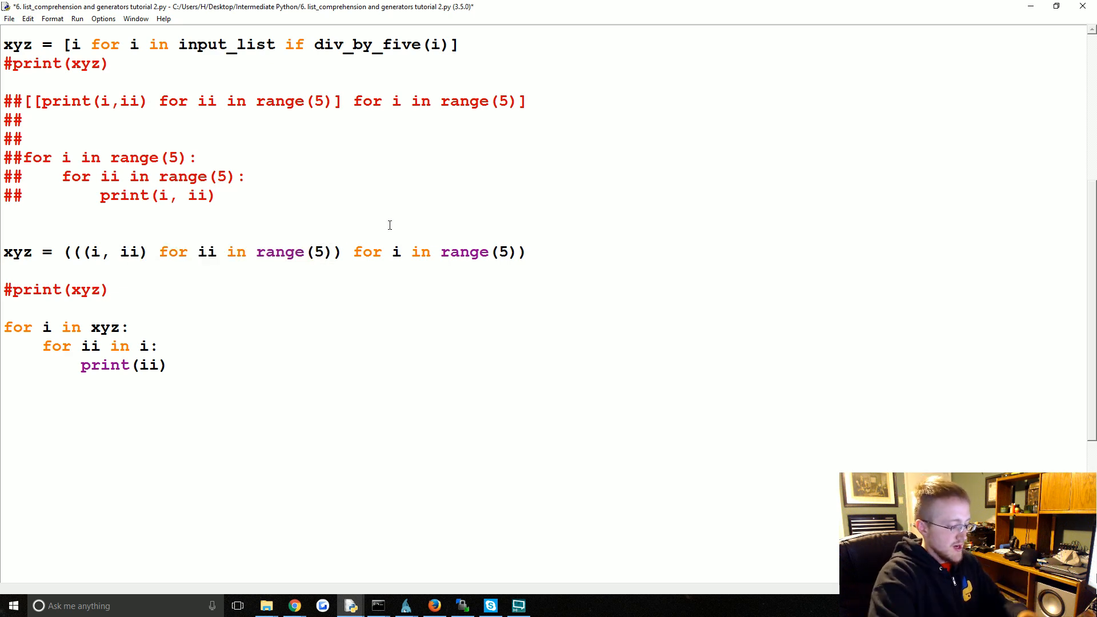
type("900000000000000000")
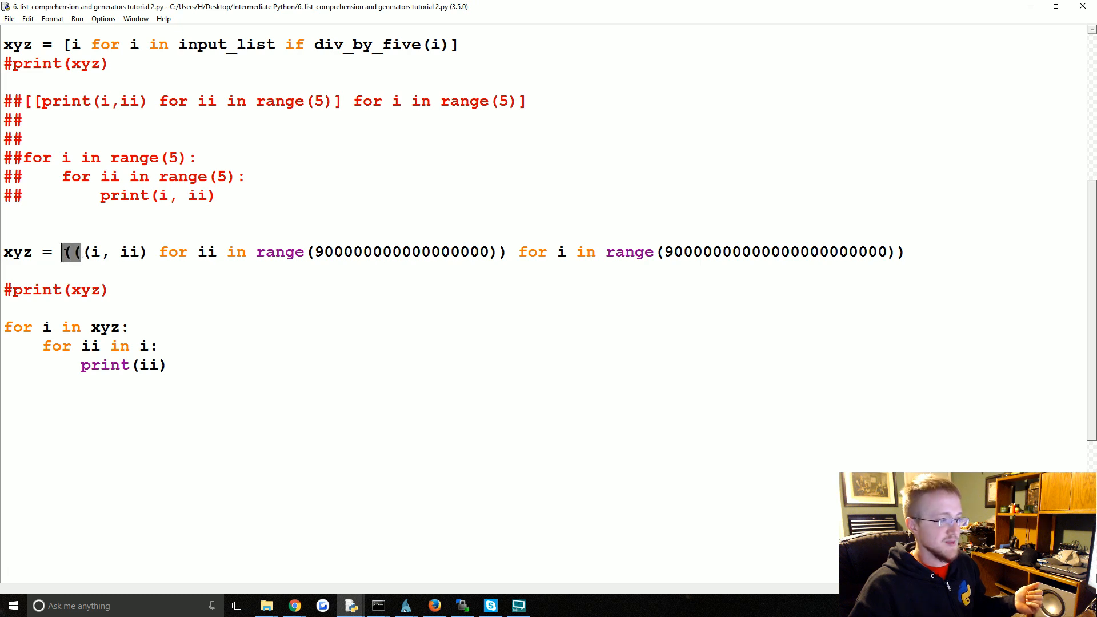
left_click(901, 253)
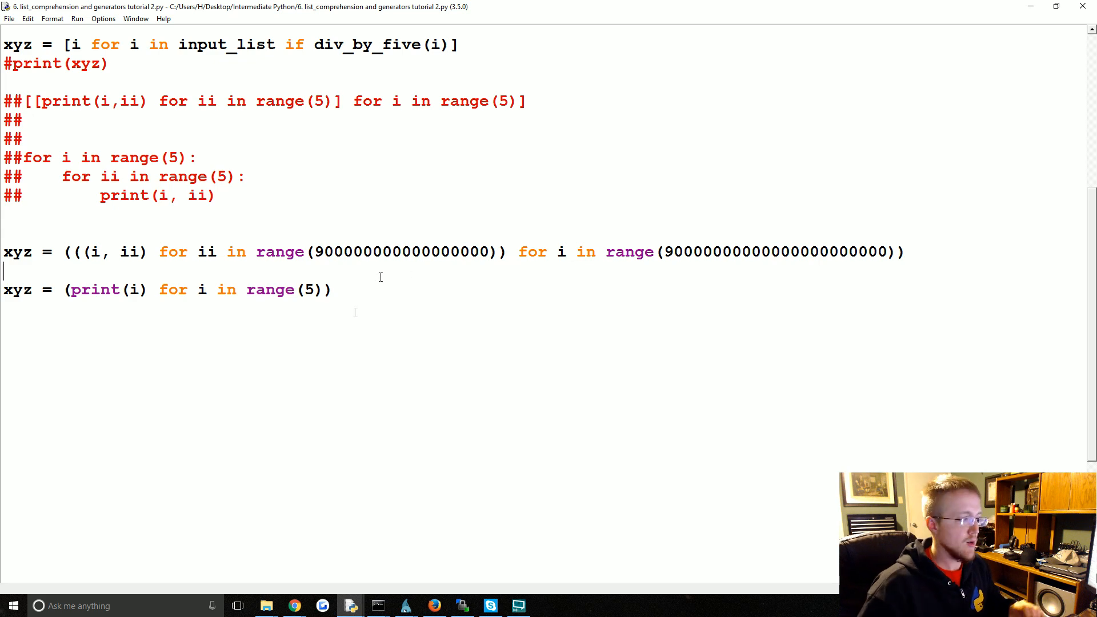
Comment out both xyz lines and define xyz = (print(i) for i in range(5)).
left_click_drag(2, 252, 334, 289)
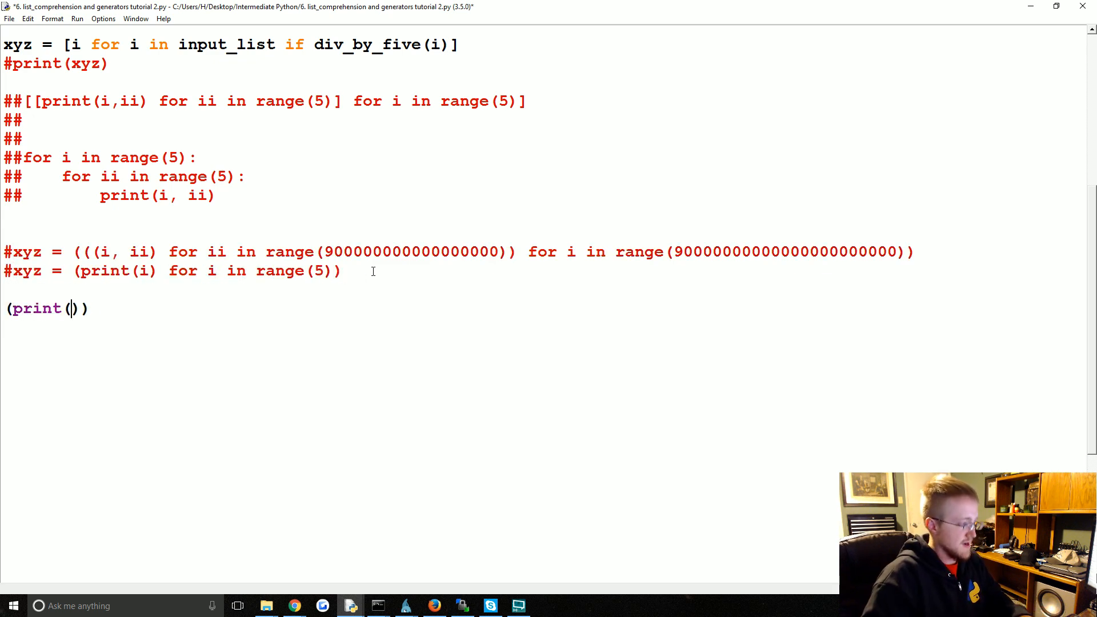
type("i for i in range(")
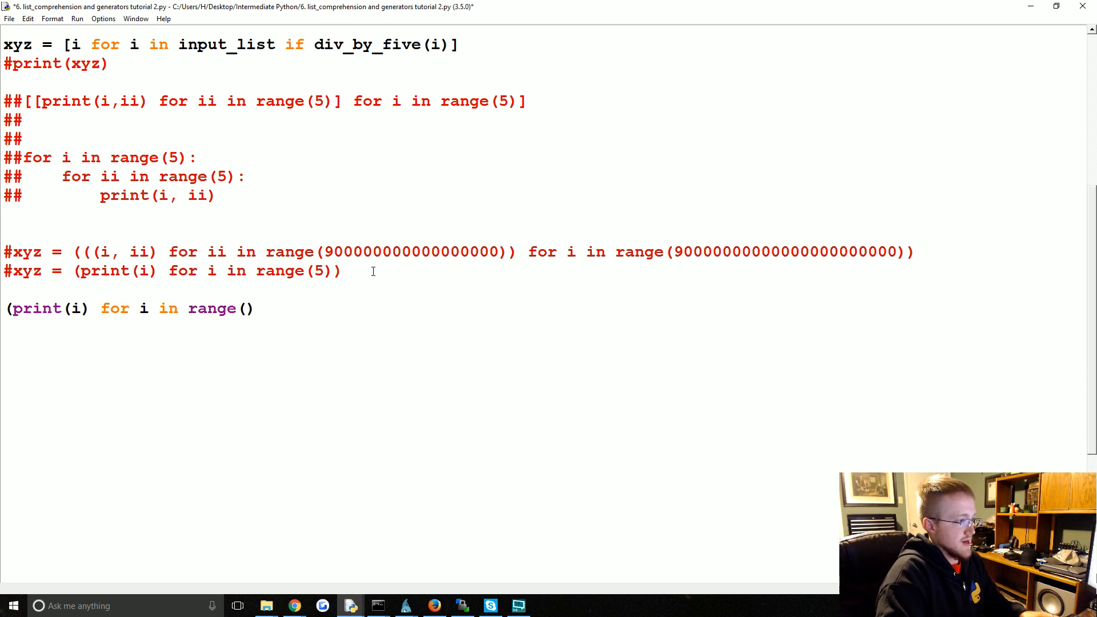
type("5")
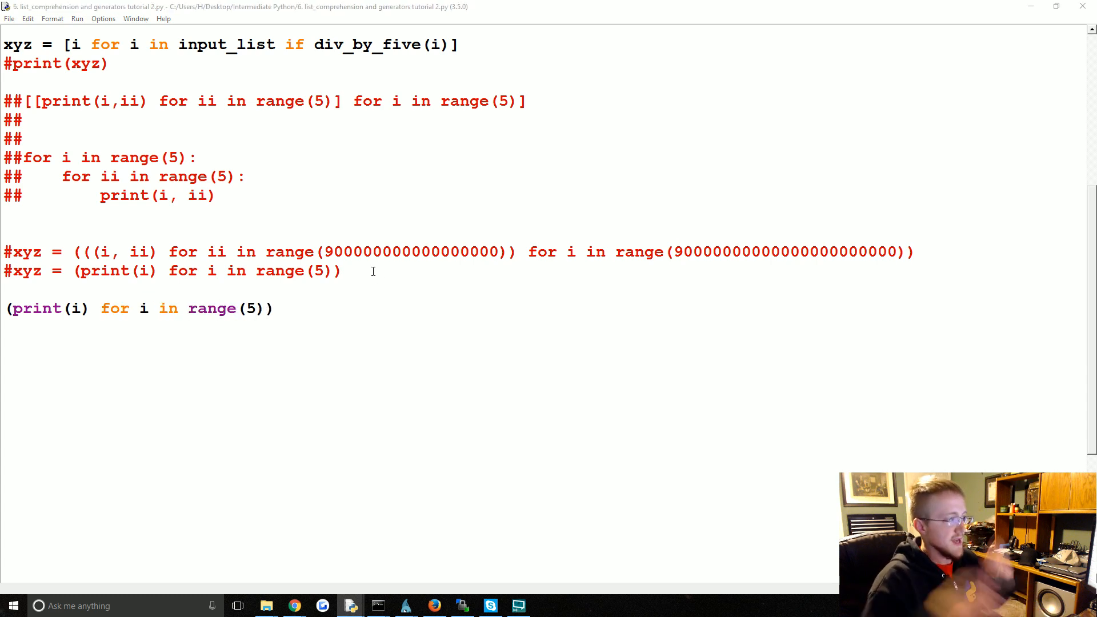
key("F5")
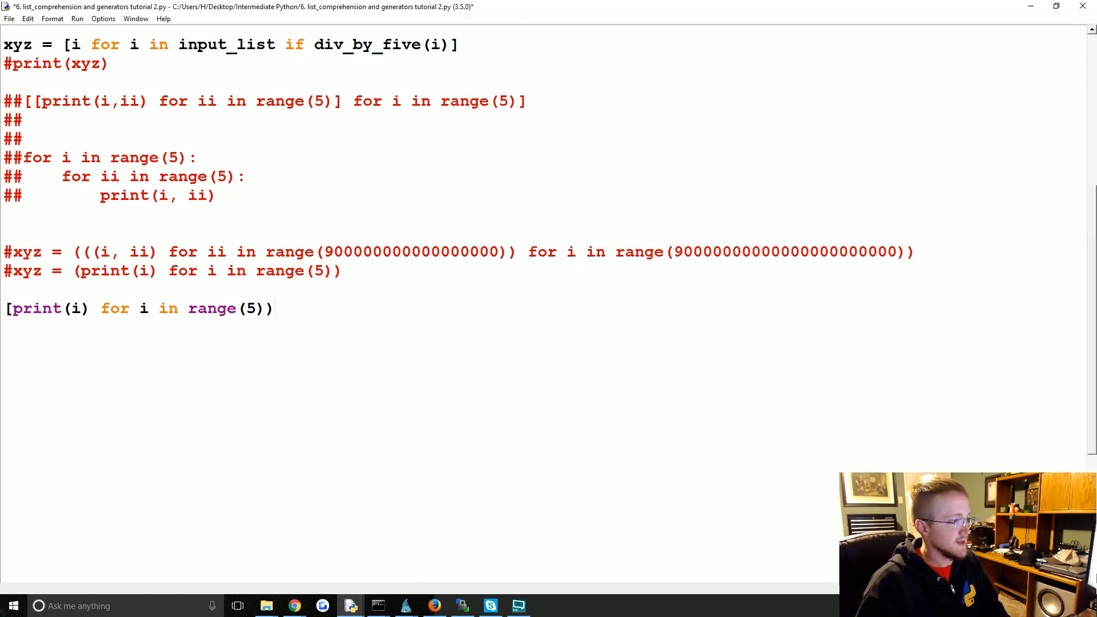
key("F5")
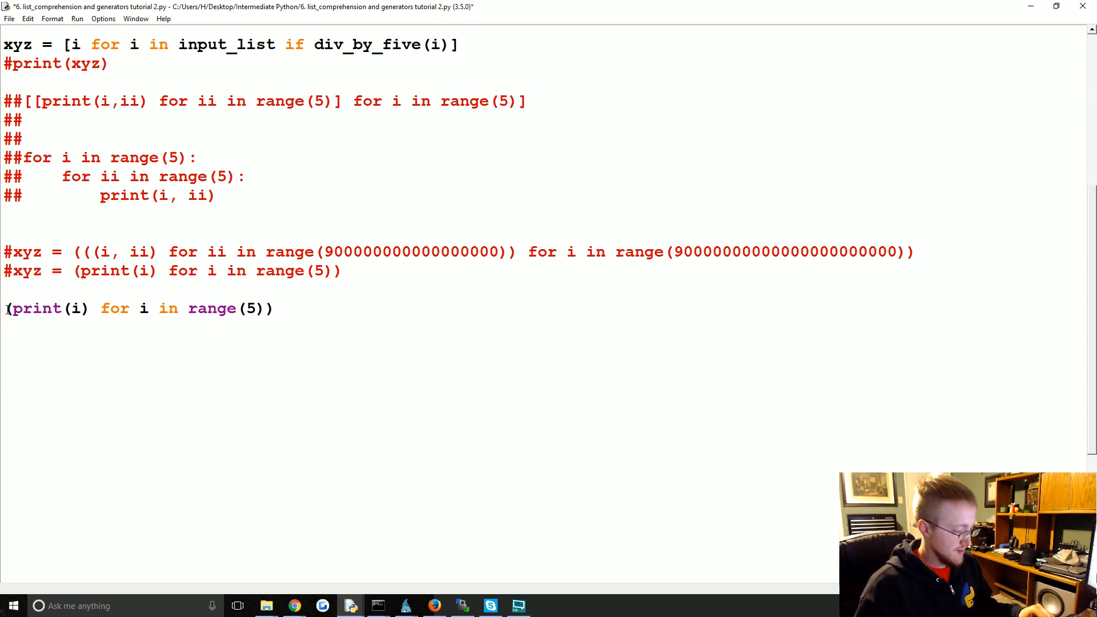
type("xyz =")
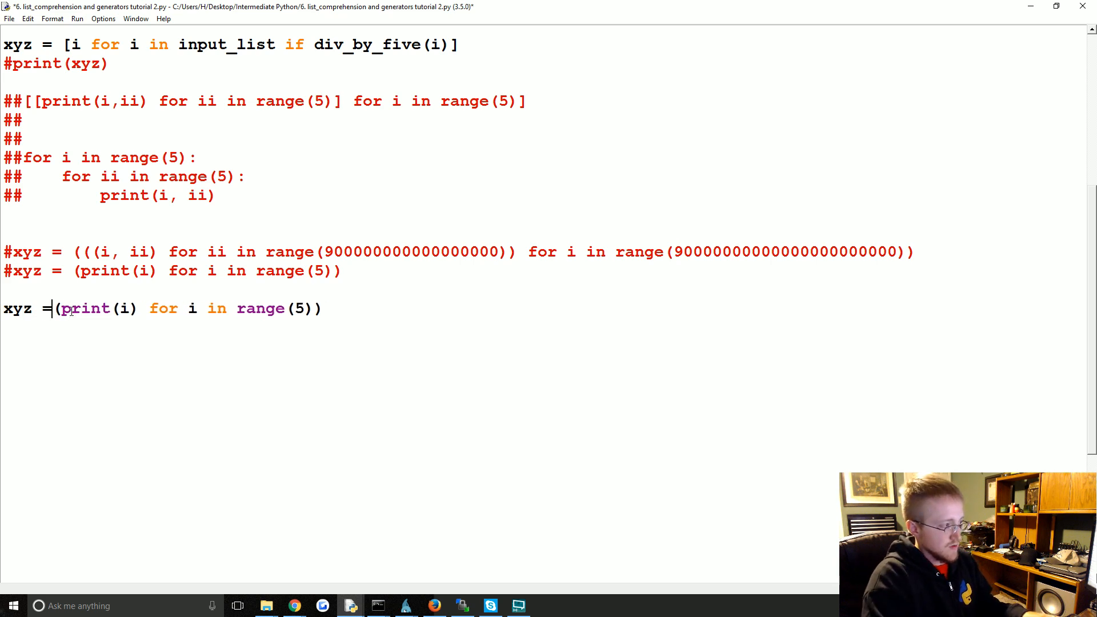
key("F5")
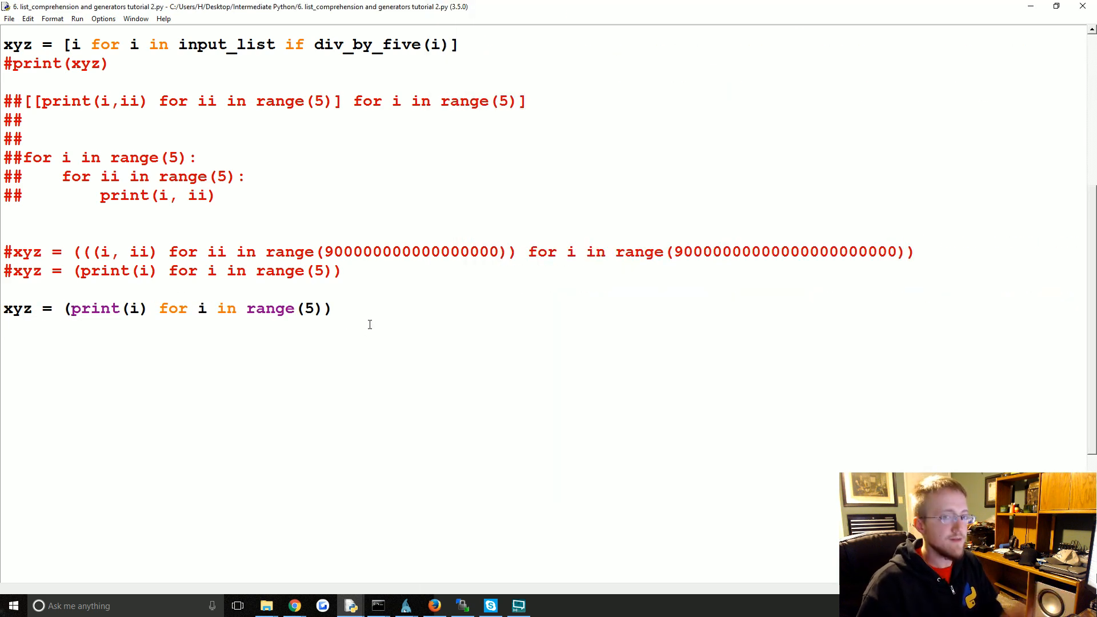
Loop over xyz with for i in xyz: i and run so 0, 1, 2… print in the shell.
type("f")
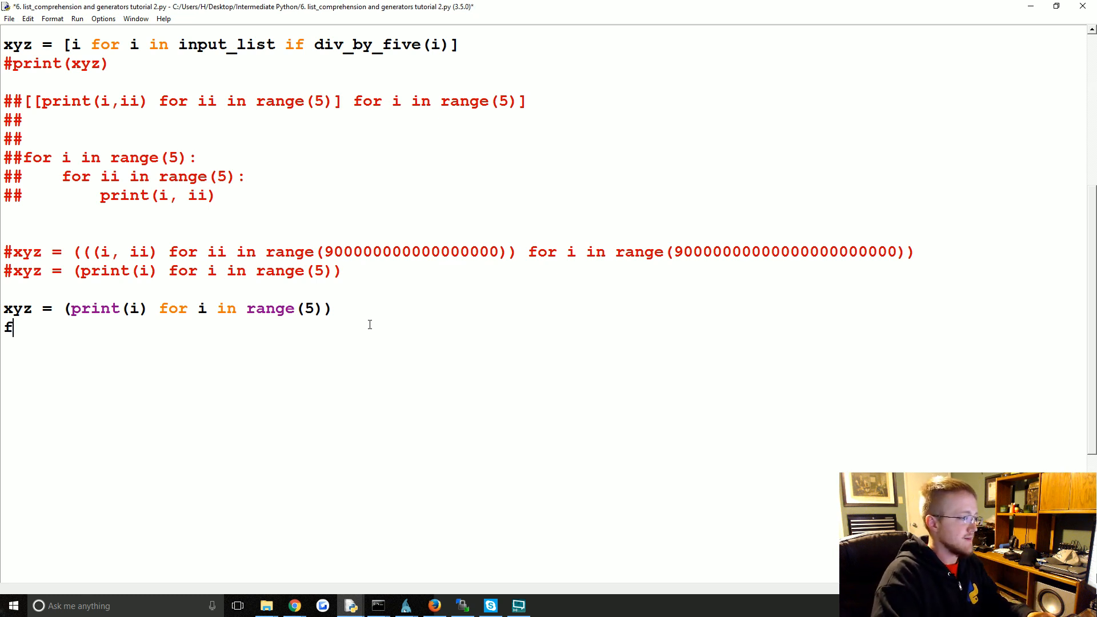
type("or i in")
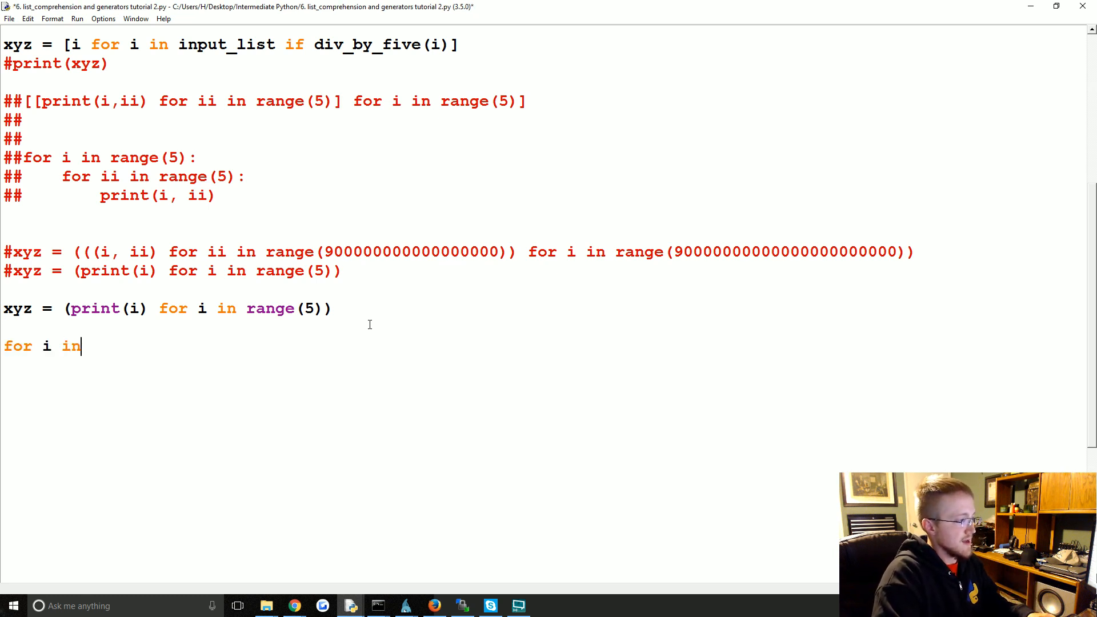
type("xyz:")
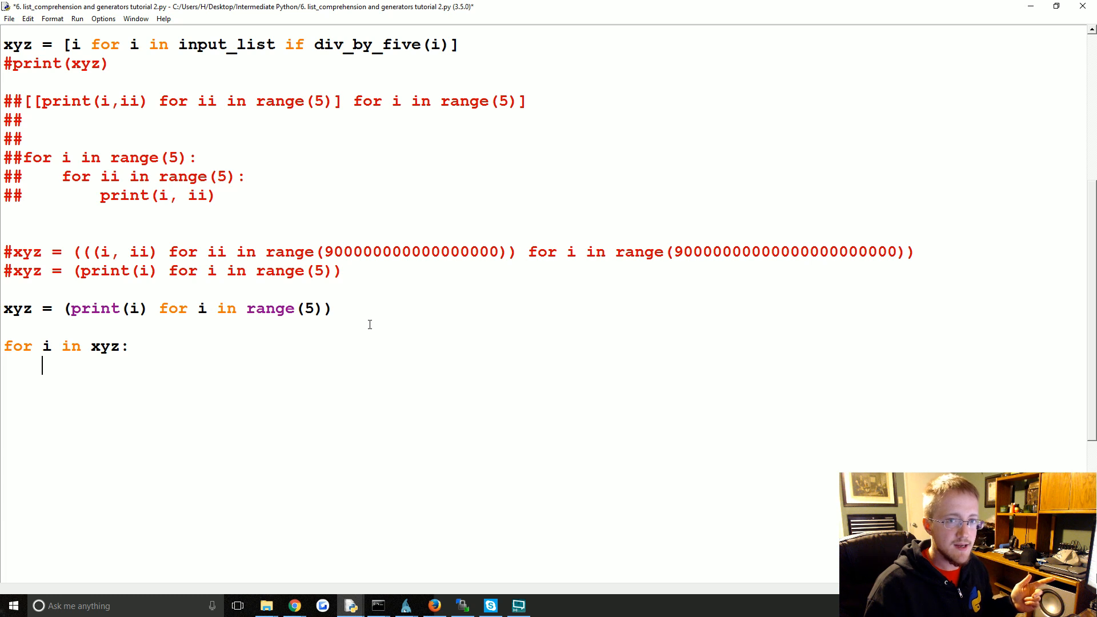
type("i")
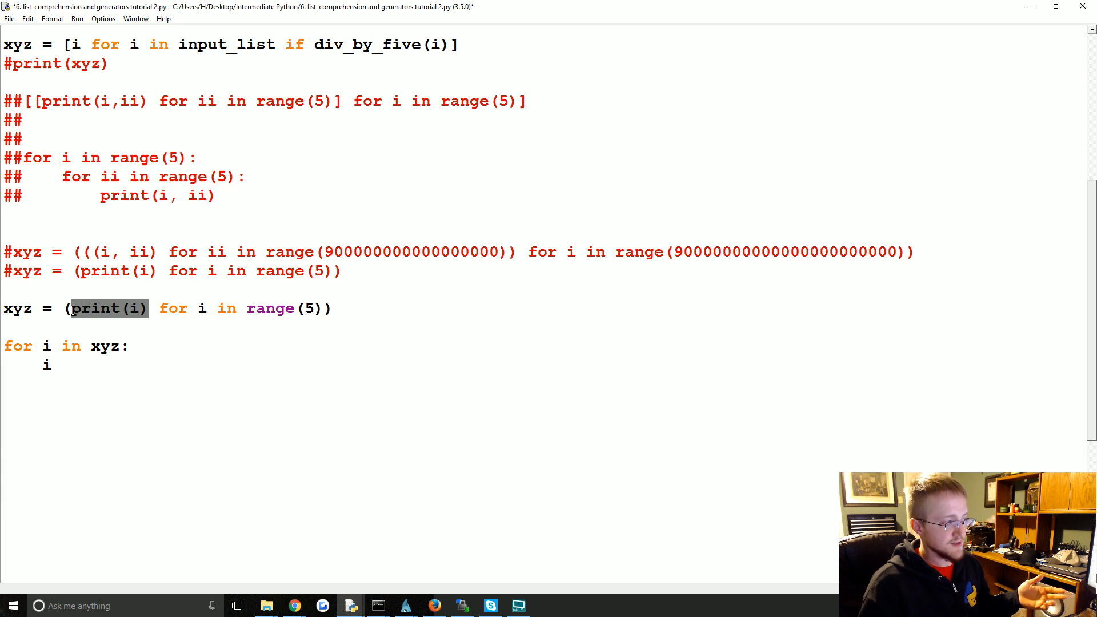
mouse_move(348, 377)
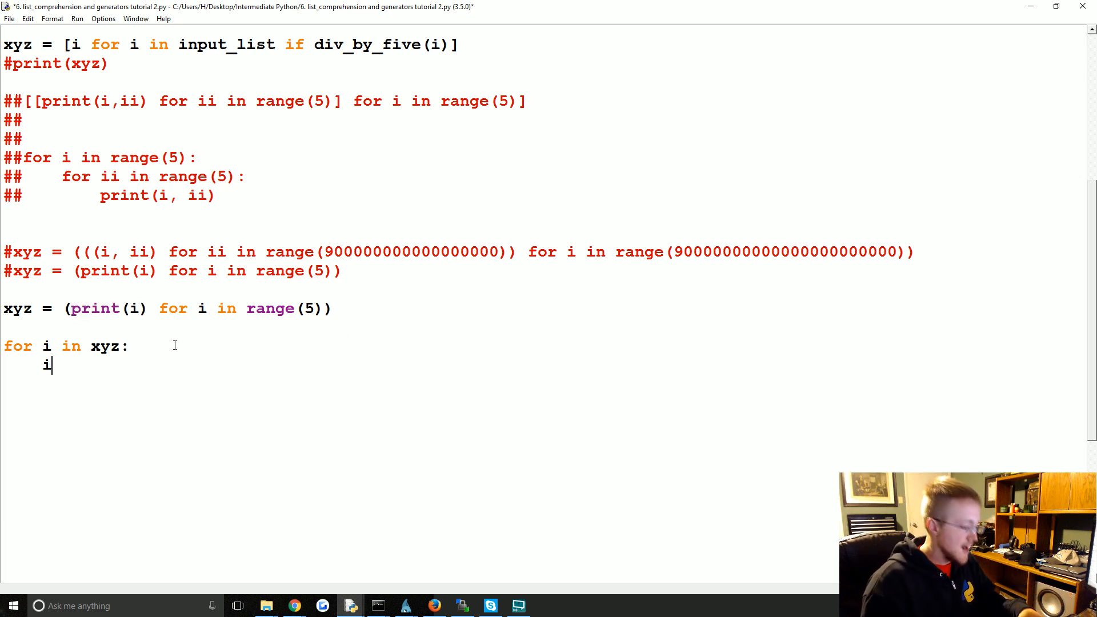
key("F5")
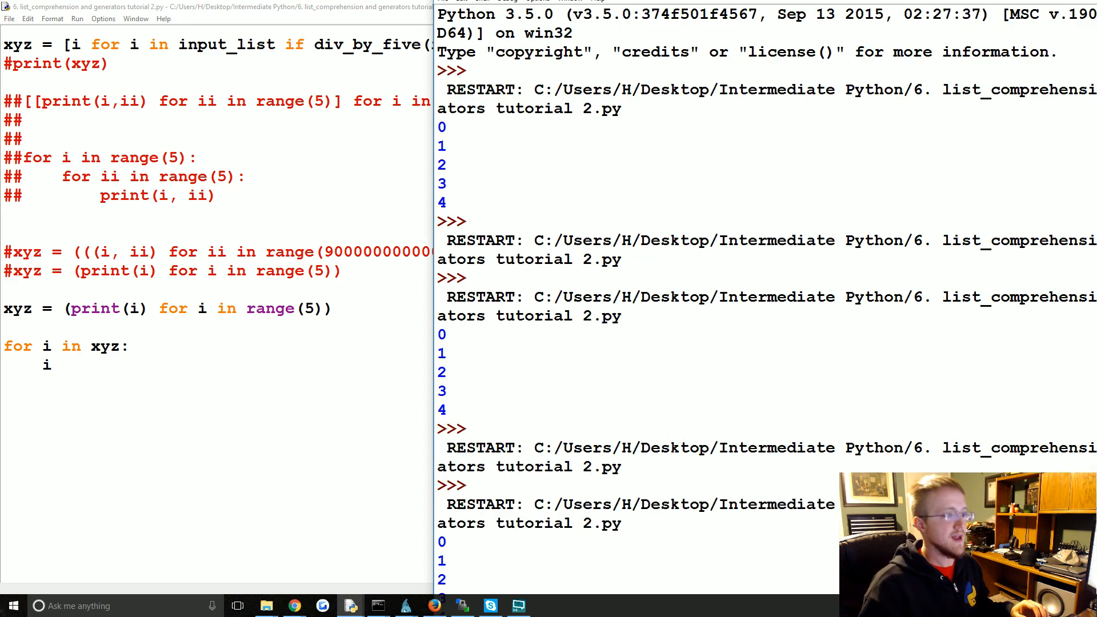